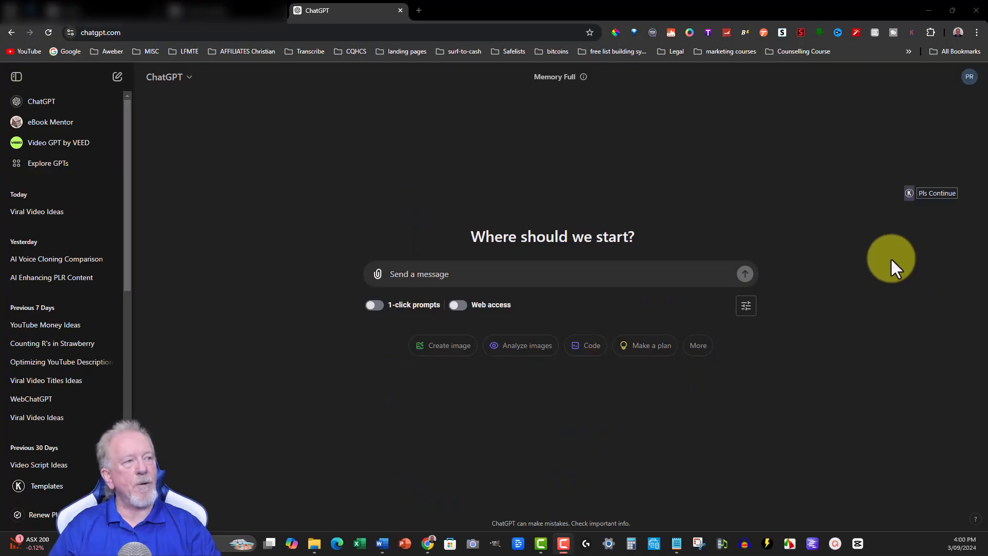
pyautogui.moveTo(836, 212)
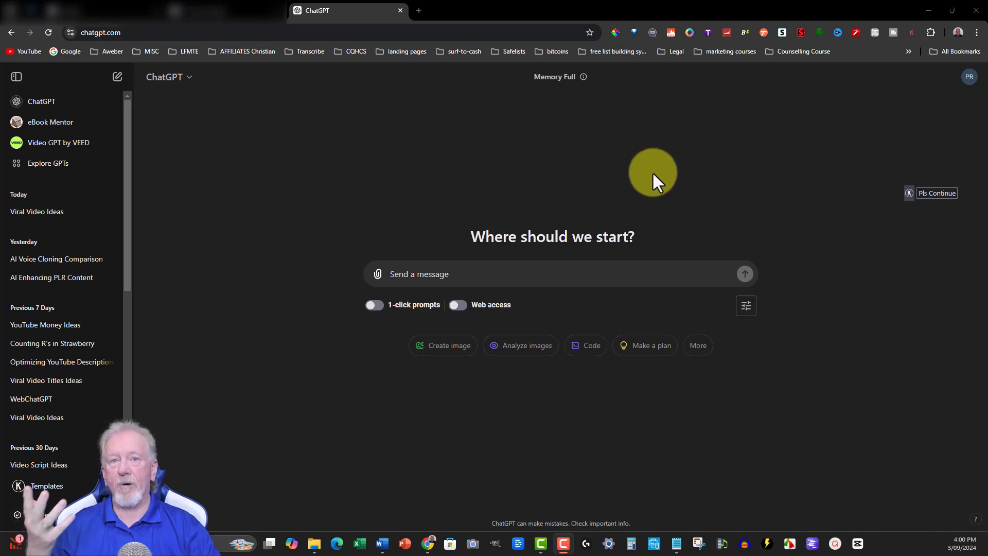
pyautogui.moveTo(515, 117)
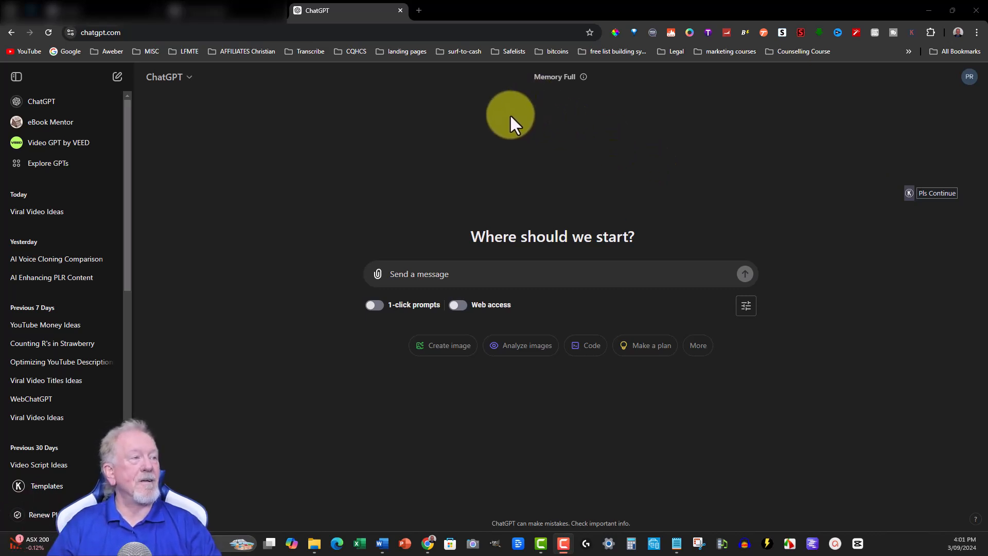
# Show the ChatGPT model choices, with ChatGPT selected over ChatGPT Plus.
pyautogui.click(169, 76)
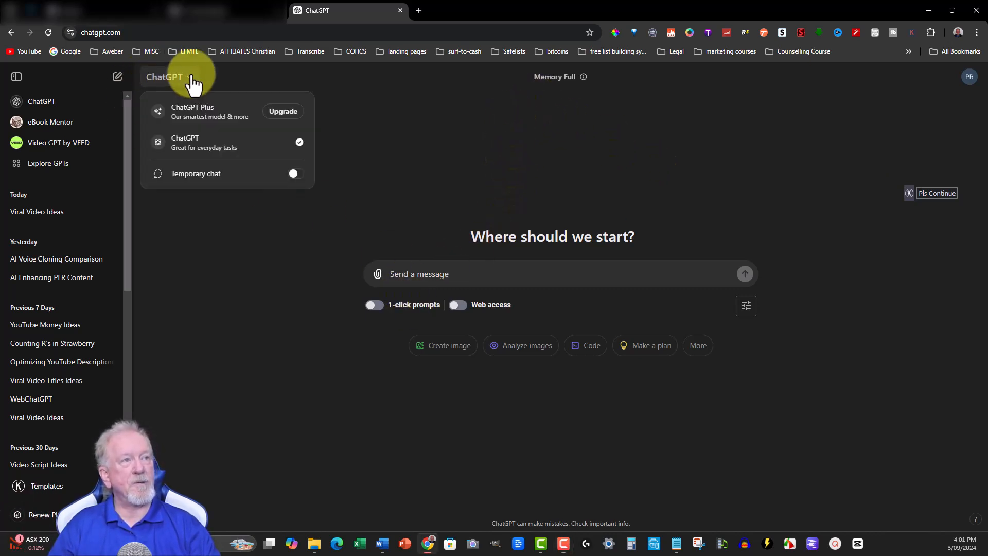
pyautogui.moveTo(167, 116)
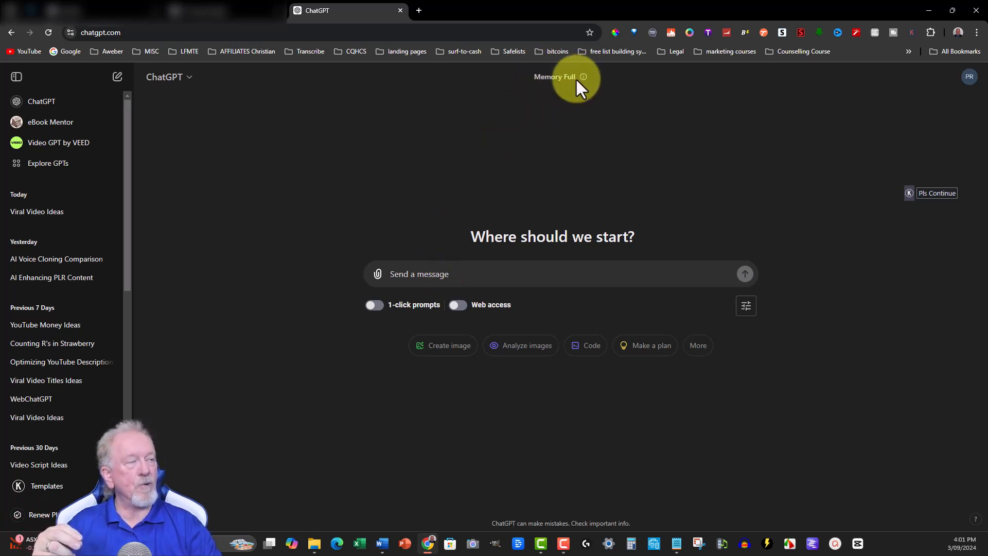
pyautogui.moveTo(461, 101)
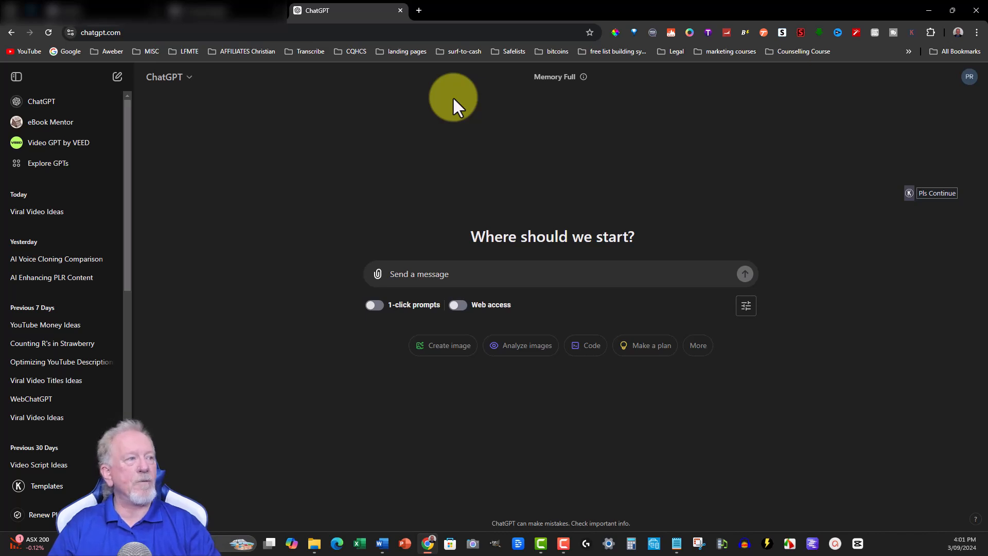
pyautogui.moveTo(457, 139)
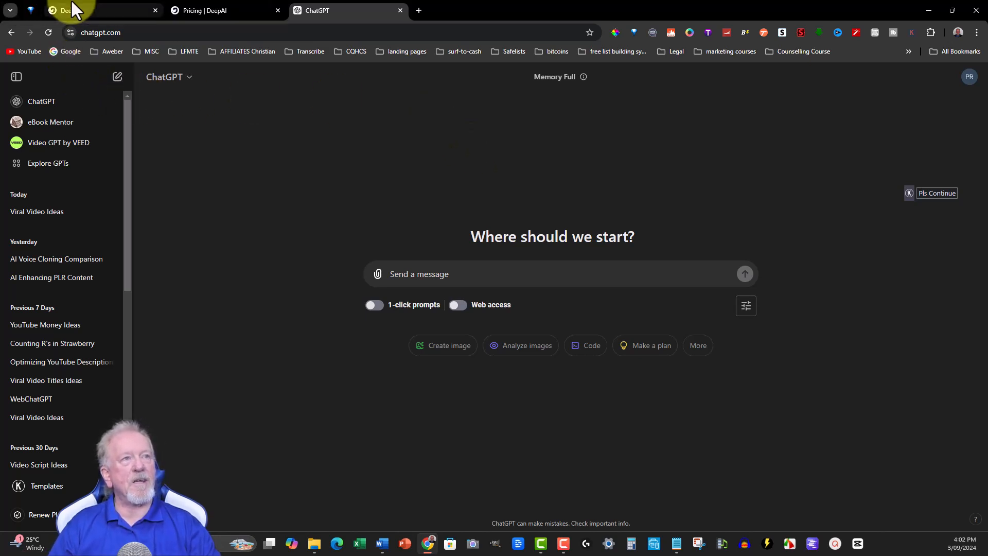
pyautogui.moveTo(76, 9)
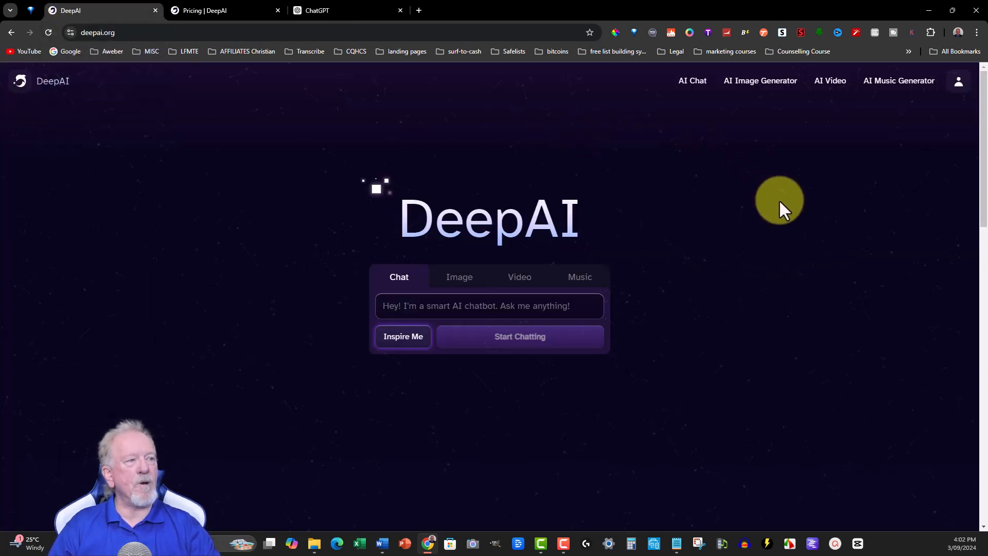
pyautogui.moveTo(199, 20)
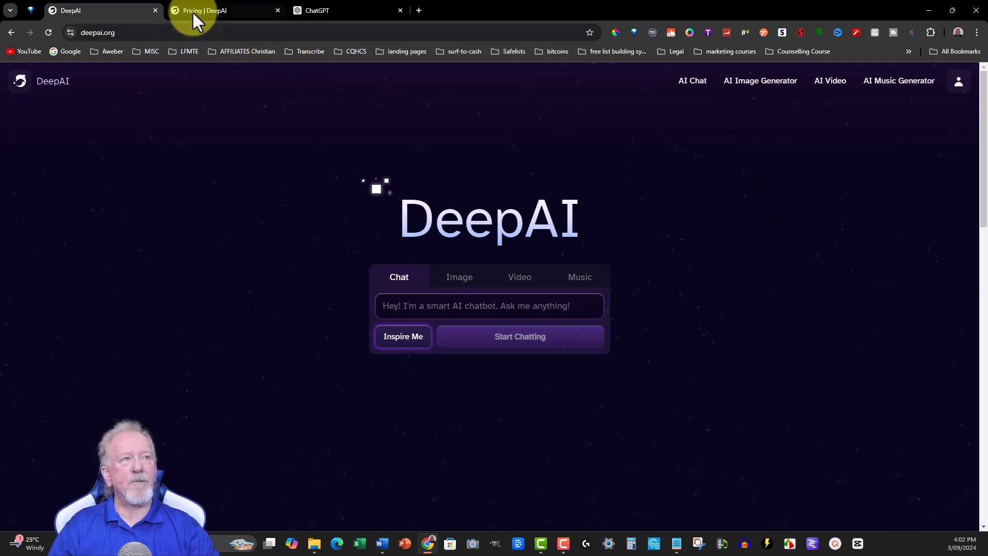
# Switch to the DeepAI pricing page and scroll to the plan comparison table.
pyautogui.click(209, 11)
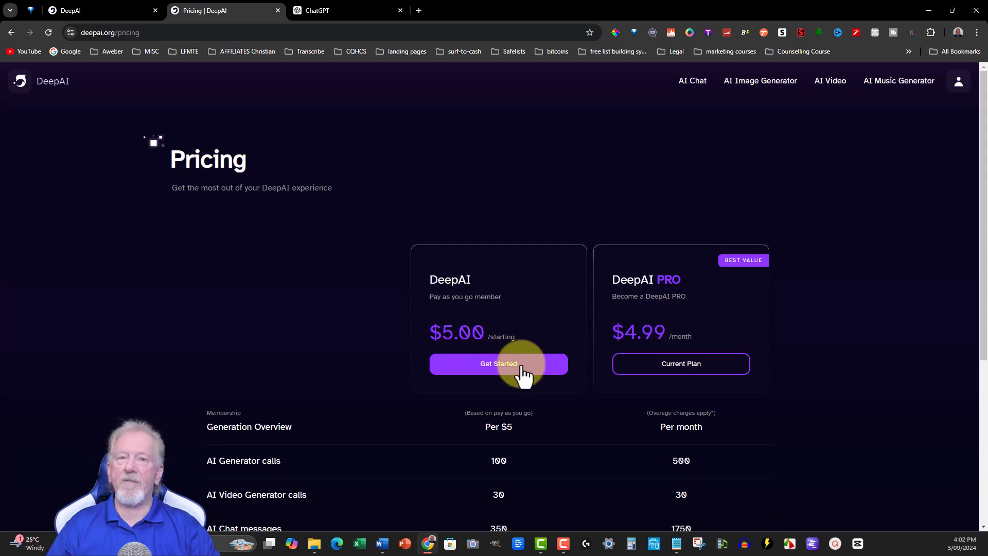
pyautogui.moveTo(828, 245)
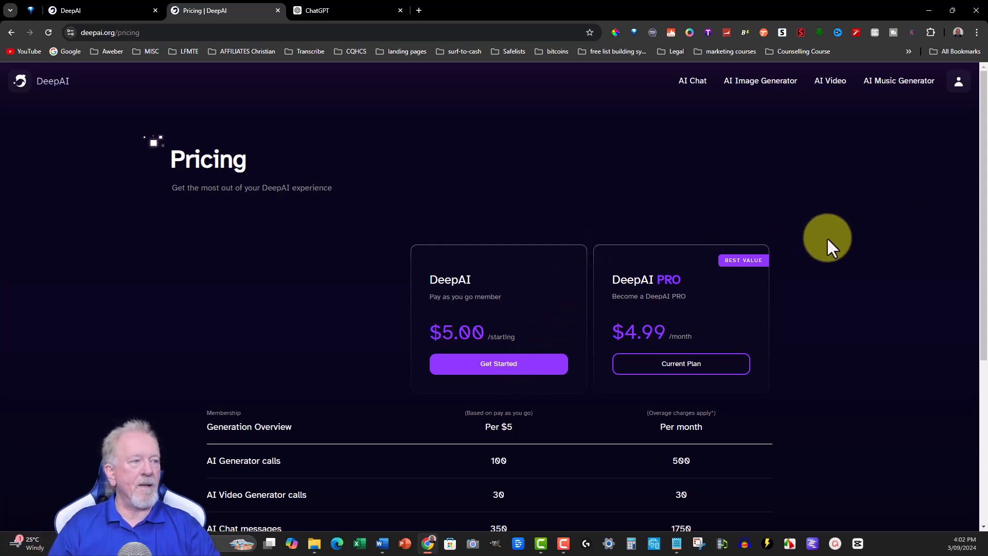
pyautogui.moveTo(869, 241)
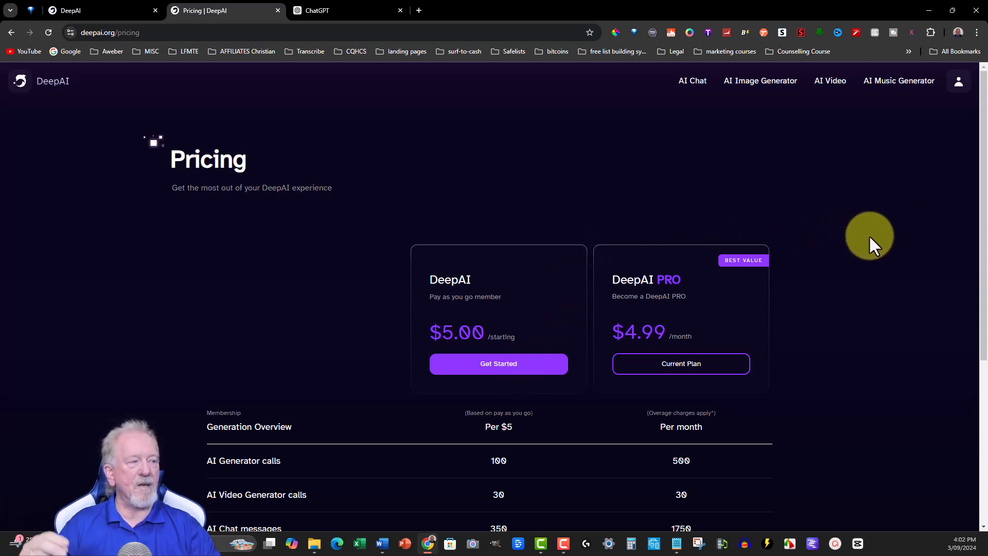
pyautogui.scroll(-3)
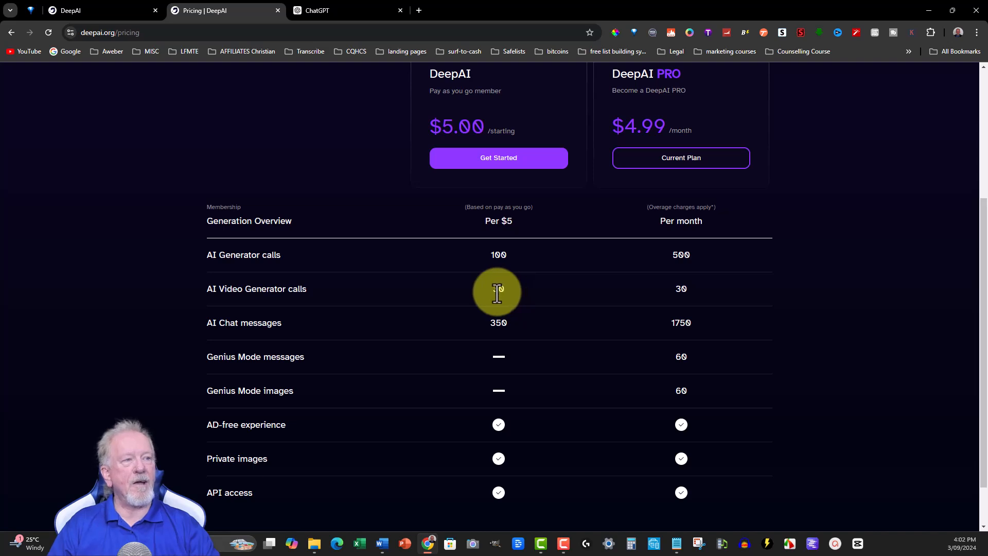
pyautogui.moveTo(515, 330)
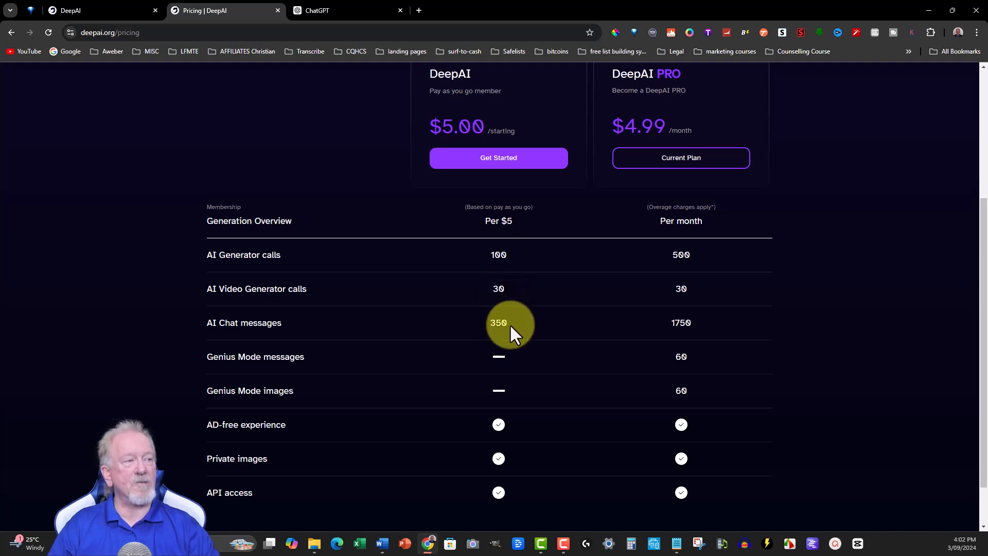
pyautogui.scroll(-3)
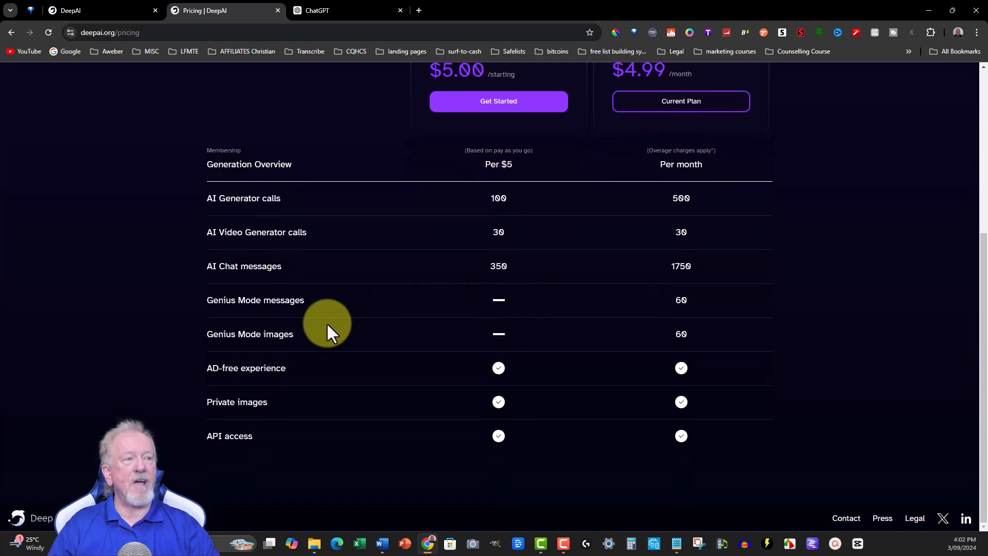
pyautogui.moveTo(292, 355)
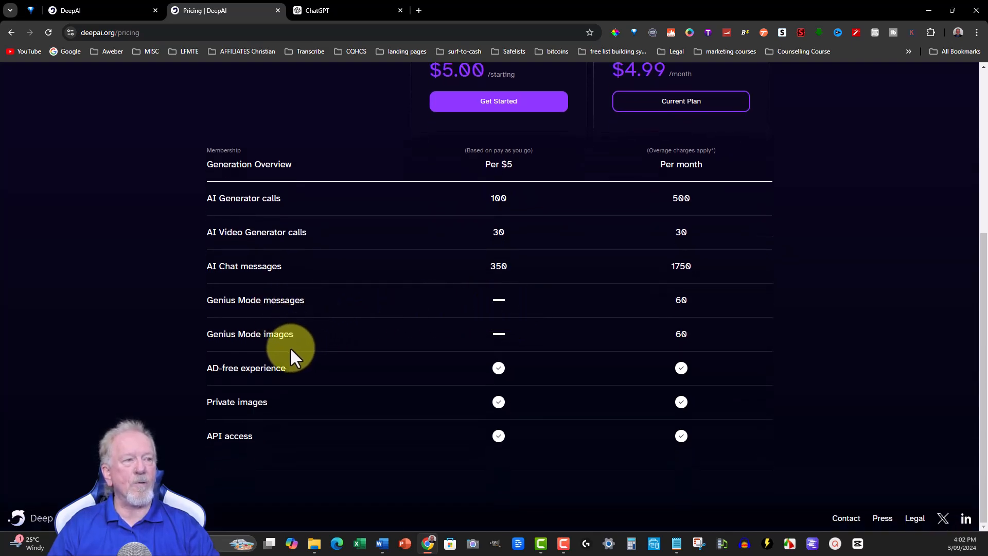
pyautogui.moveTo(489, 371)
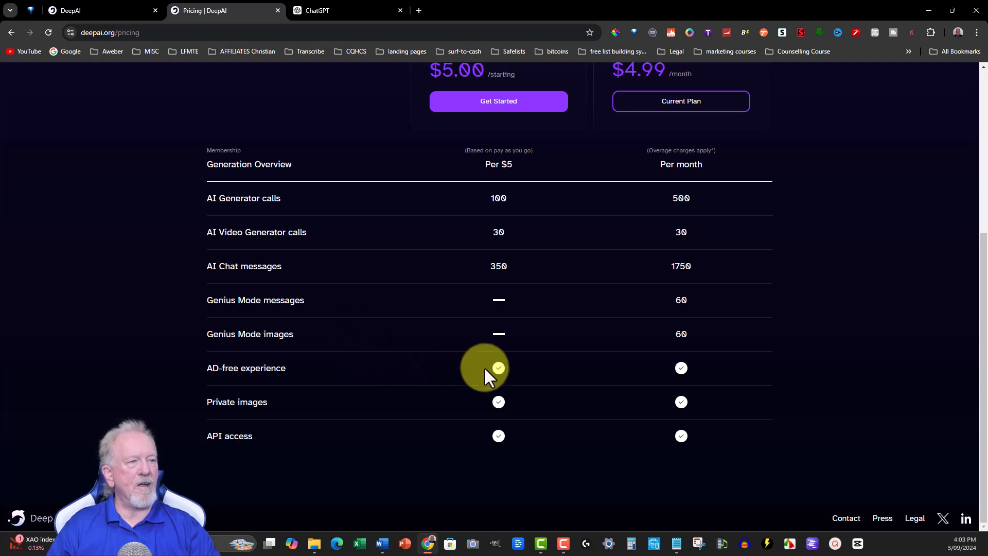
pyautogui.moveTo(485, 451)
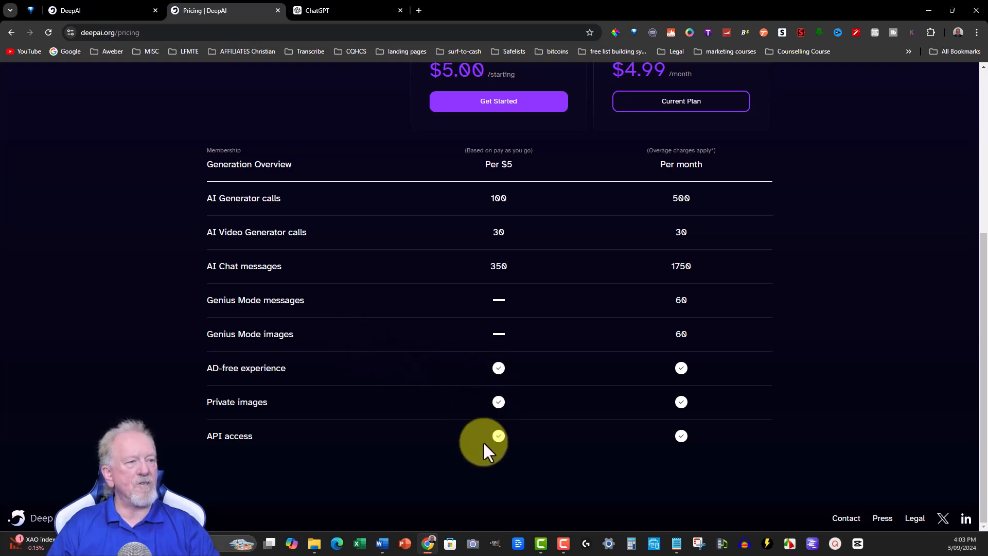
pyautogui.moveTo(865, 299)
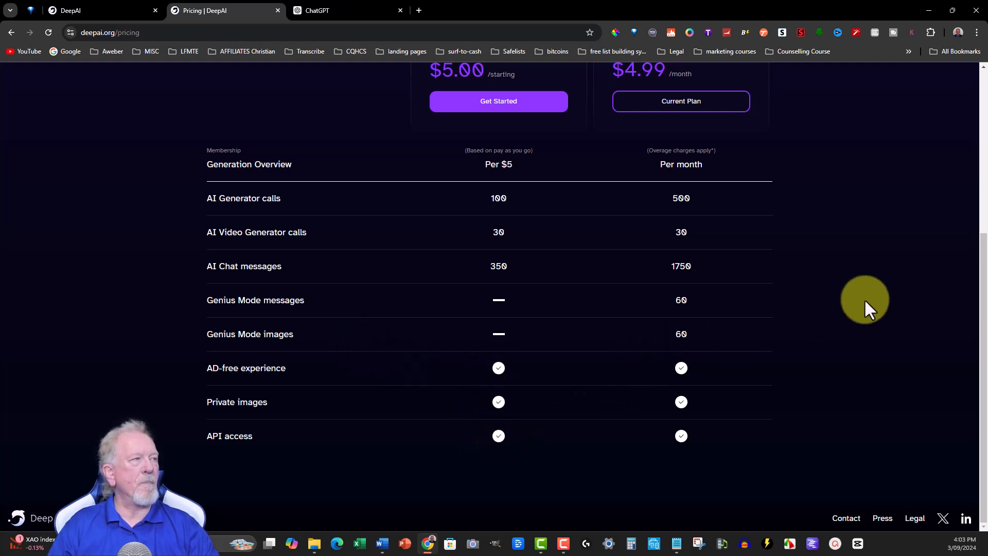
pyautogui.moveTo(744, 207)
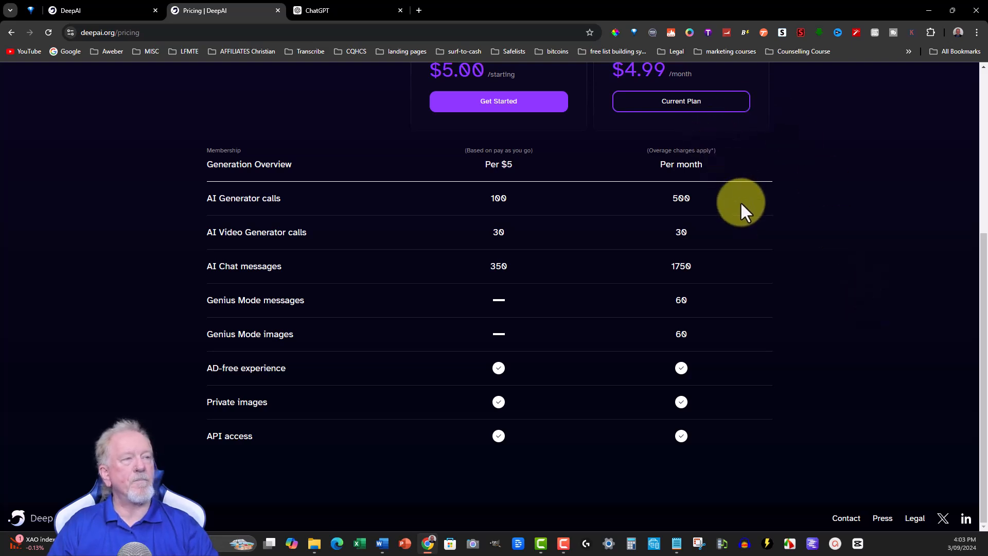
pyautogui.moveTo(264, 218)
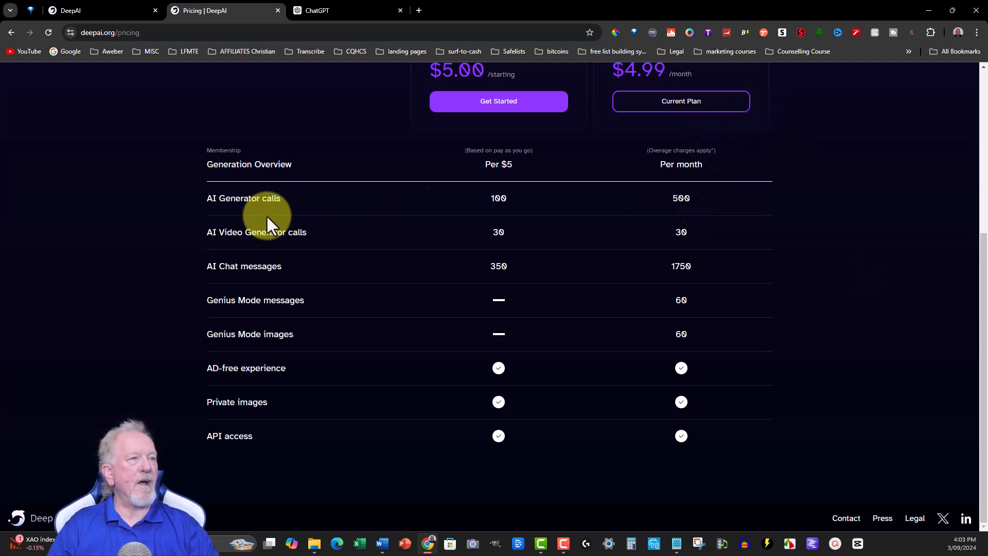
pyautogui.moveTo(696, 245)
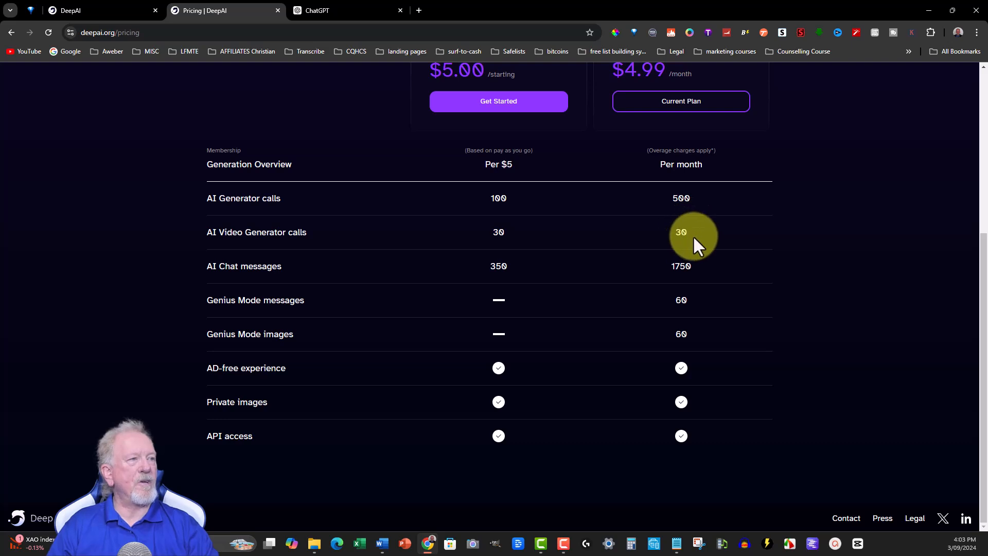
pyautogui.moveTo(699, 273)
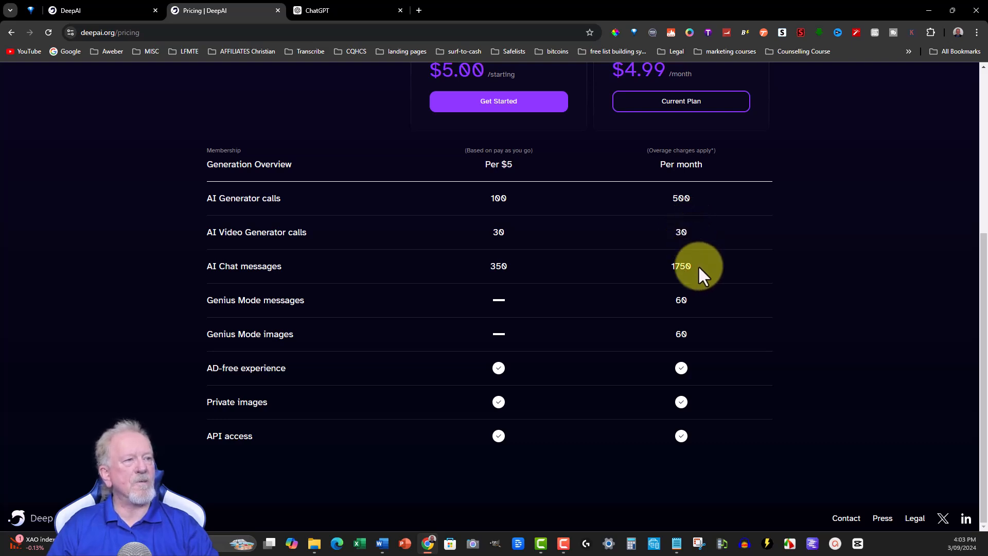
pyautogui.moveTo(688, 306)
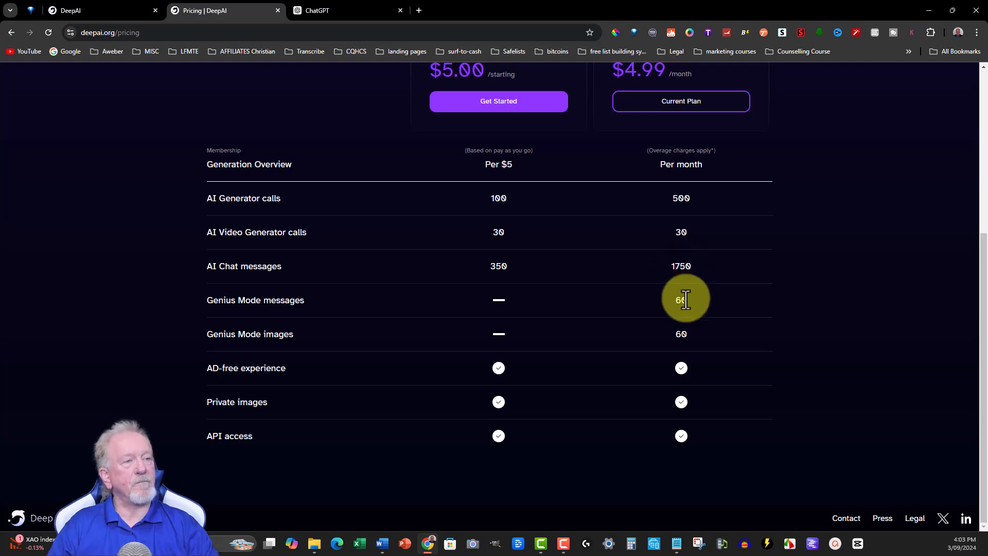
pyautogui.moveTo(686, 302)
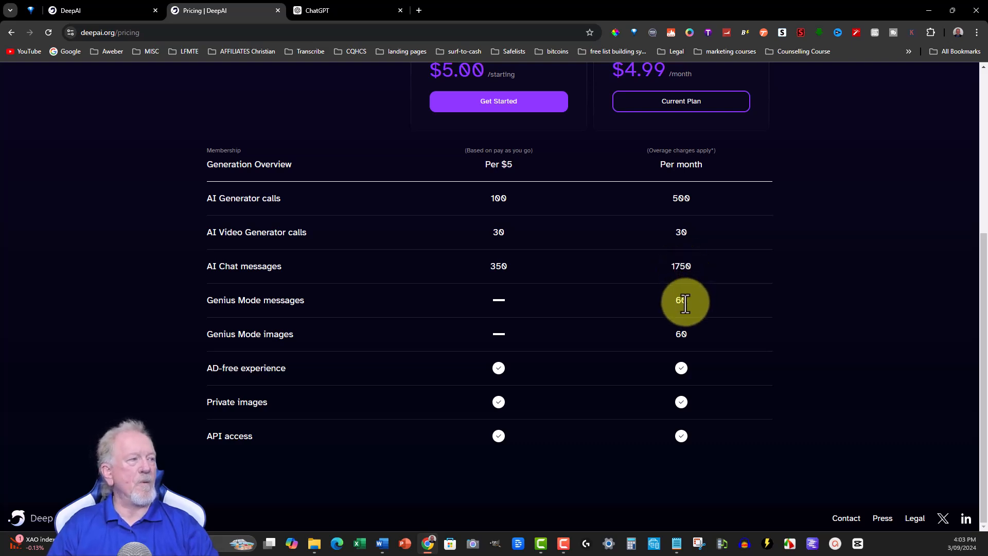
# Highlight PRO's 60 Genius Mode messages and 60 images, then review the remaining perks.
pyautogui.doubleClick(681, 301)
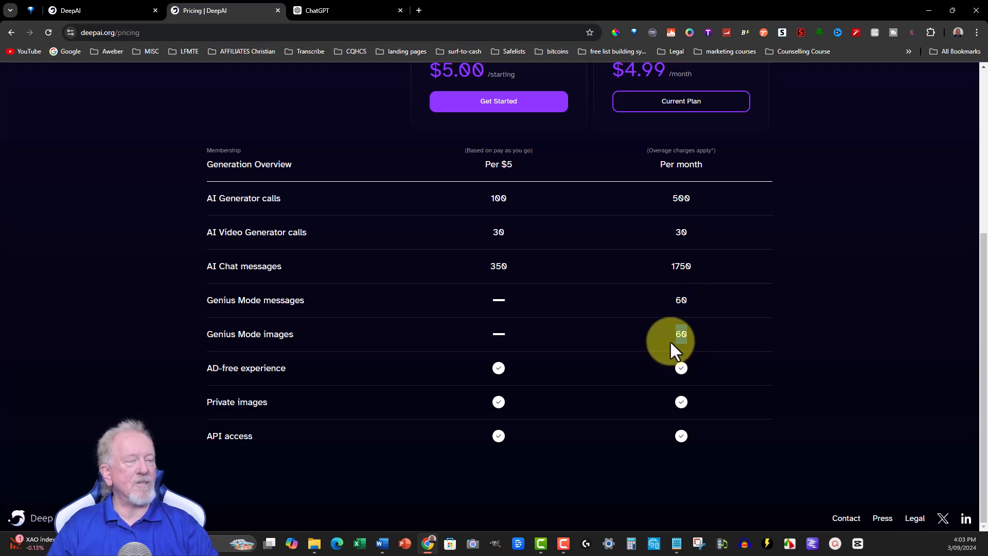
pyautogui.doubleClick(681, 334)
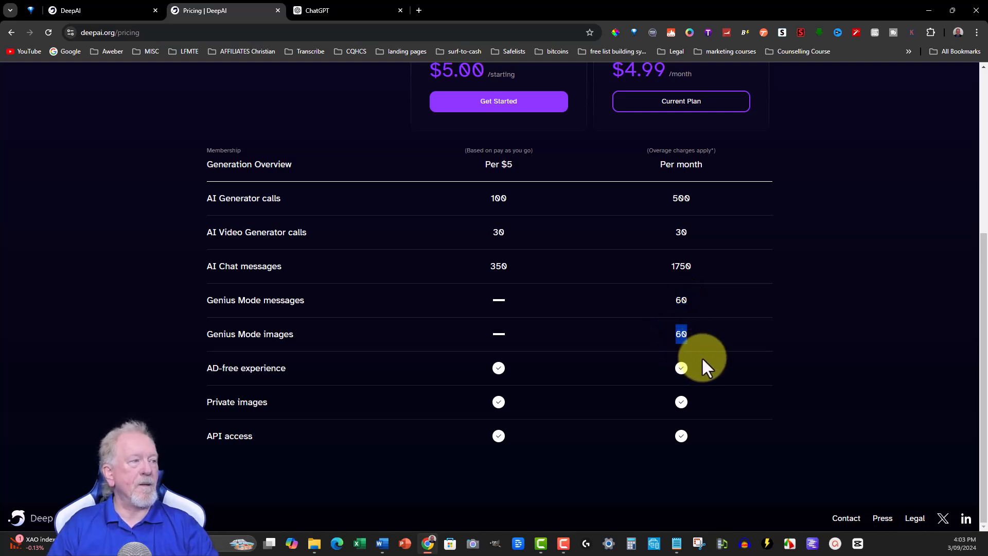
pyautogui.moveTo(302, 412)
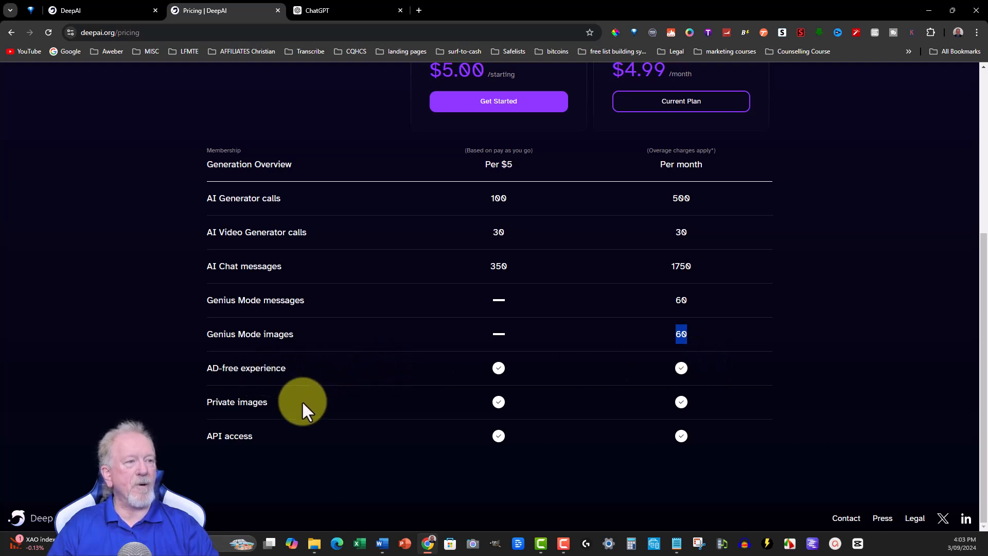
pyautogui.moveTo(271, 457)
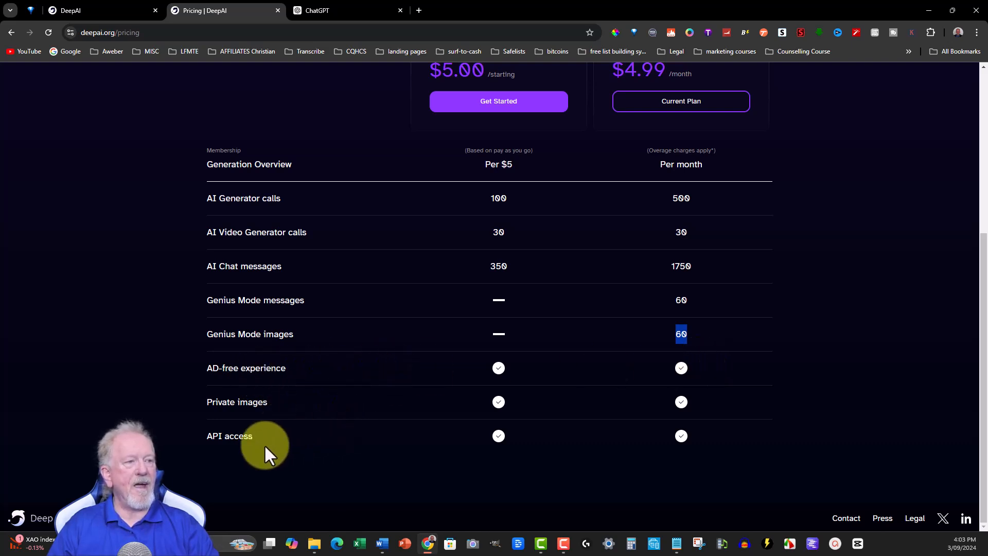
pyautogui.moveTo(845, 293)
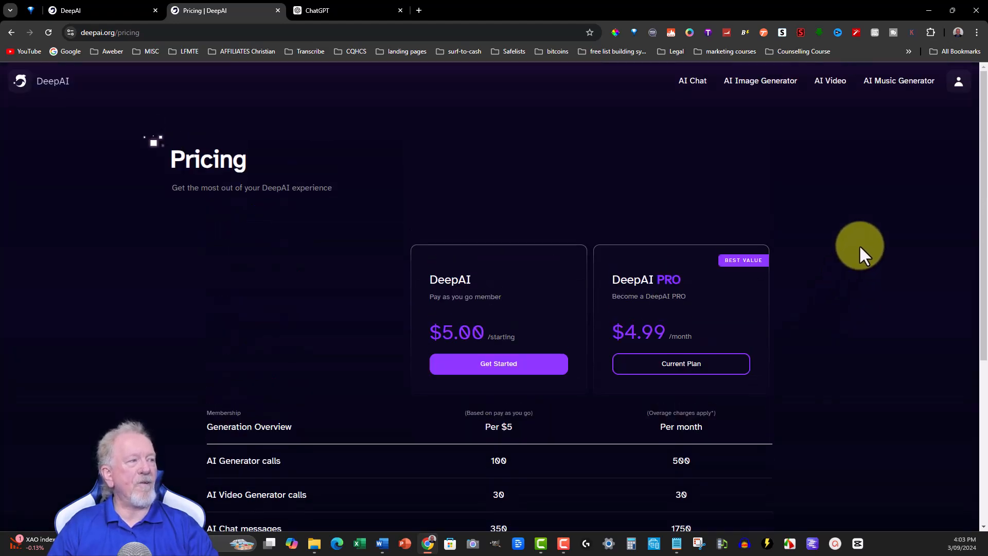
pyautogui.scroll(-3)
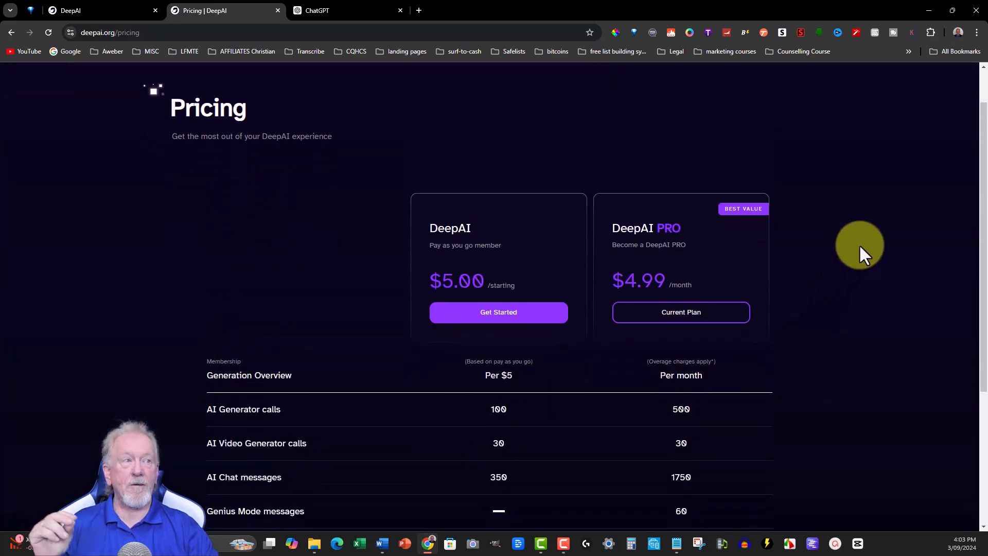
pyautogui.moveTo(557, 156)
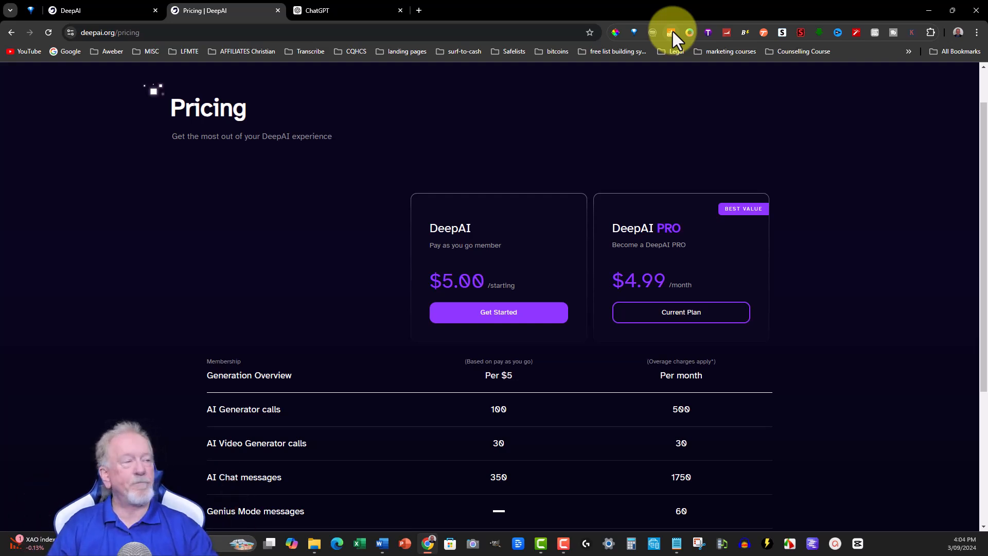
# Bring up the Word document with the 1500-word YouTube script prompt and read through it.
pyautogui.click(72, 10)
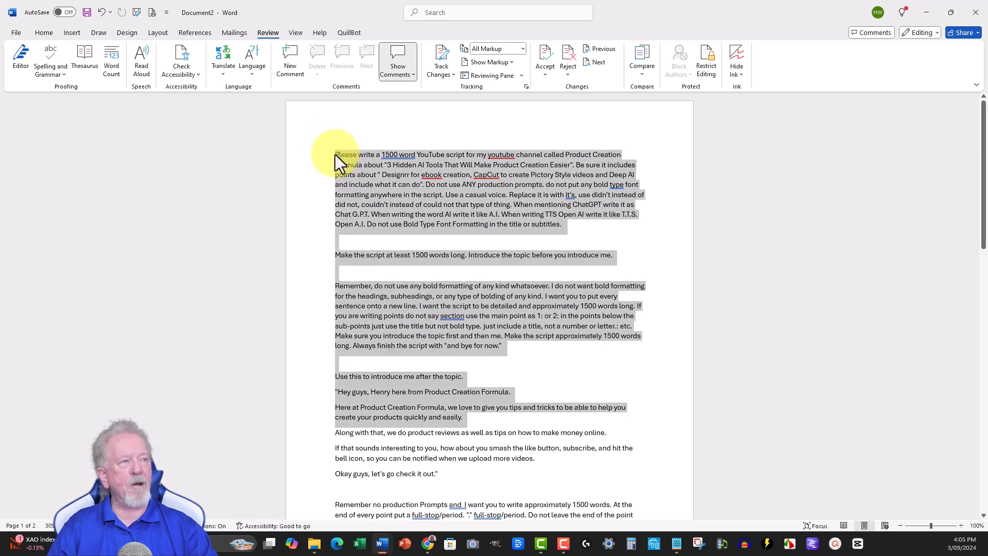
pyautogui.scroll(-3)
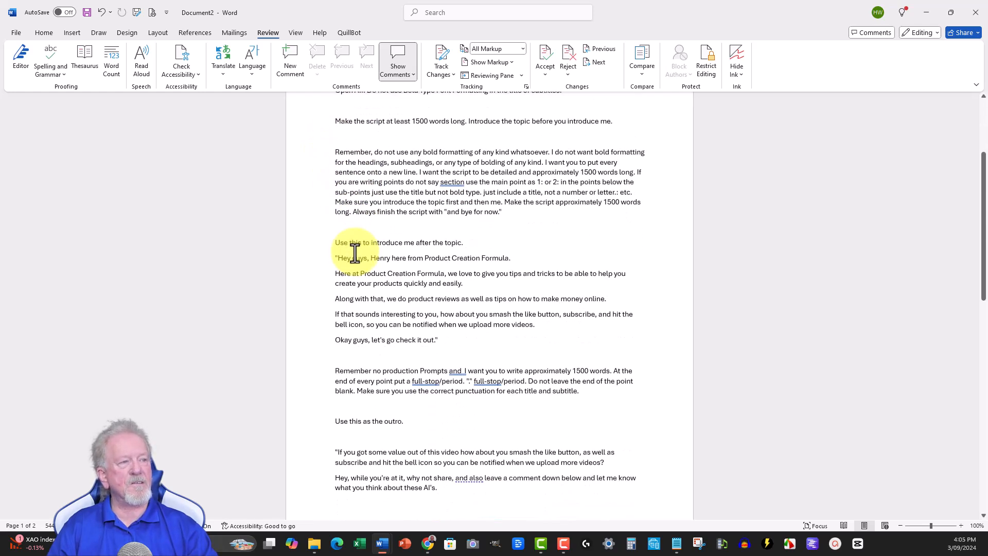
pyautogui.scroll(-3)
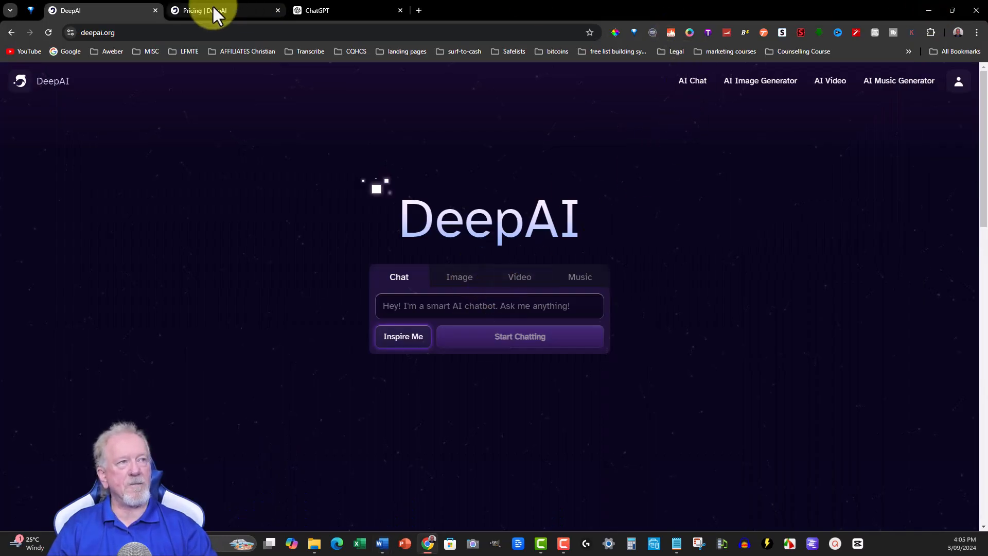
# Show the DeepAI home page, then return to the Word prompt document.
pyautogui.click(319, 11)
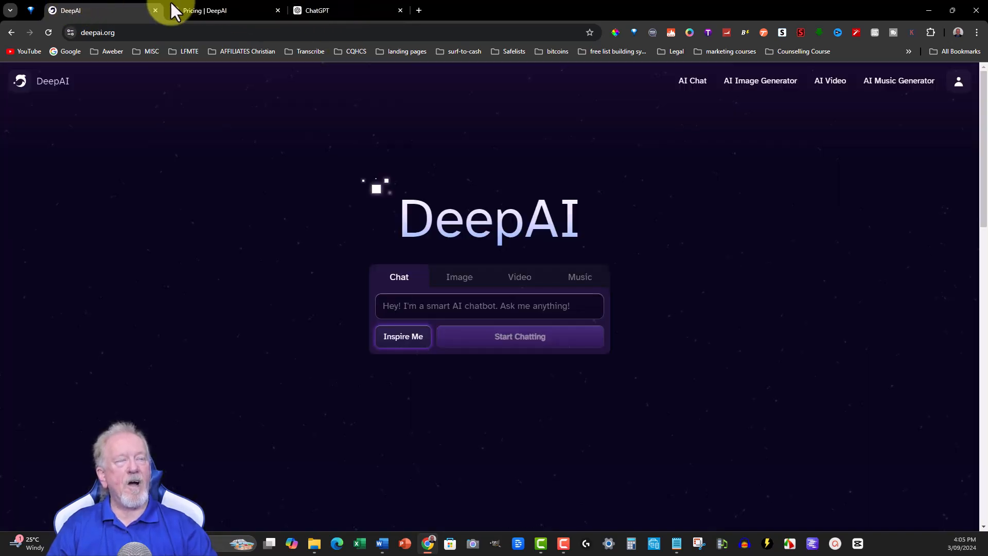
pyautogui.moveTo(228, 10)
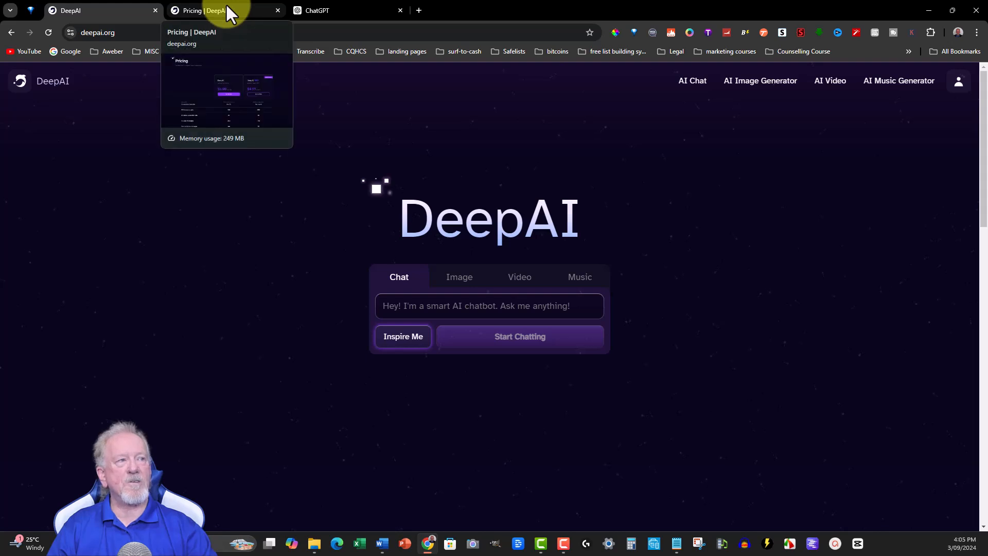
pyautogui.click(72, 11)
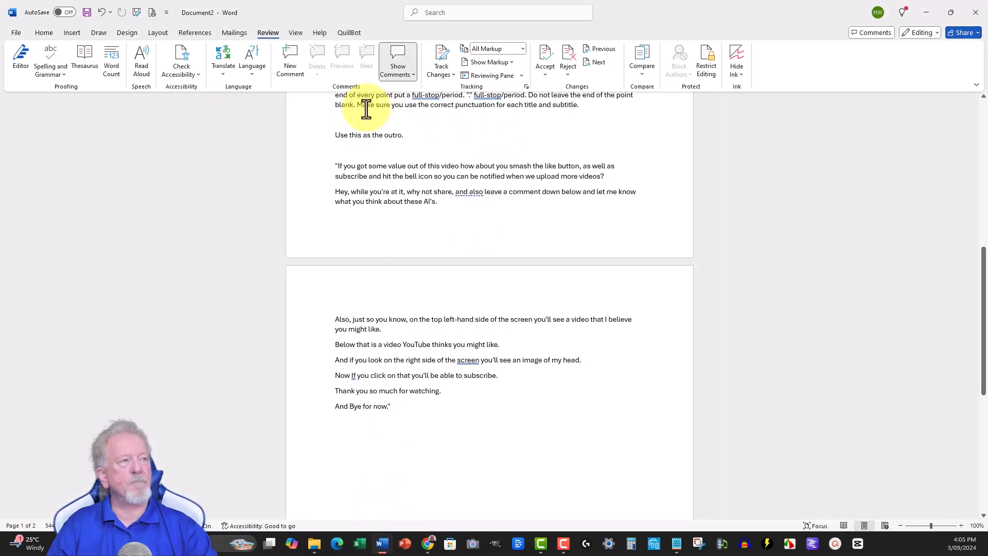
# Select the script prompt text down to its final 'bye for now' line.
pyautogui.moveTo(334, 390); pyautogui.dragTo(390, 406)
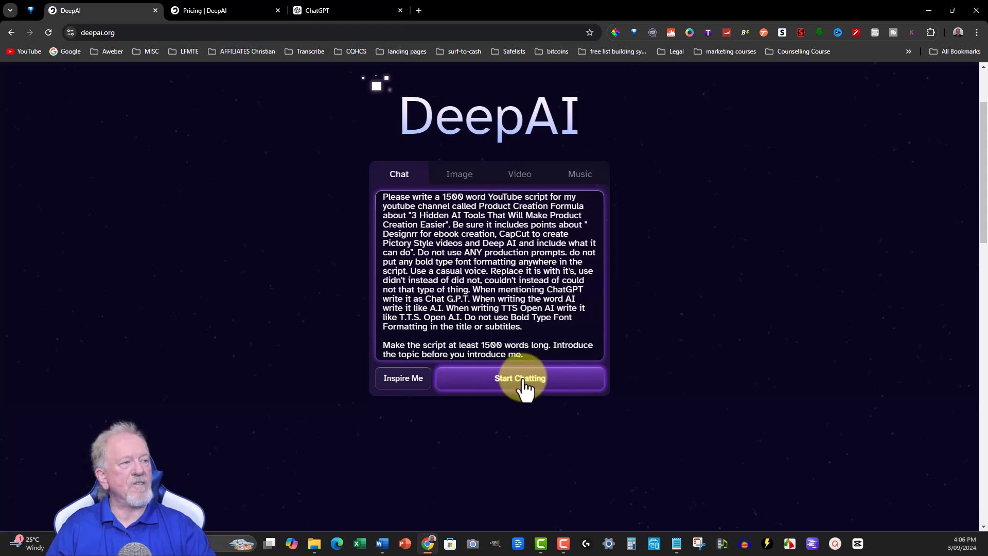
# Send the pasted script prompt to DeepAI's chat and read the generated reply.
pyautogui.click(519, 379)
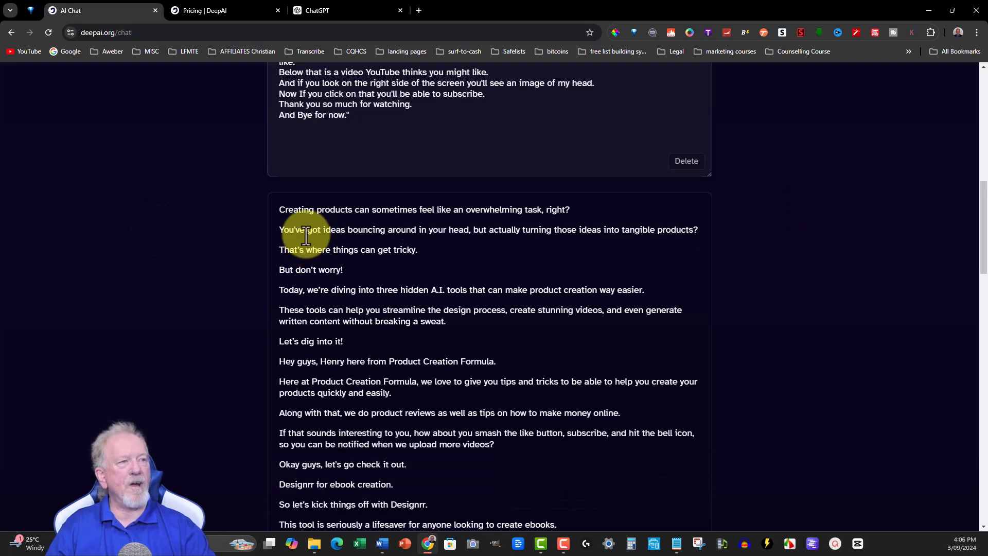
pyautogui.scroll(-3)
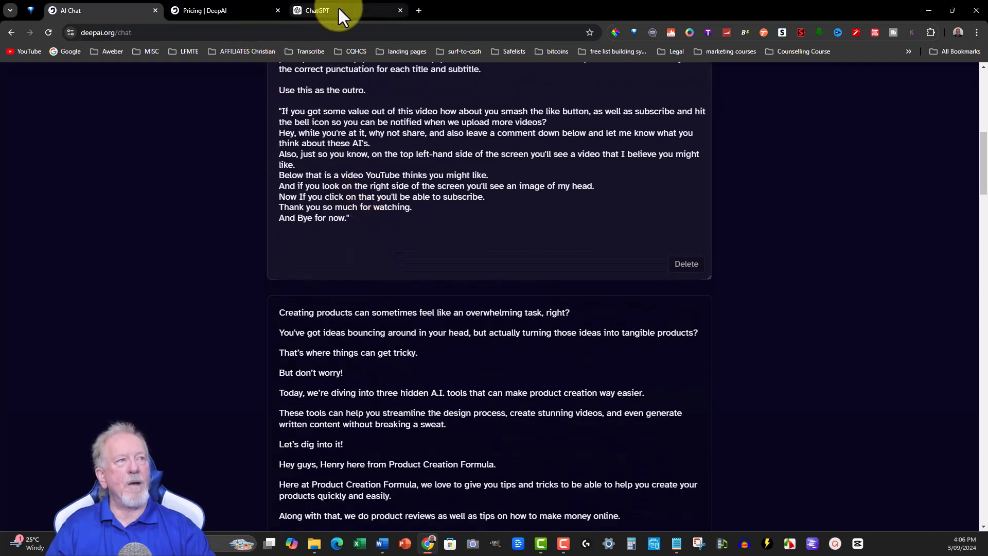
# Switch over to the ChatGPT tab for a fresh chat.
pyautogui.click(323, 10)
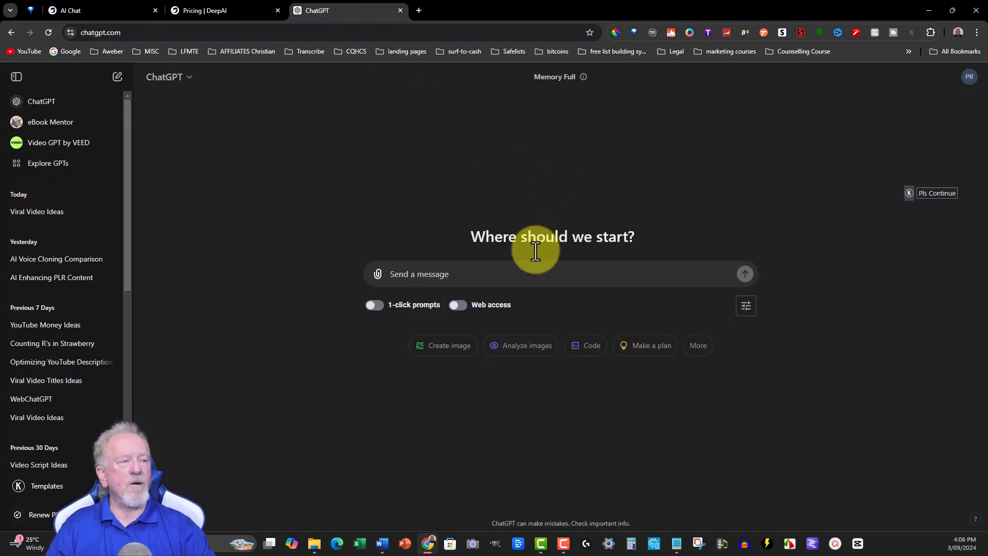
pyautogui.moveTo(381, 543)
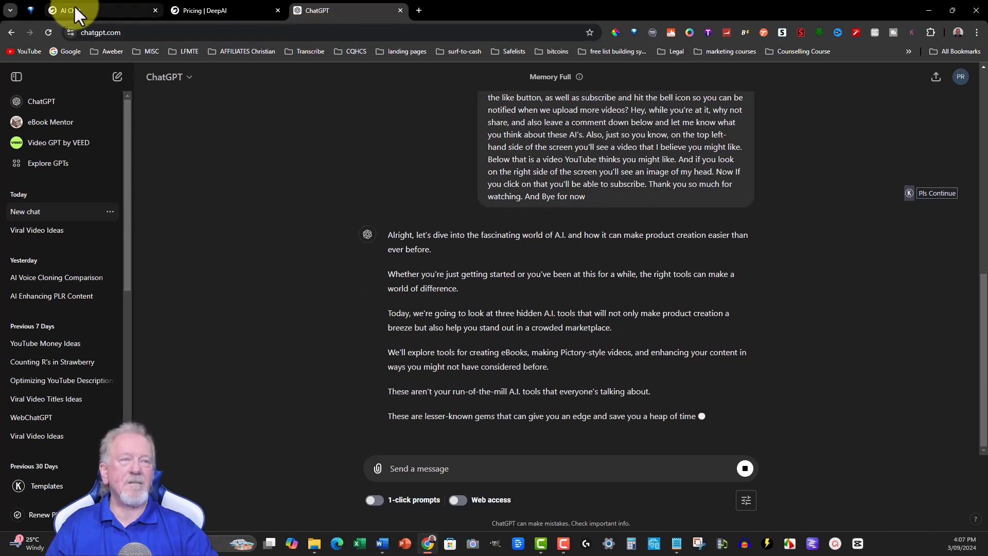
# Read DeepAI's generated script to its outro and copy the whole reply.
pyautogui.click(72, 9)
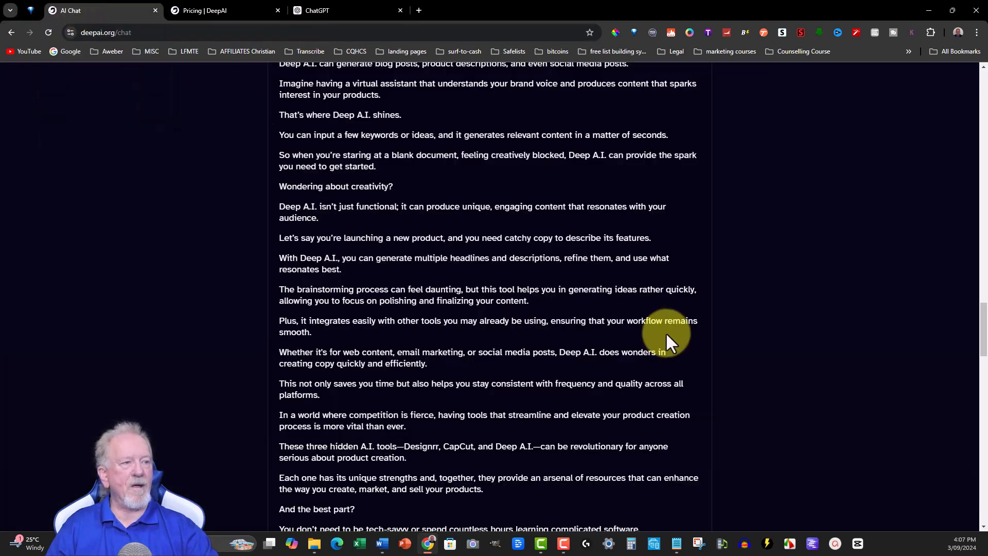
pyautogui.scroll(-3)
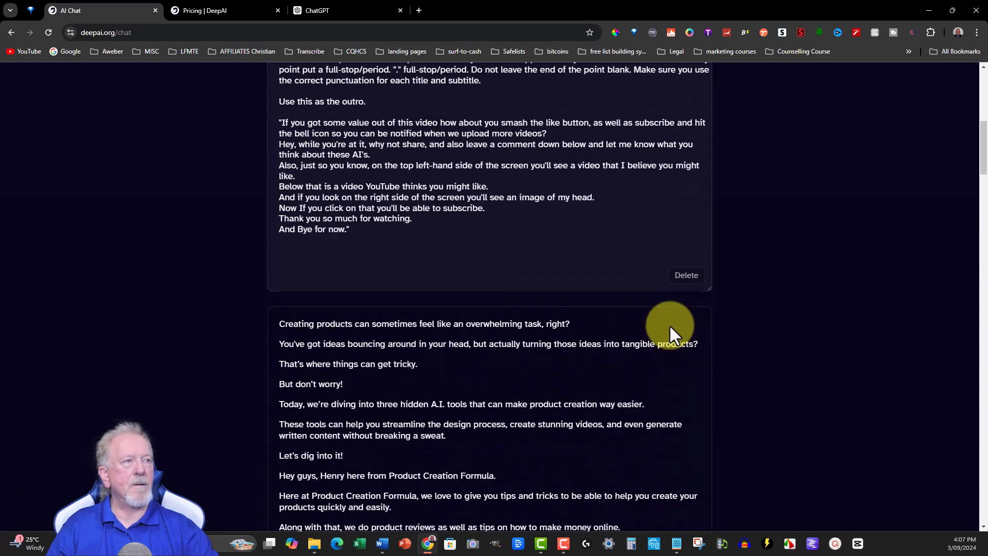
pyautogui.scroll(-3)
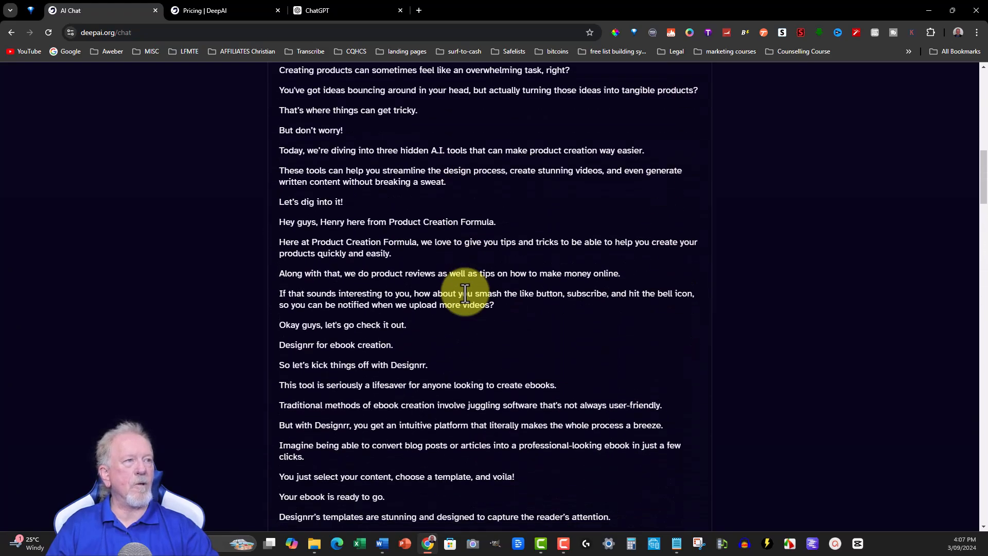
pyautogui.scroll(-3)
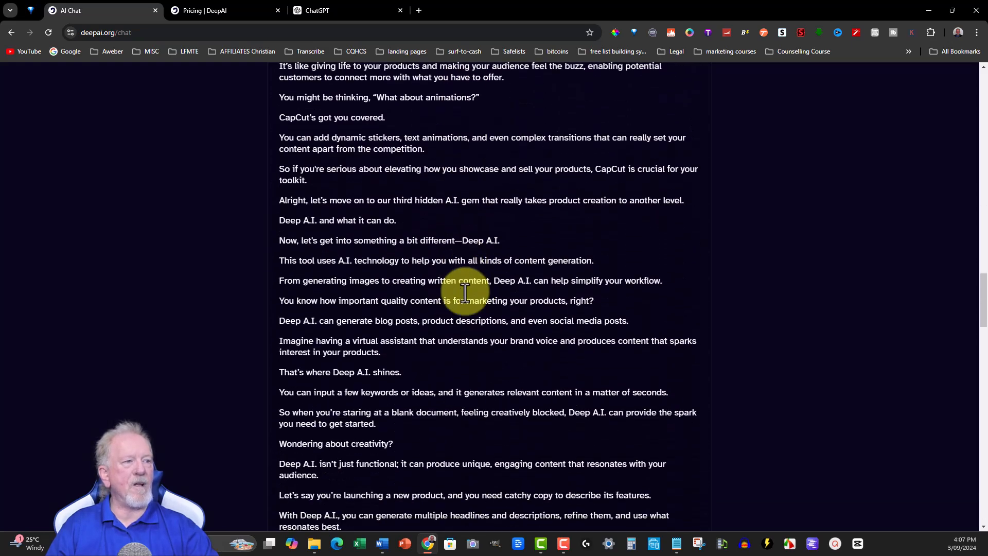
pyautogui.scroll(-3)
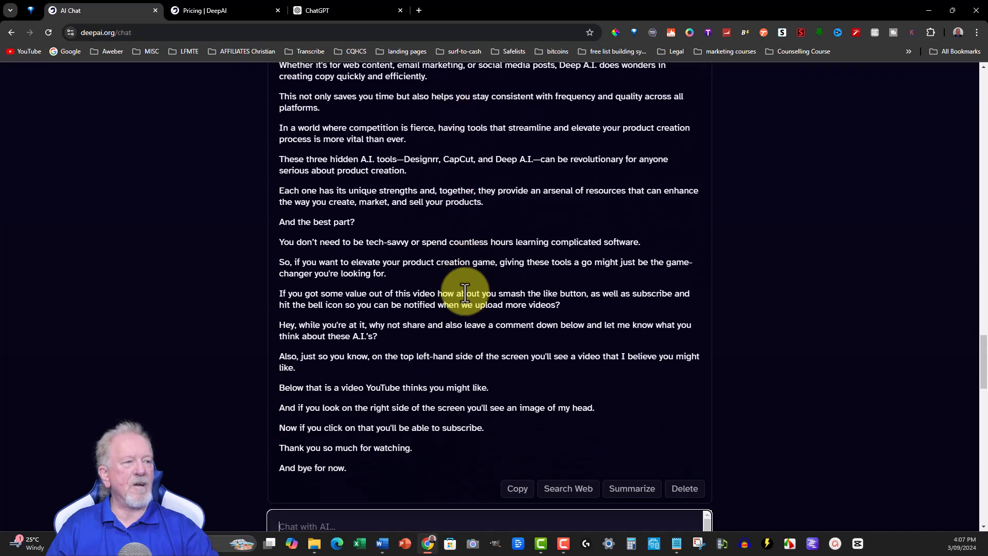
pyautogui.scroll(-3)
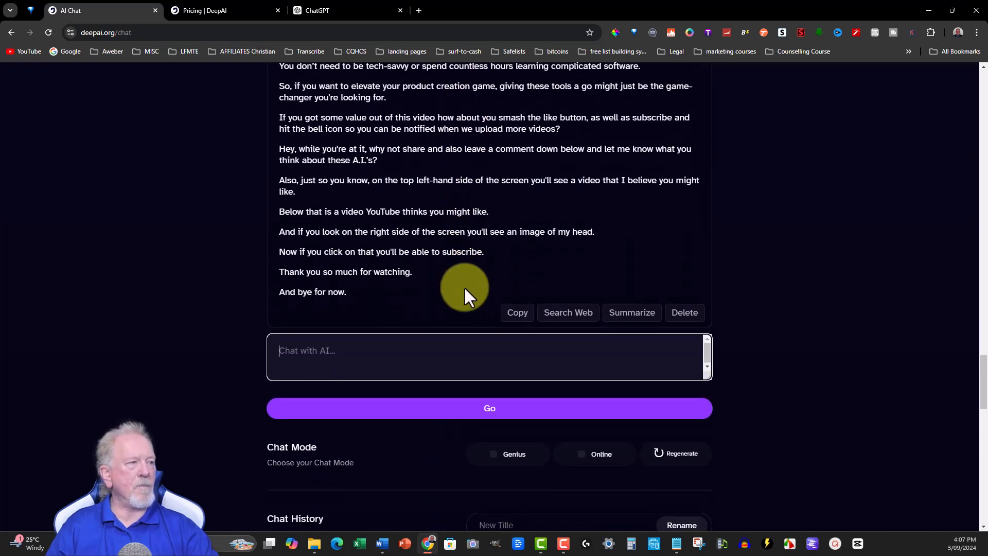
pyautogui.click(516, 313)
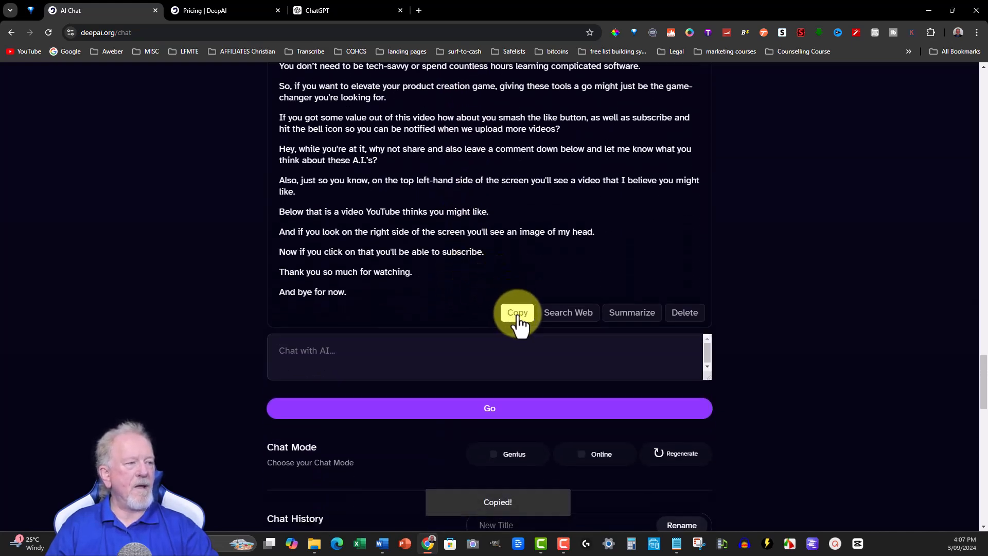
pyautogui.moveTo(382, 543)
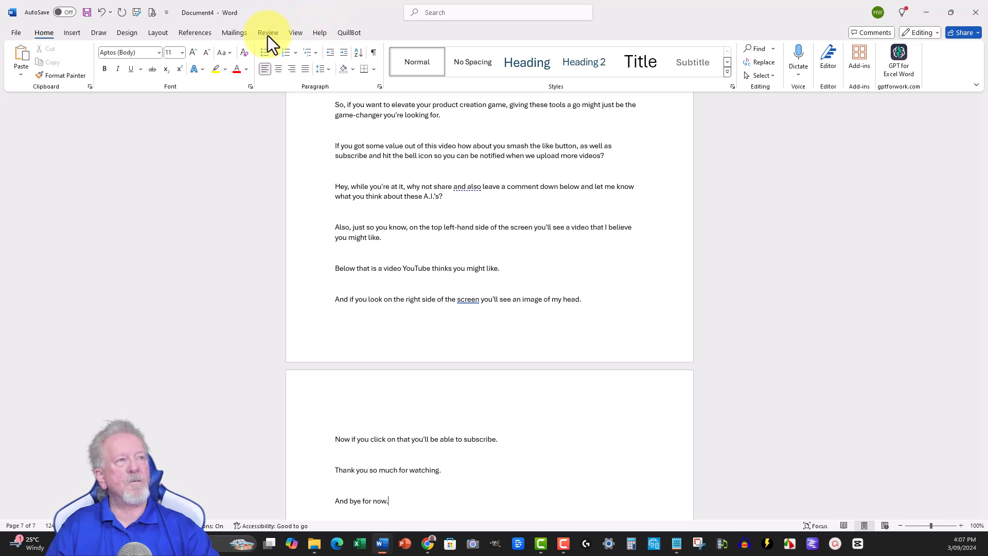
# Run Word Count on the pasted script, confirming 1,240 words over 7 pages.
pyautogui.click(267, 32)
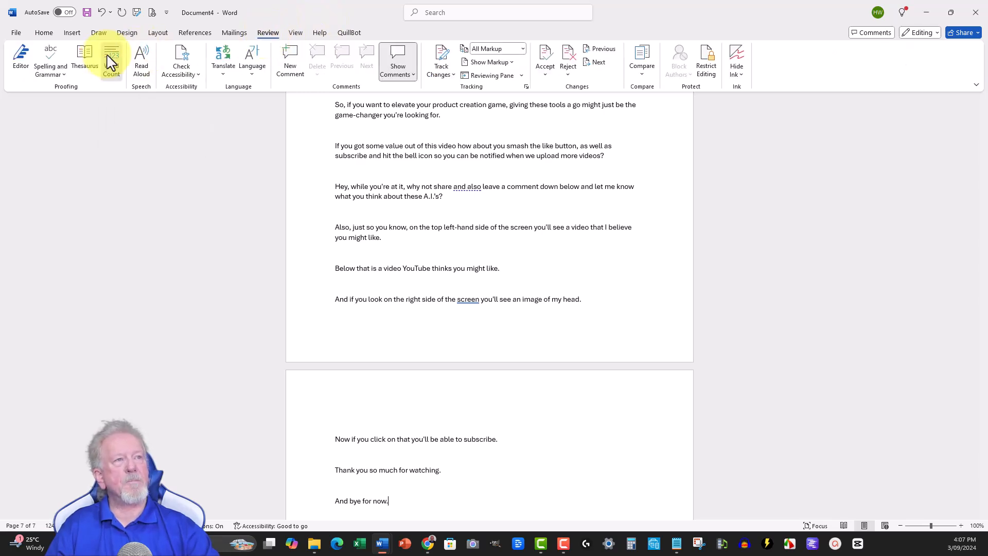
pyautogui.click(111, 56)
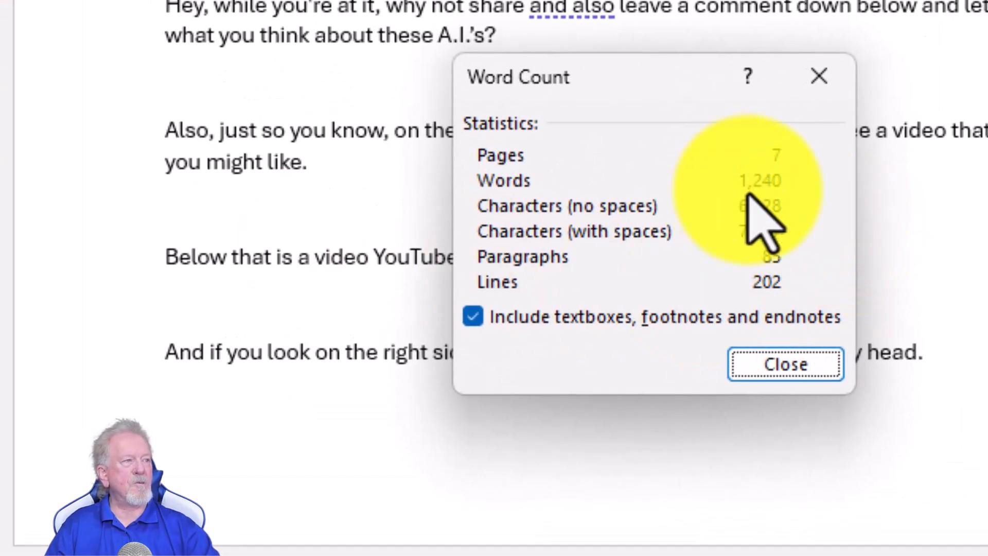
pyautogui.moveTo(776, 229)
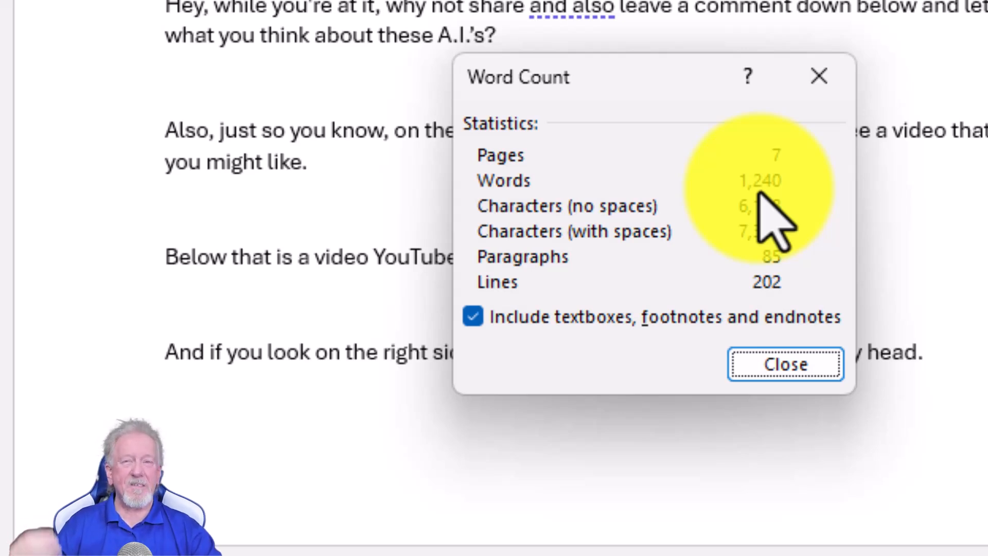
pyautogui.moveTo(752, 208)
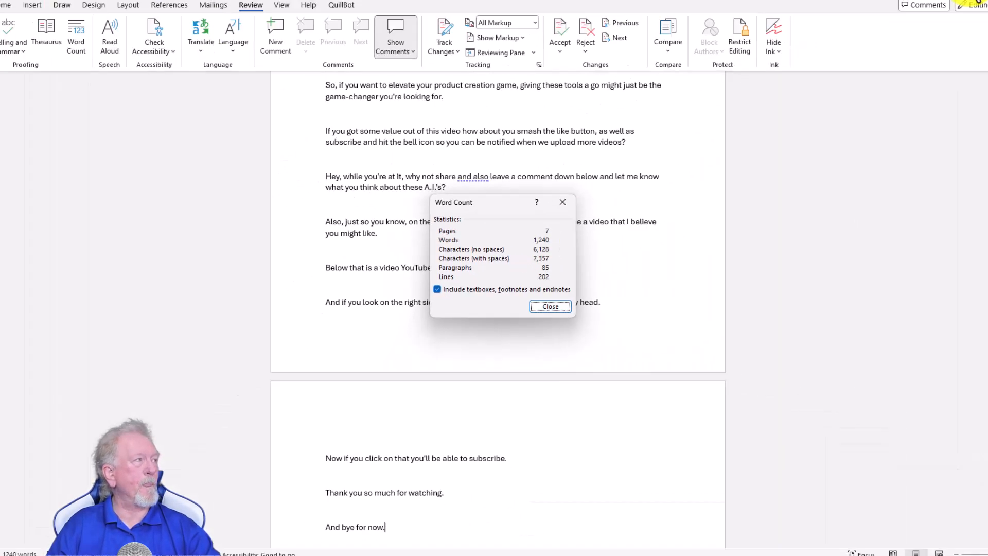
pyautogui.click(550, 306)
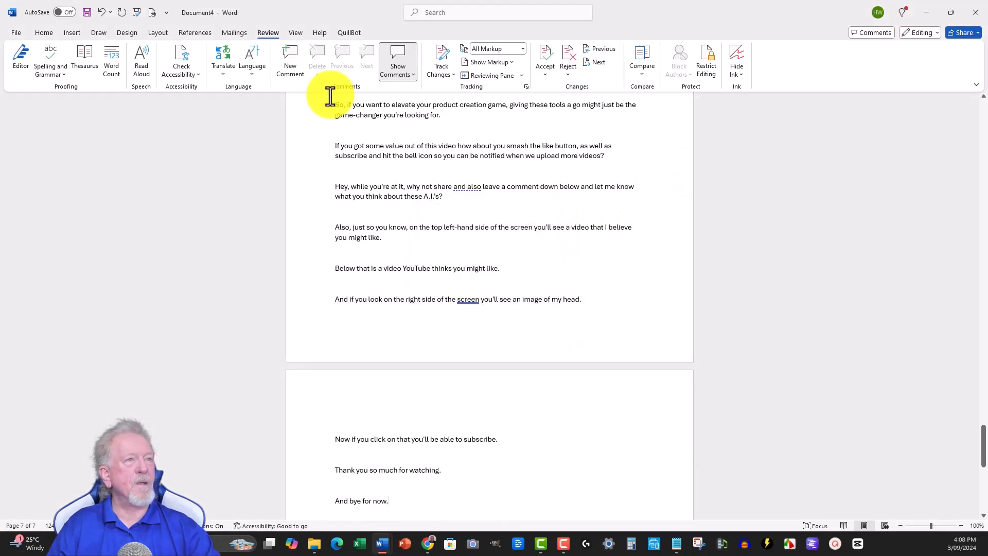
# Create a new blank Word document for the next script.
pyautogui.click(16, 32)
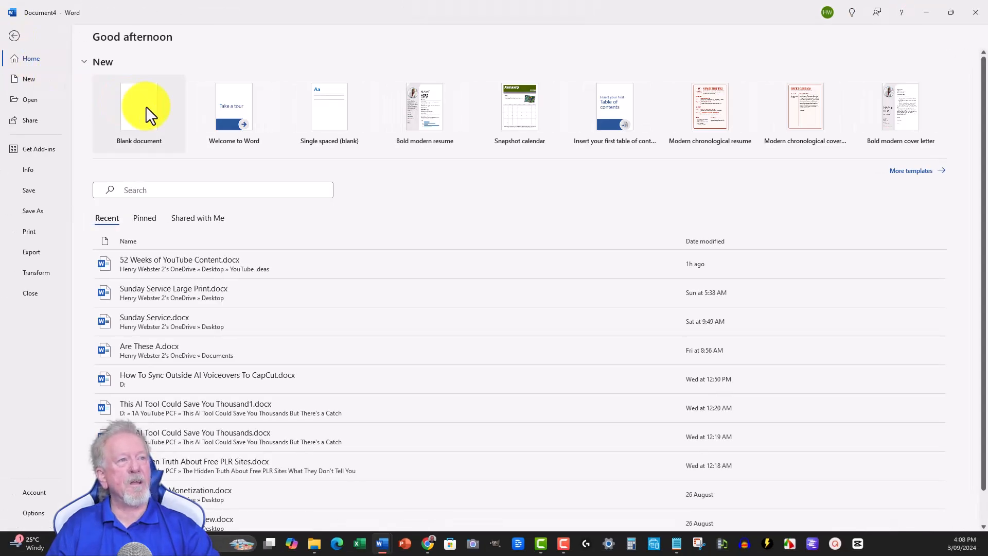
pyautogui.click(139, 106)
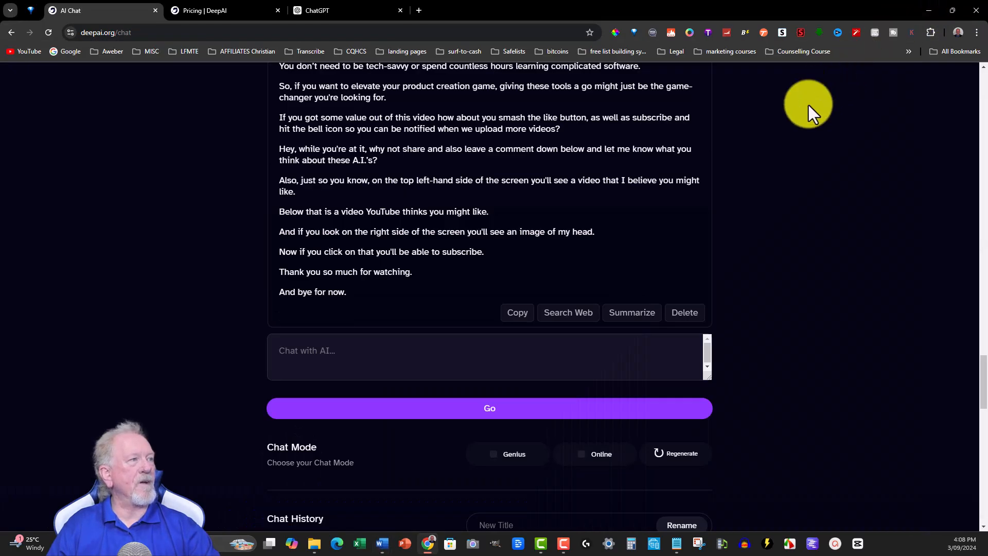
pyautogui.moveTo(335, 20)
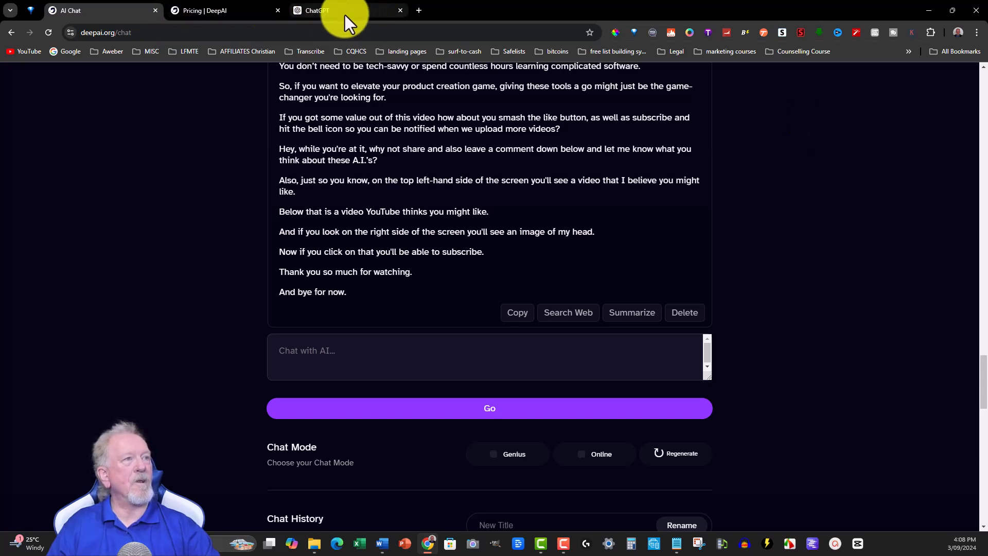
# Read ChatGPT's script as it finishes generating, down to 'And bye for now.'.
pyautogui.click(327, 10)
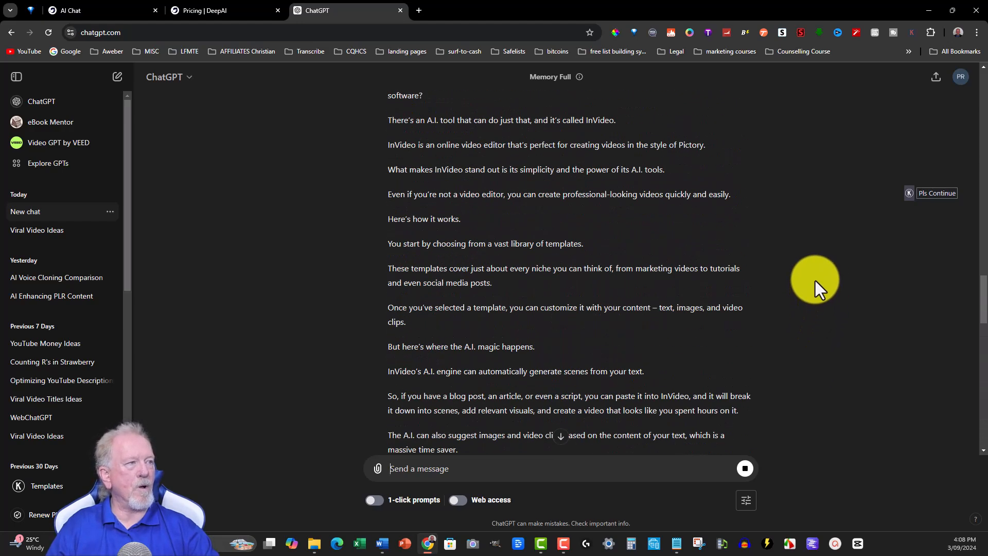
pyautogui.scroll(-3)
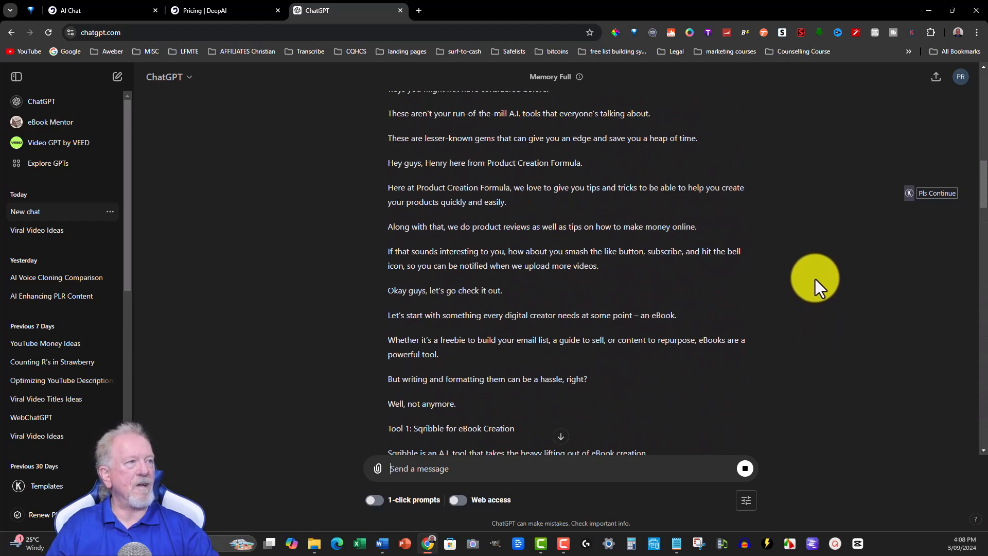
pyautogui.scroll(-3)
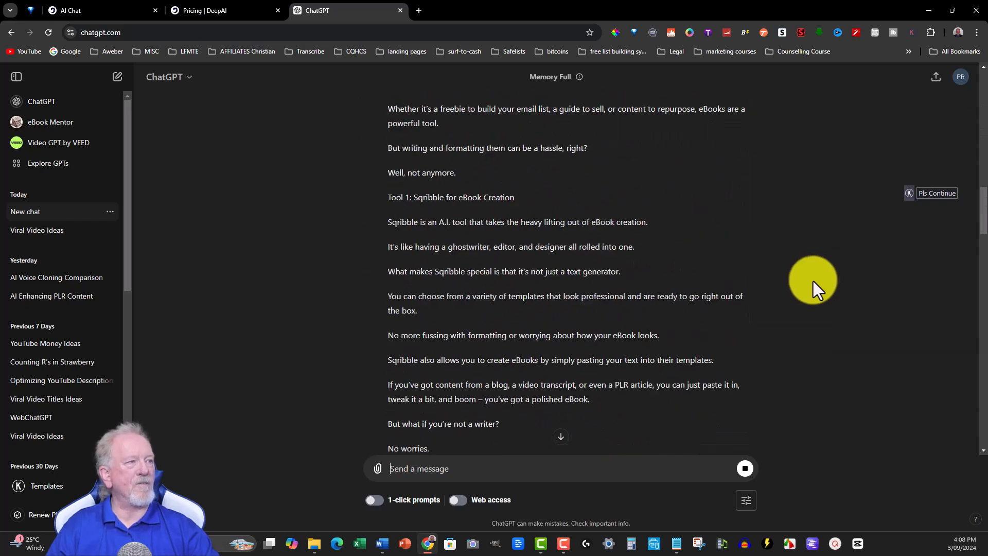
pyautogui.scroll(-3)
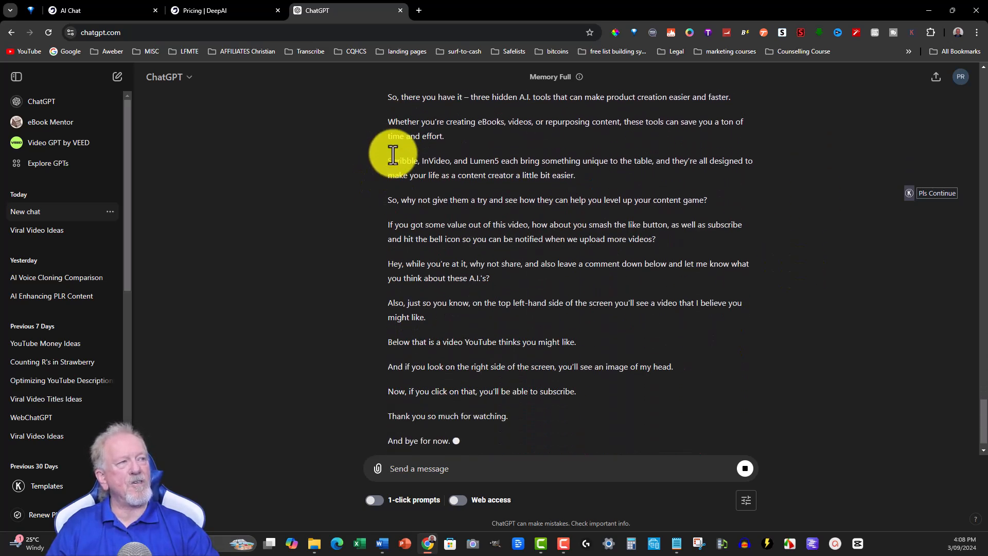
pyautogui.scroll(-3)
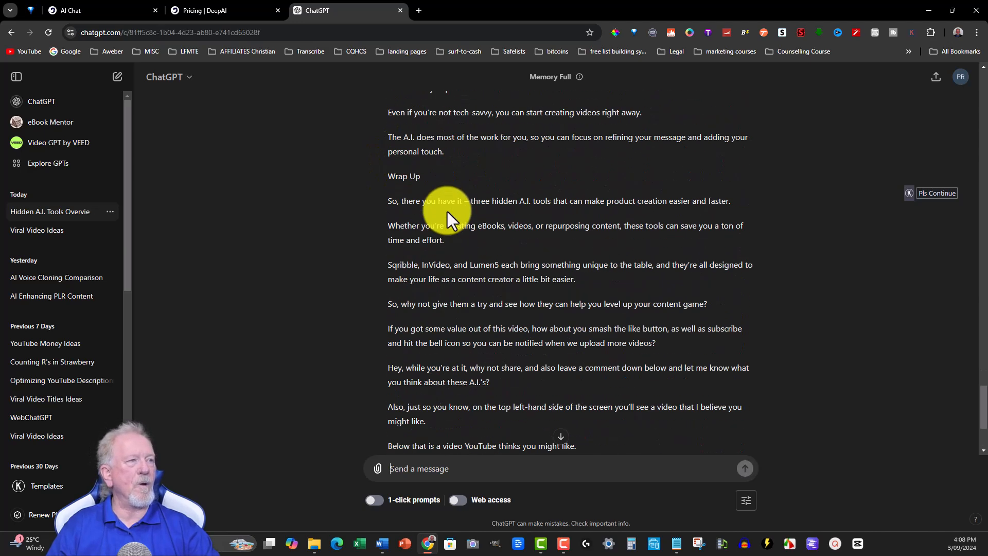
pyautogui.scroll(-3)
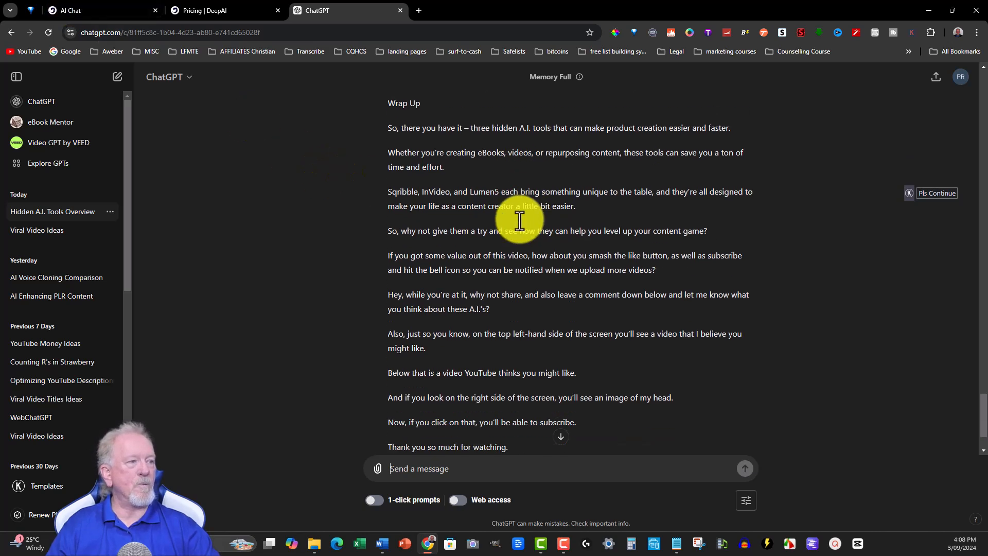
pyautogui.scroll(-3)
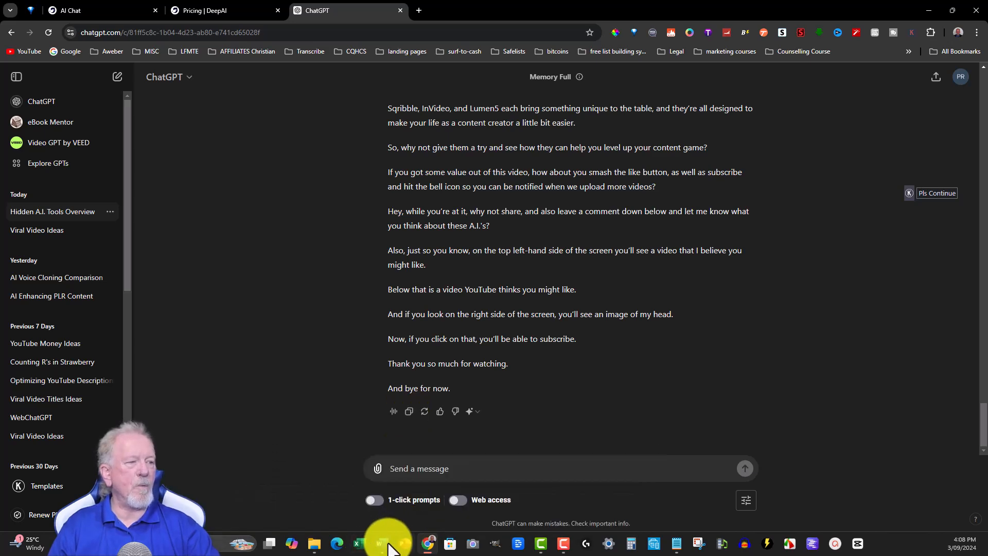
# Paste the ChatGPT script into the blank Word document and run Word Count to confirm 1,433 words.
pyautogui.click(381, 543)
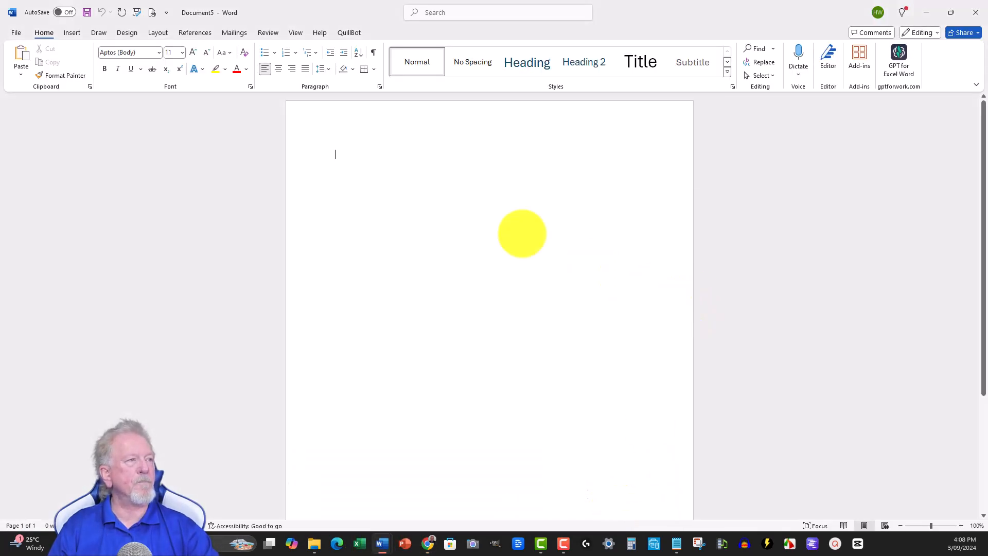
pyautogui.moveTo(521, 233); pyautogui.dragTo(413, 164)
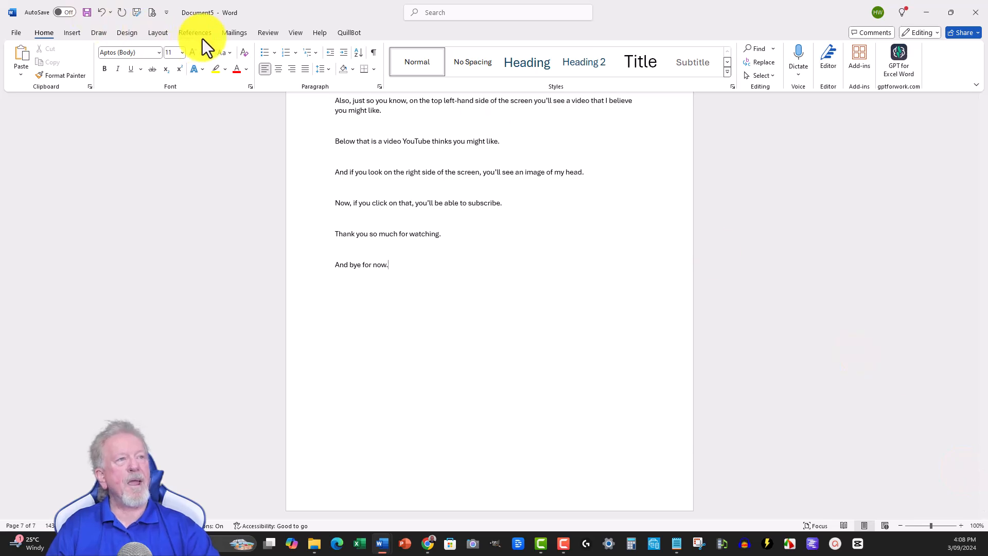
pyautogui.click(267, 32)
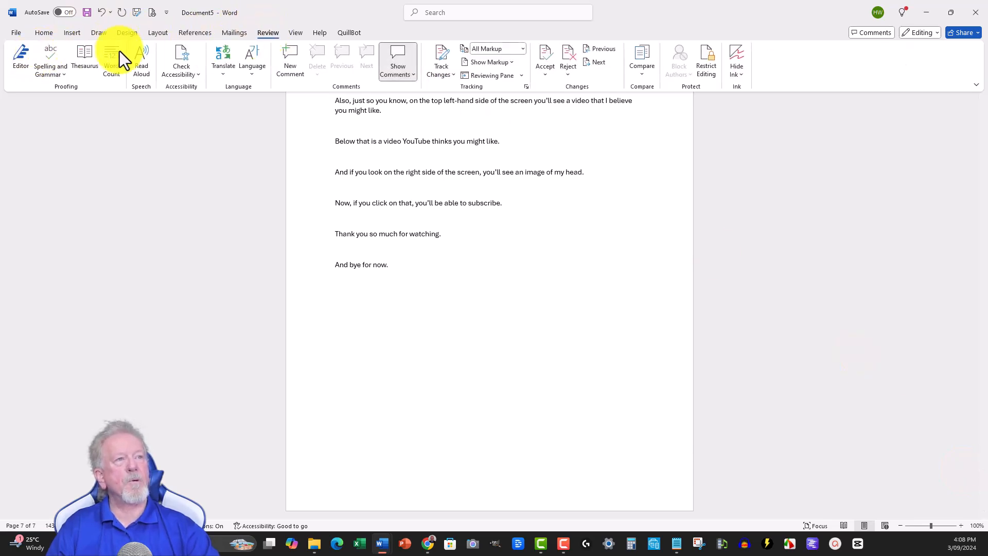
pyautogui.click(111, 58)
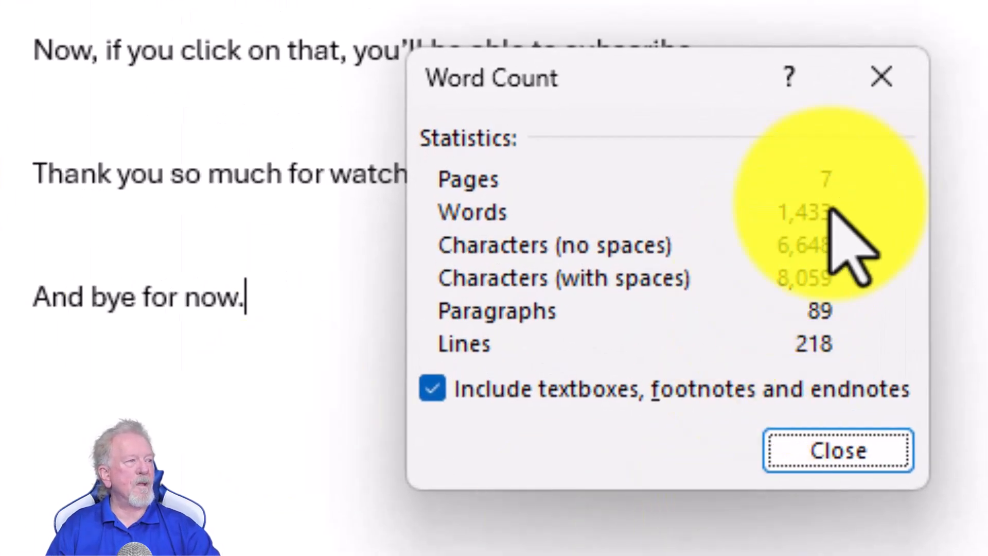
pyautogui.moveTo(823, 258)
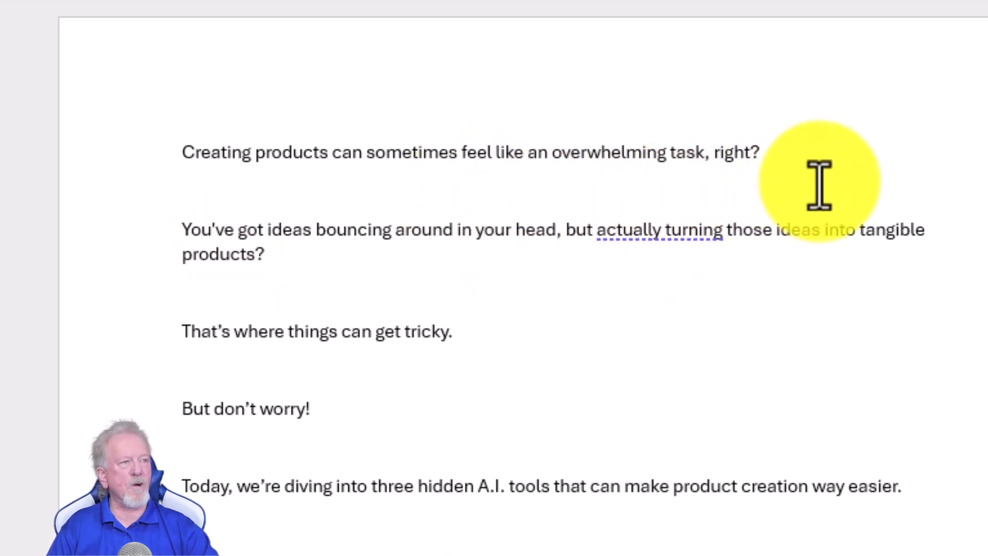
pyautogui.moveTo(528, 342)
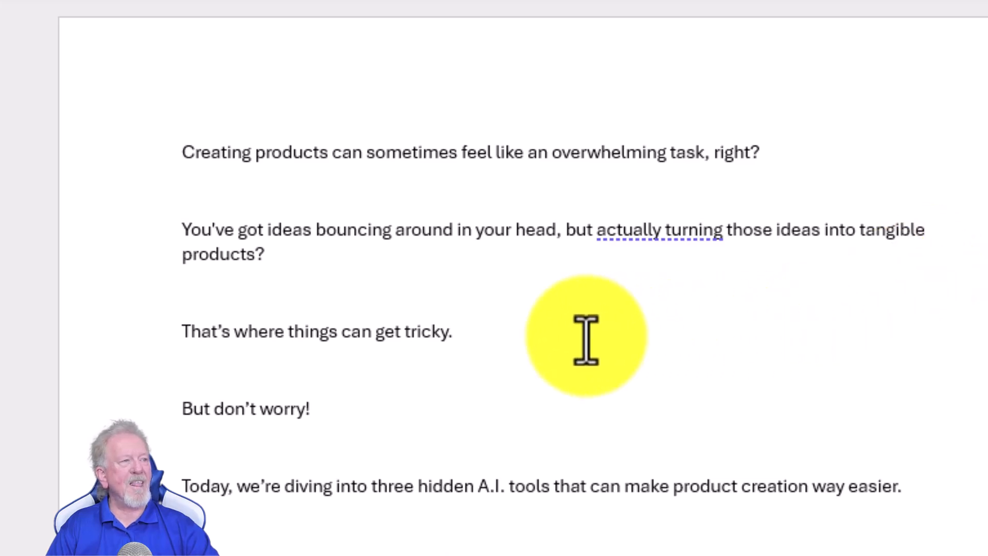
pyautogui.moveTo(511, 346)
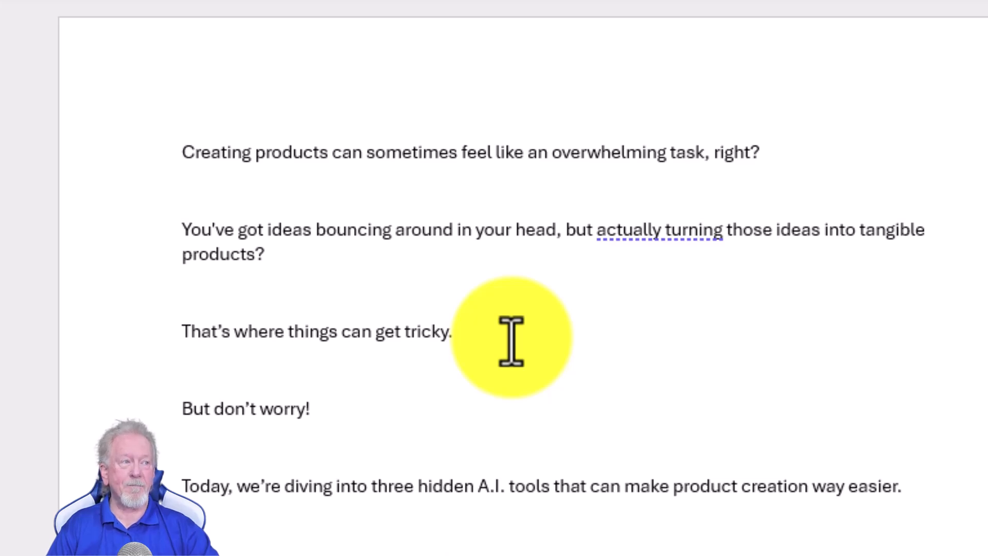
# Scroll through the script's opening hook, channel welcome and subscribe request, then return to the top.
pyautogui.scroll(-3)
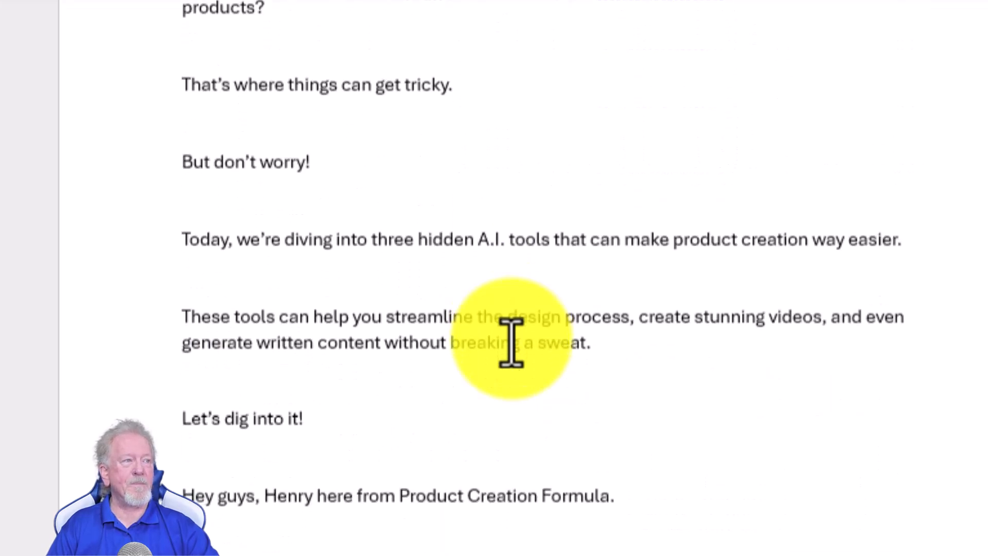
pyautogui.moveTo(506, 277)
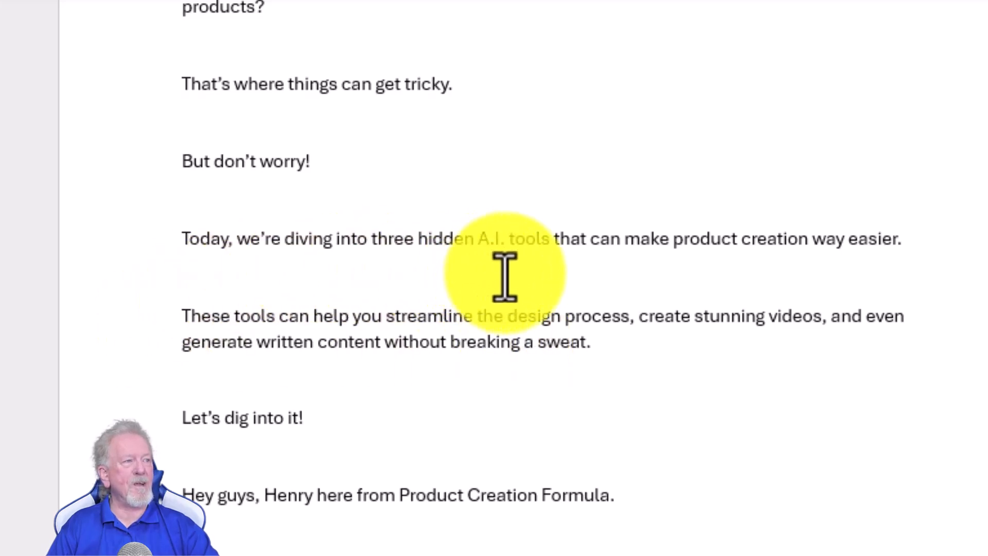
pyautogui.moveTo(936, 271)
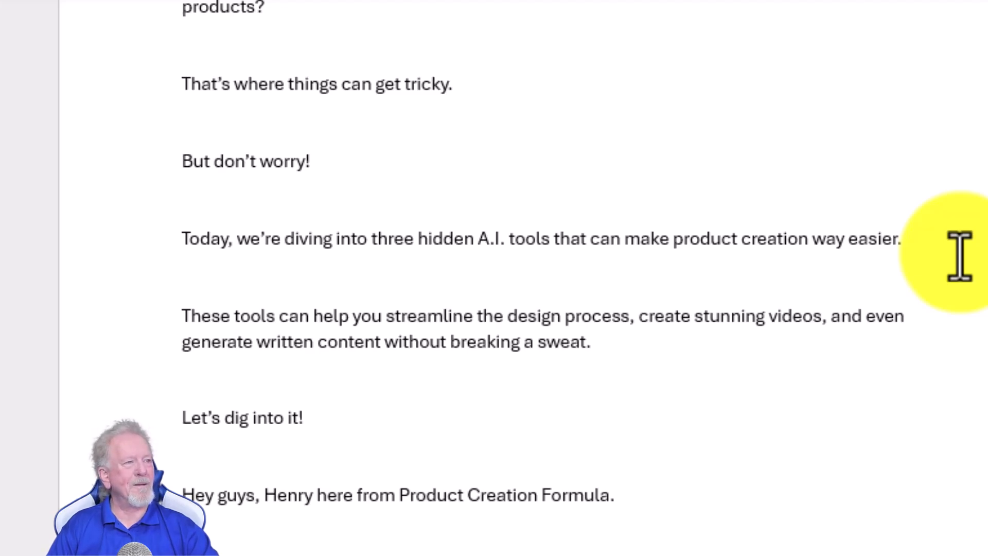
pyautogui.scroll(-3)
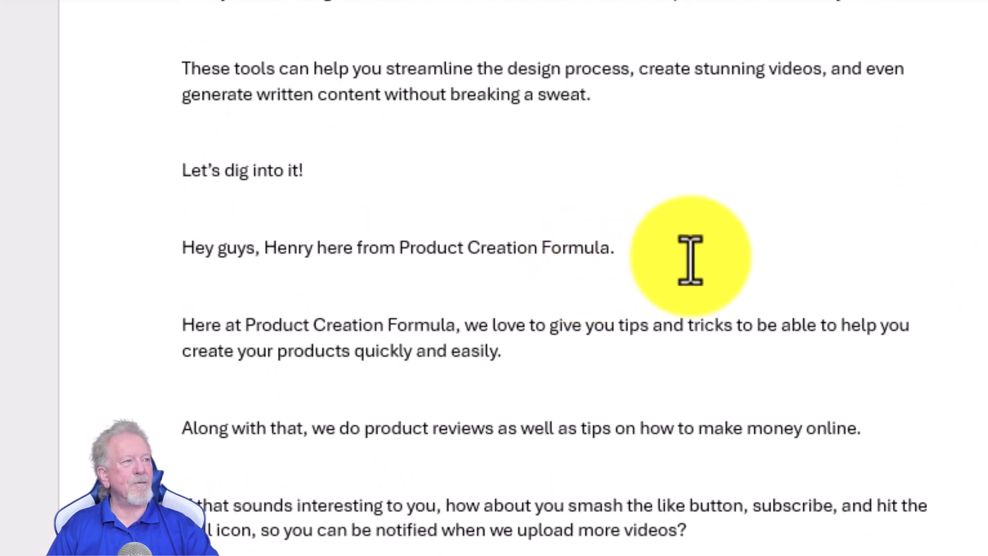
pyautogui.moveTo(895, 342)
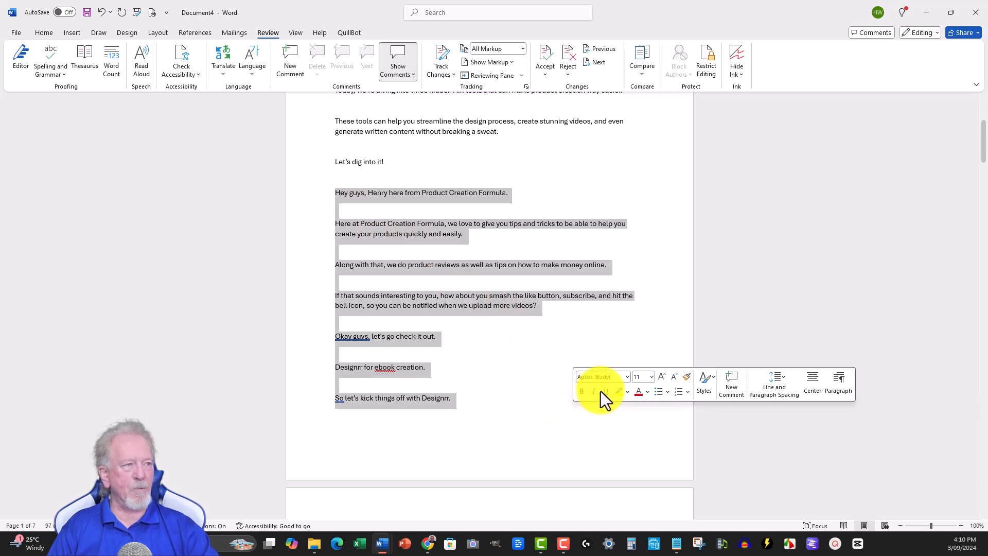
pyautogui.scroll(-3)
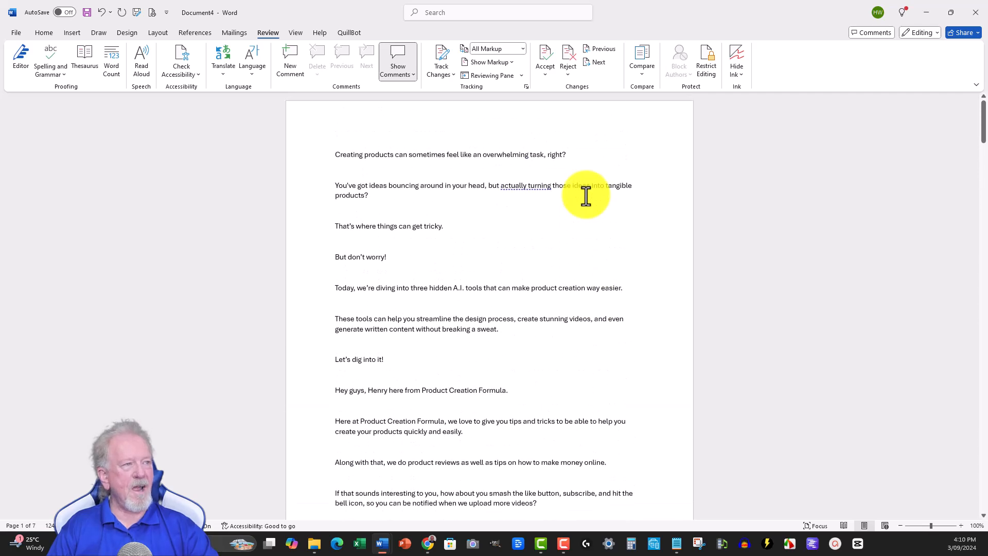
pyautogui.scroll(-3)
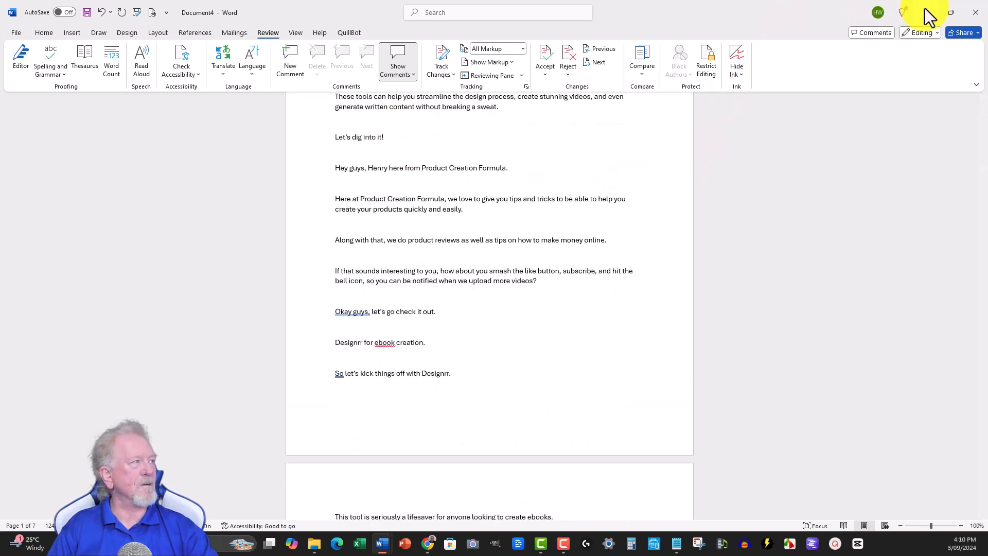
pyautogui.scroll(3)
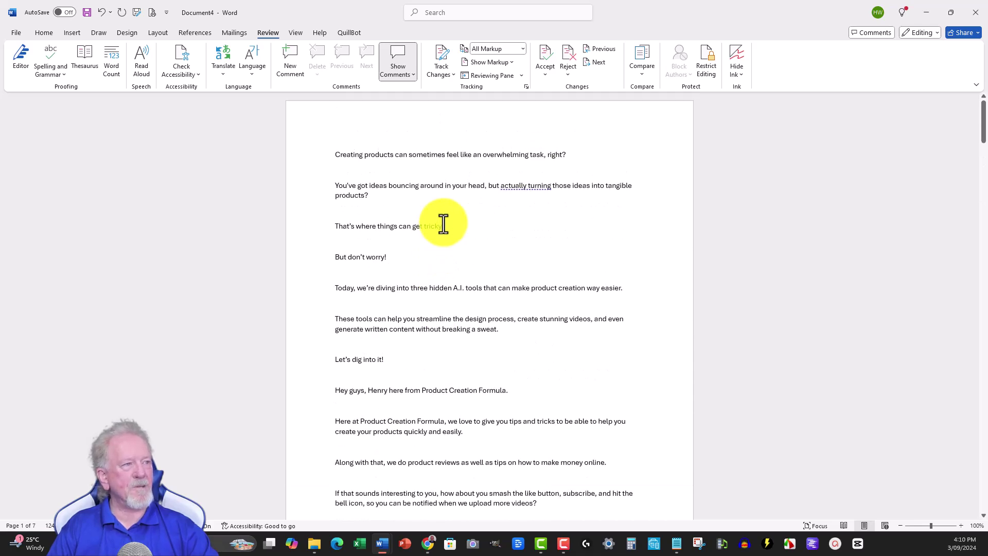
pyautogui.scroll(-3)
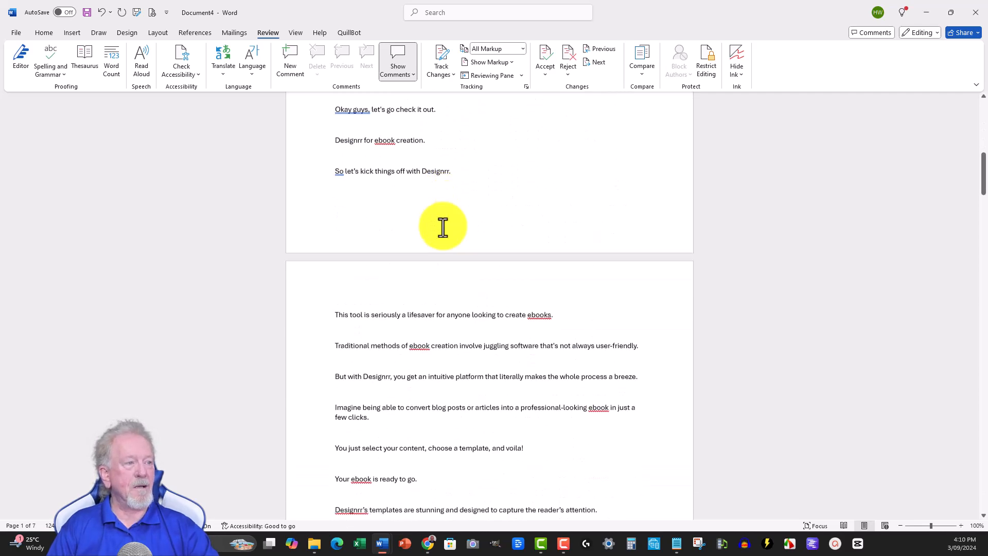
pyautogui.scroll(-3)
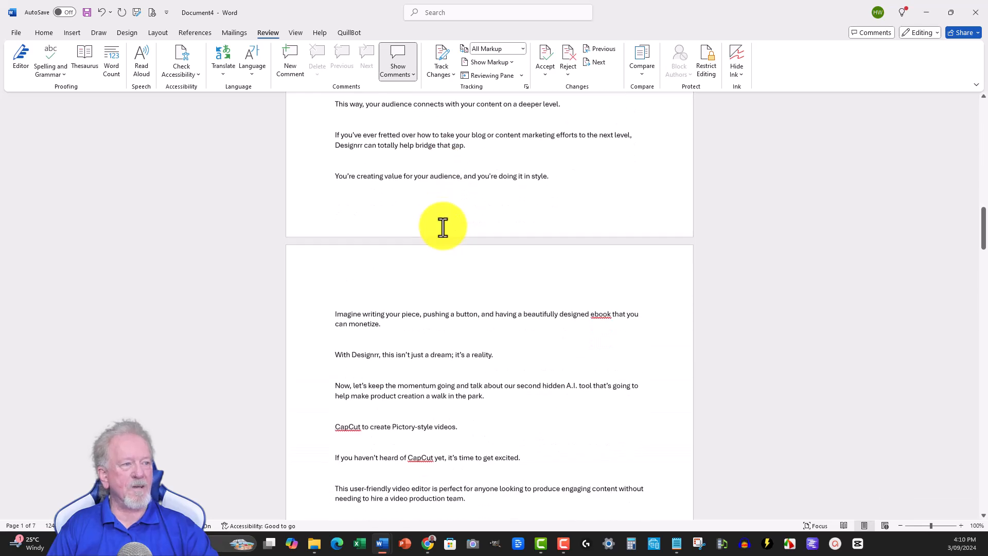
pyautogui.scroll(-3)
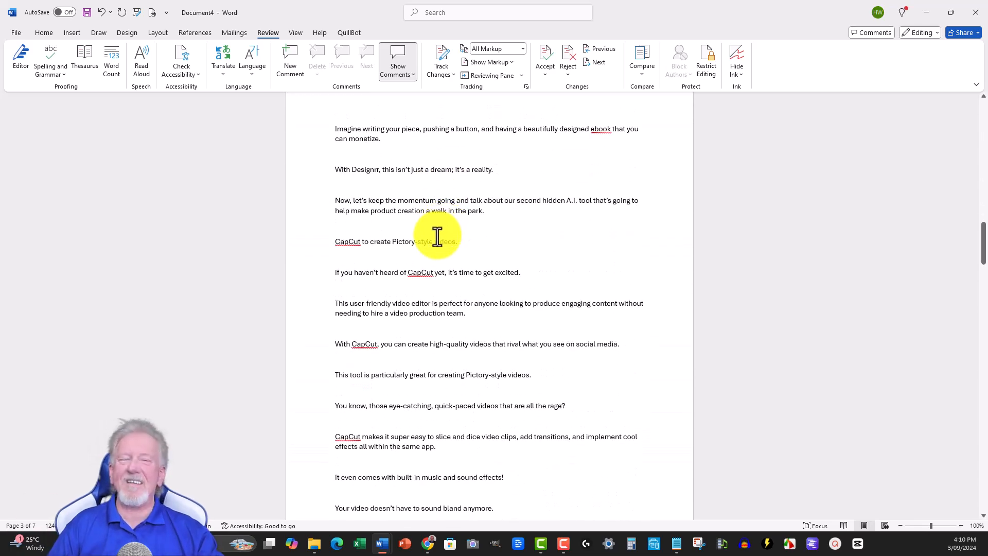
pyautogui.moveTo(448, 232)
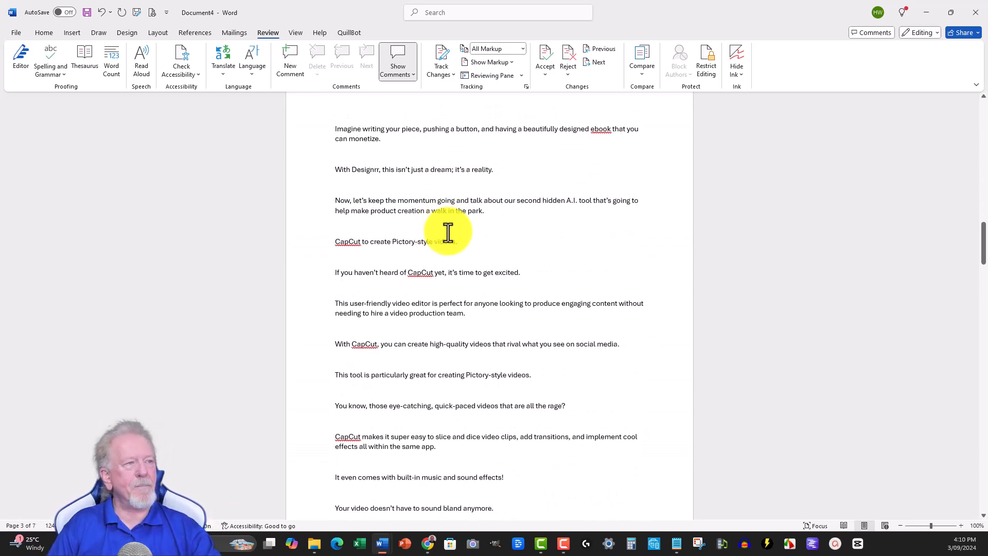
pyautogui.scroll(-3)
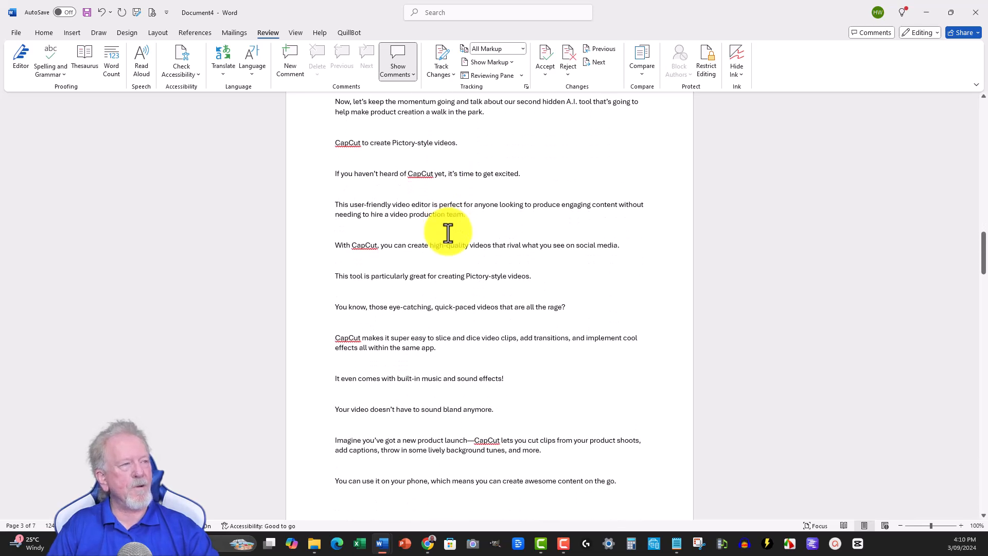
pyautogui.scroll(-3)
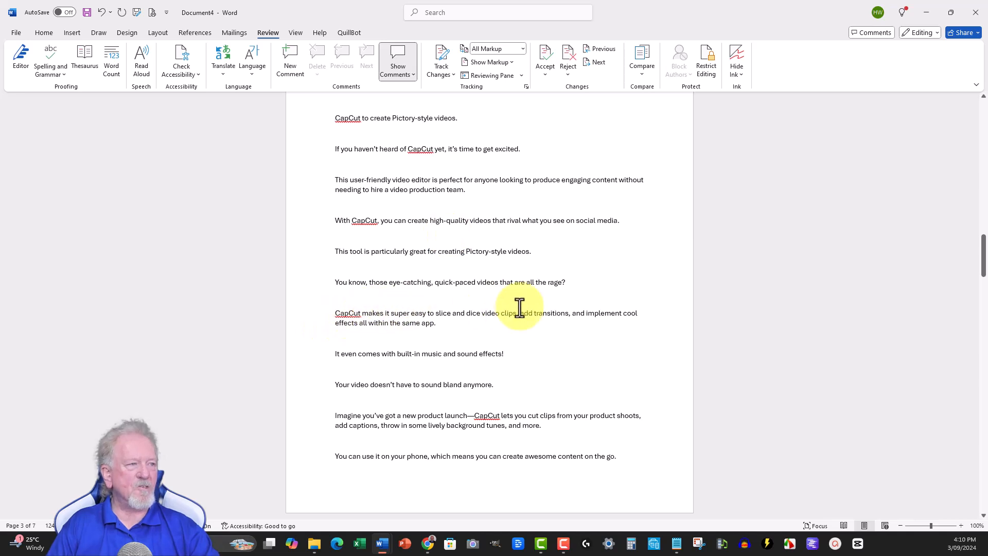
pyautogui.moveTo(556, 204)
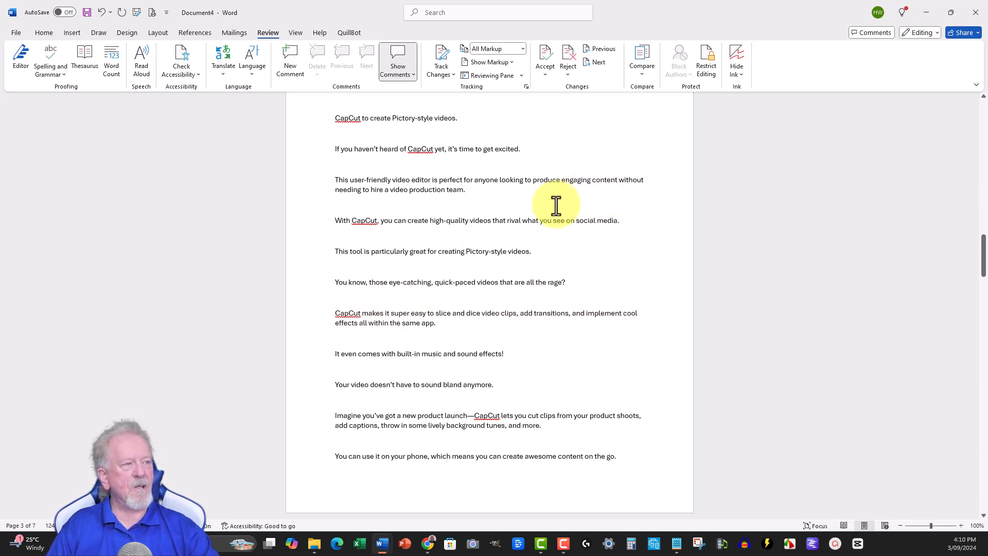
pyautogui.moveTo(533, 313)
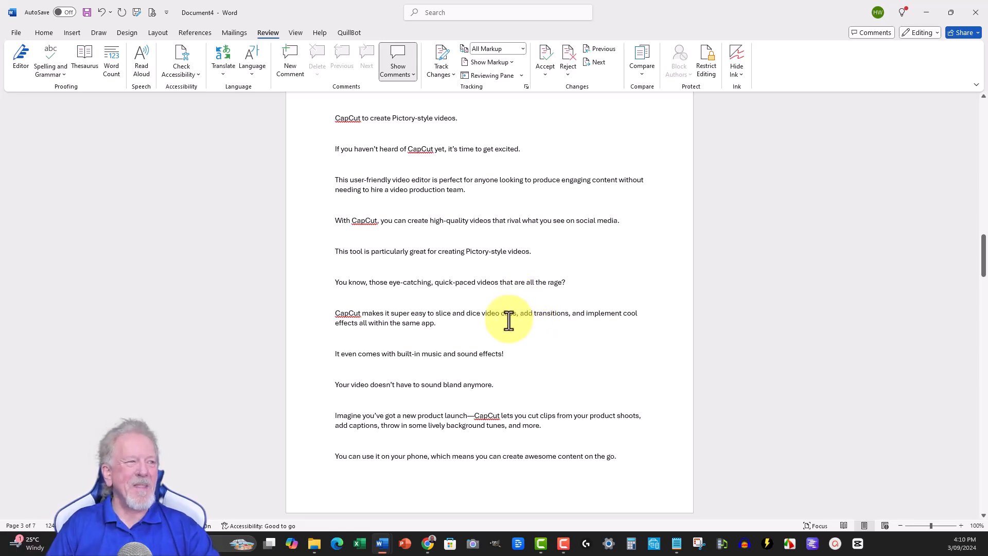
pyautogui.moveTo(490, 268)
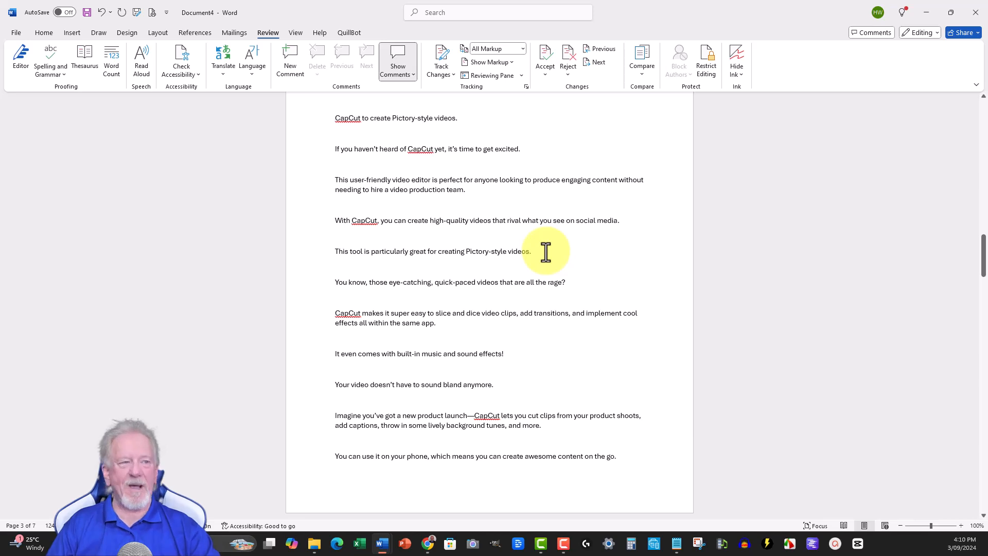
pyautogui.moveTo(543, 255)
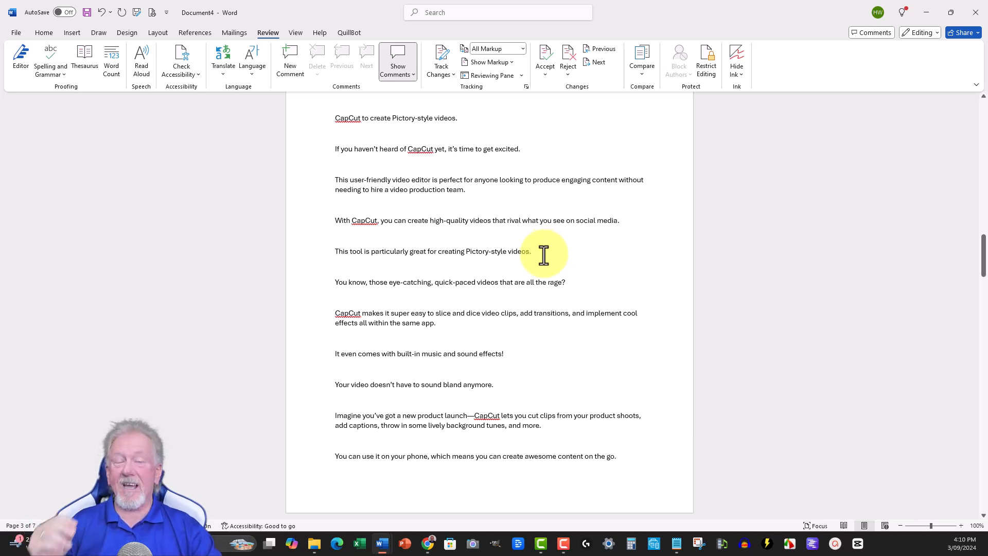
pyautogui.moveTo(540, 261)
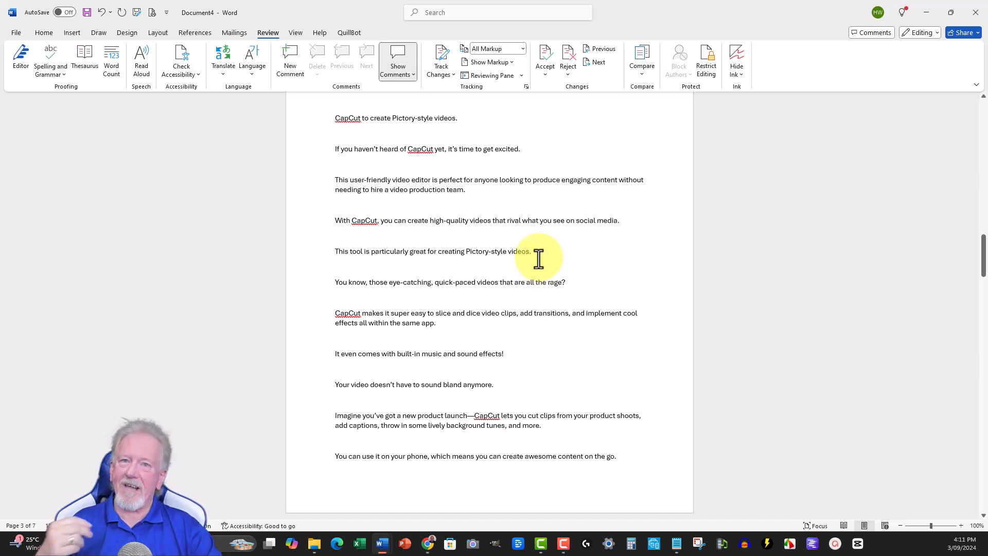
pyautogui.moveTo(972, 11)
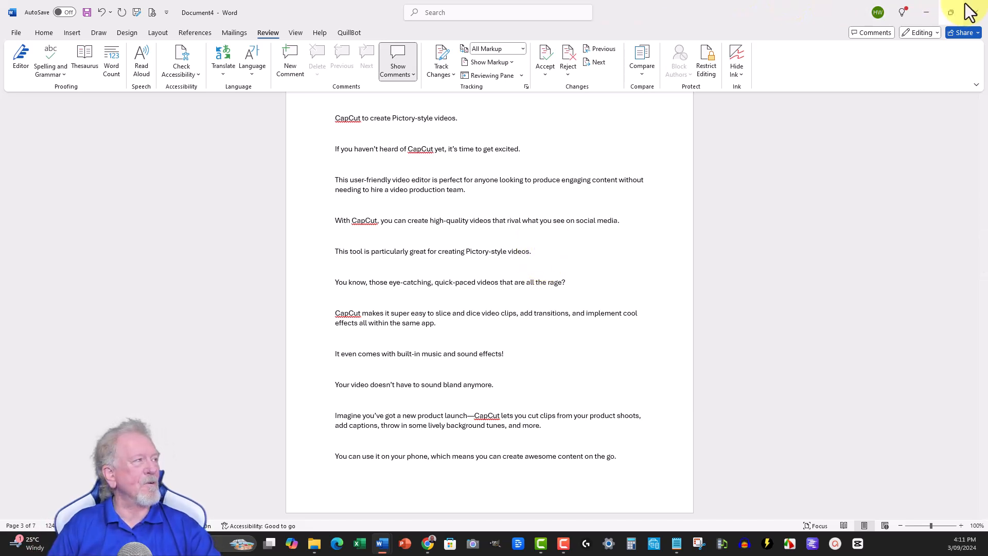
pyautogui.moveTo(927, 16)
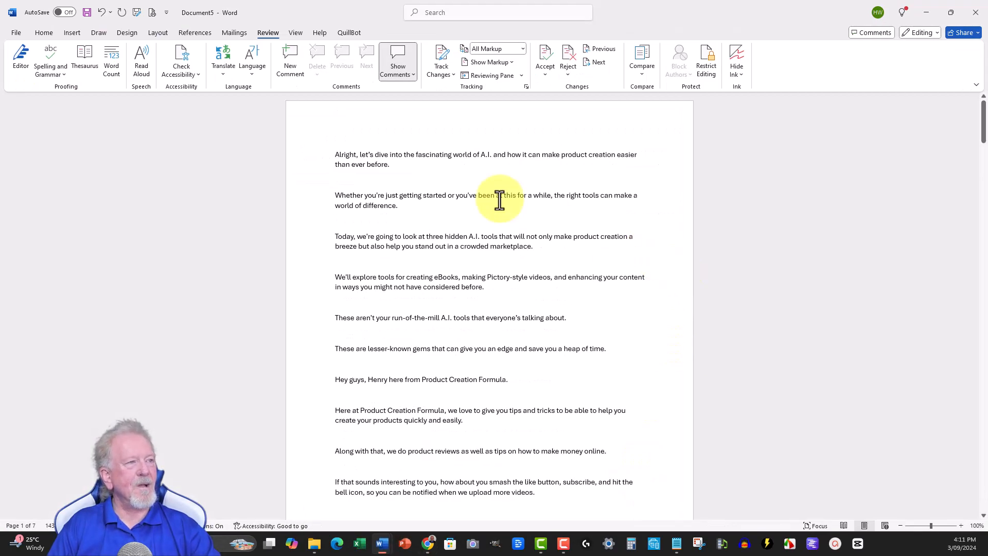
pyautogui.scroll(-3)
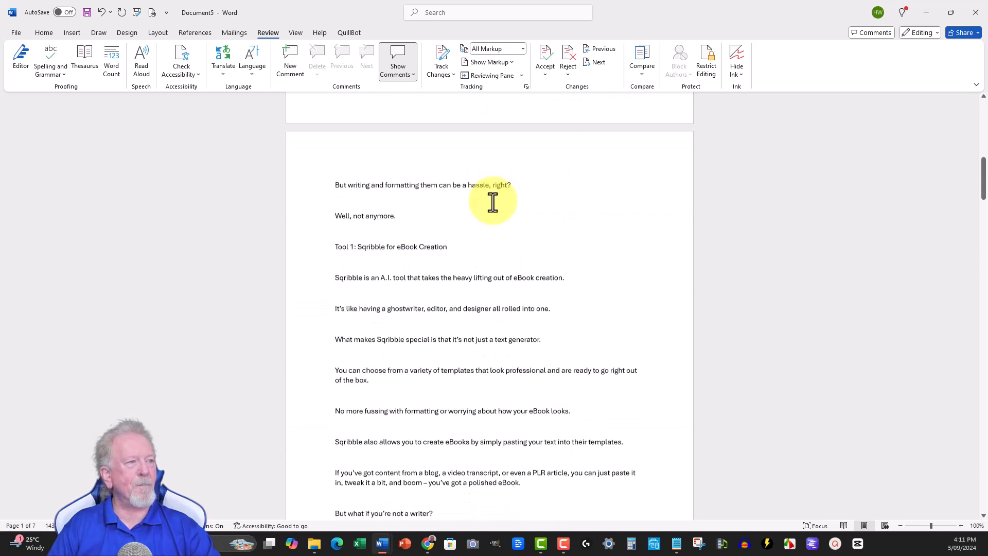
pyautogui.scroll(-3)
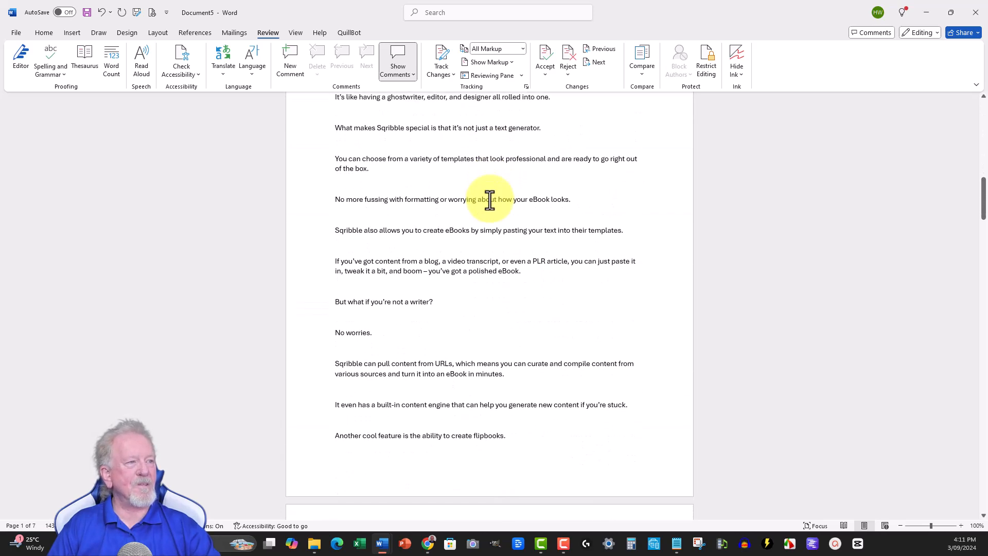
pyautogui.scroll(-3)
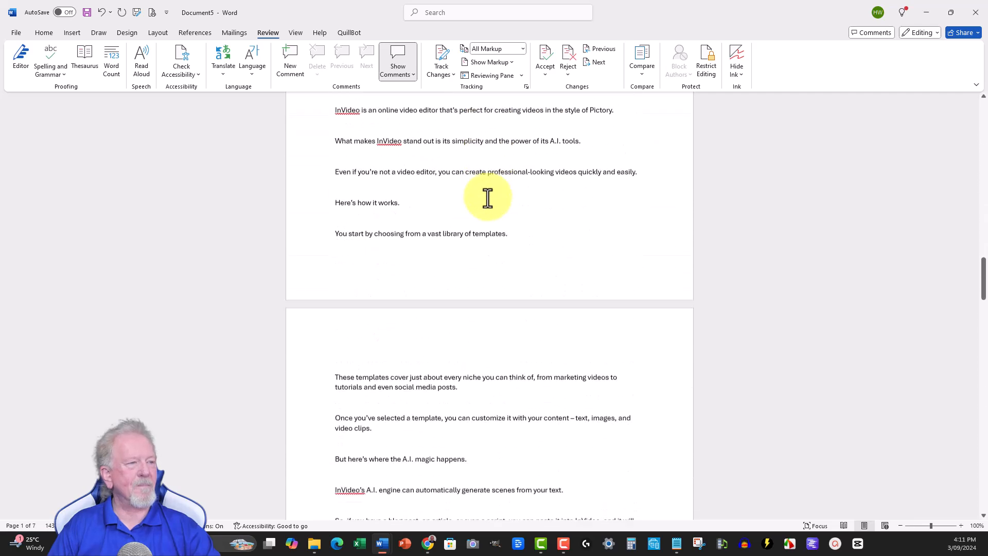
pyautogui.scroll(-3)
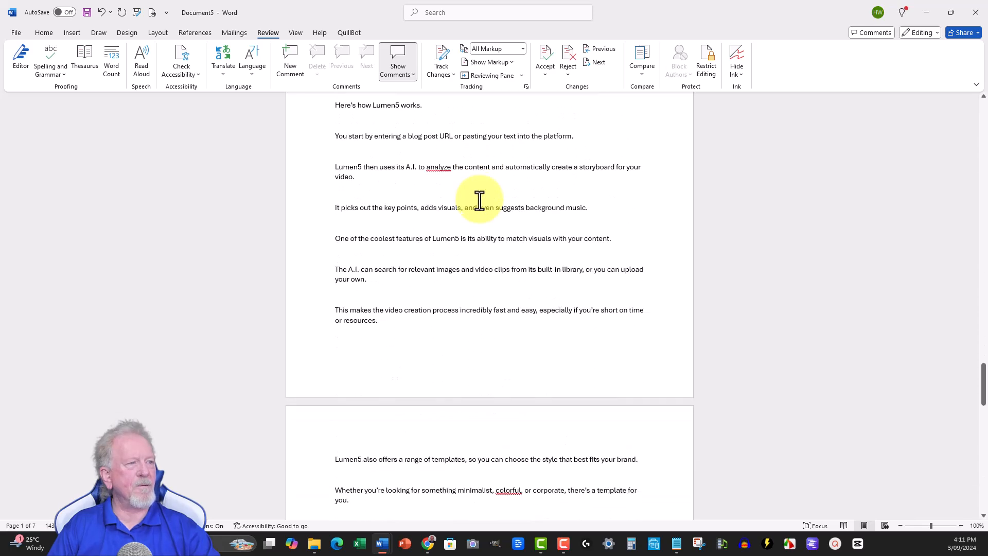
pyautogui.scroll(-3)
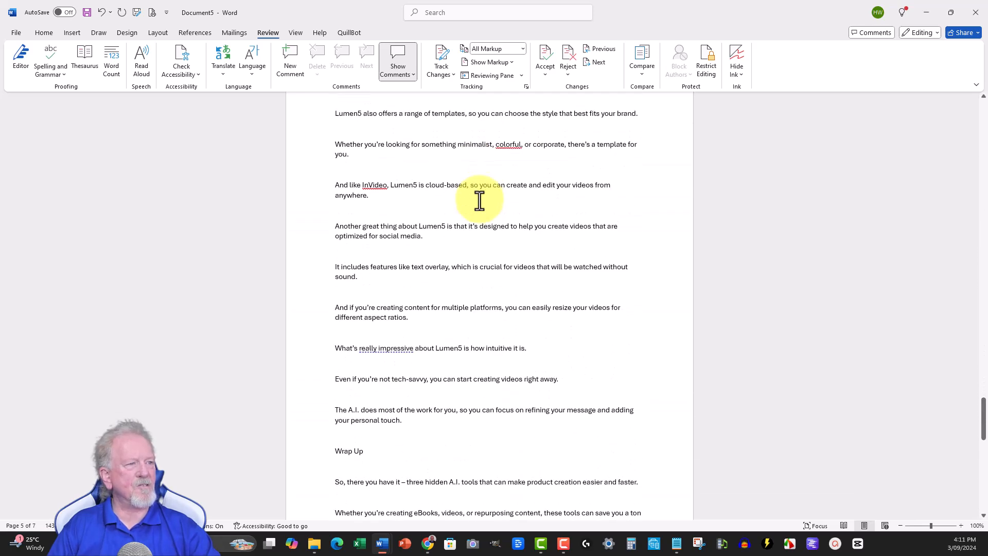
pyautogui.scroll(-3)
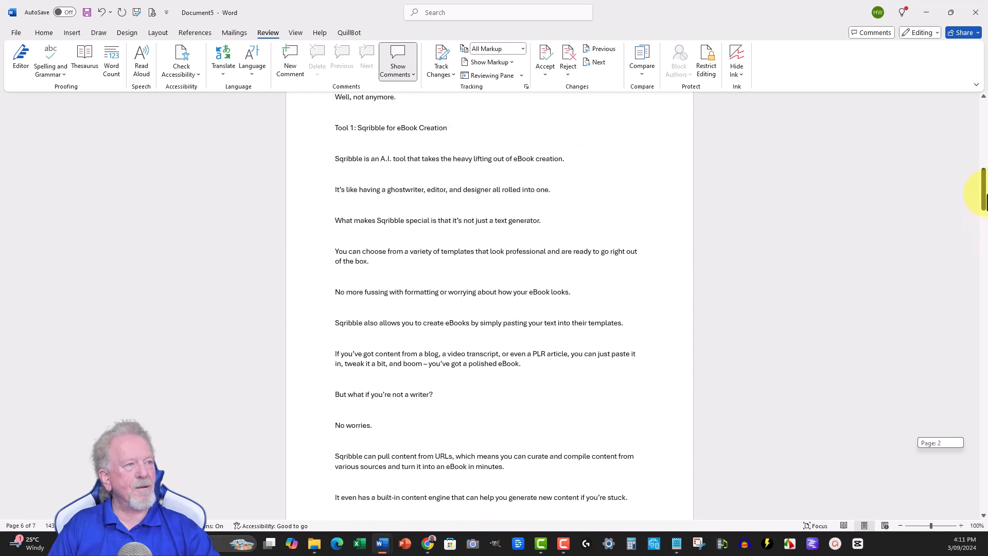
pyautogui.scroll(3)
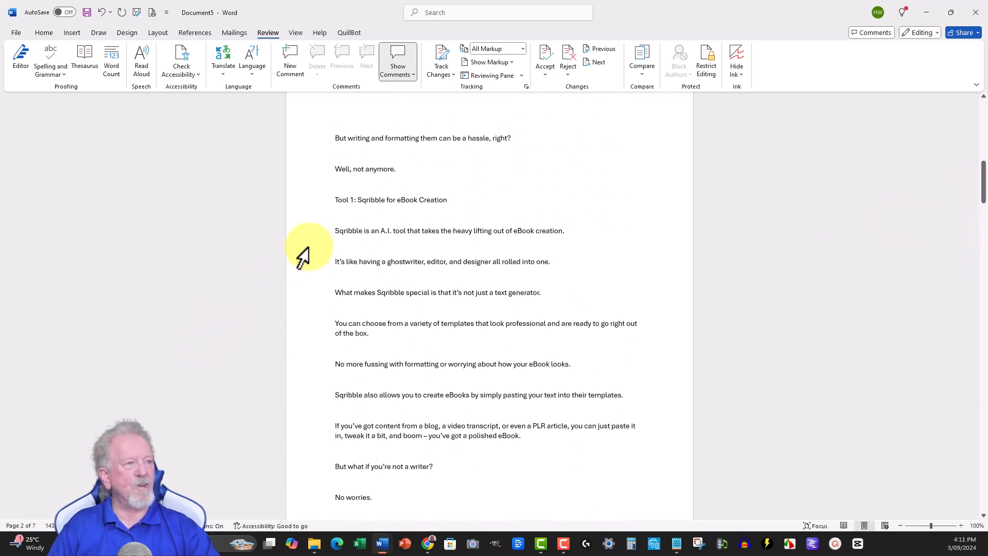
pyautogui.moveTo(943, 151)
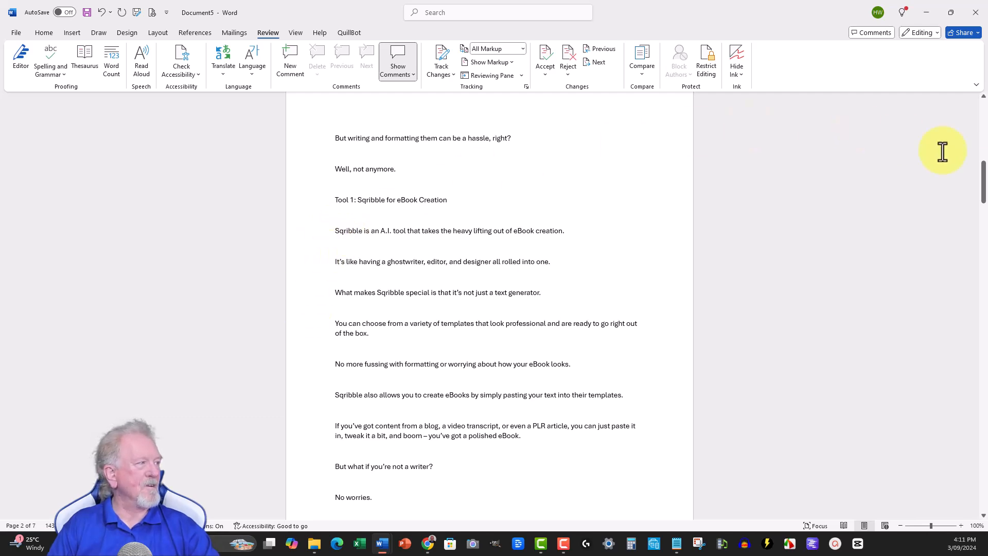
pyautogui.scroll(3)
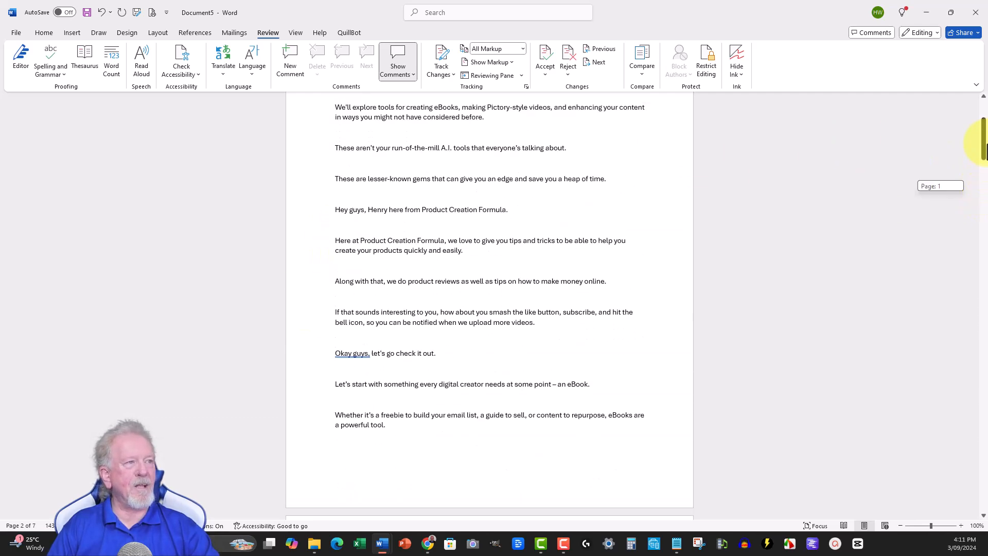
pyautogui.scroll(3)
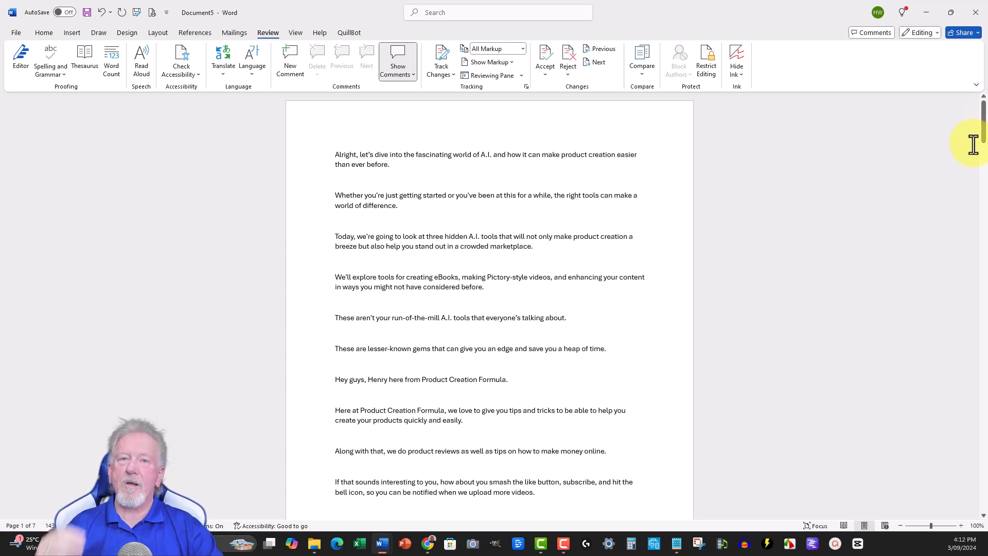
pyautogui.moveTo(925, 153)
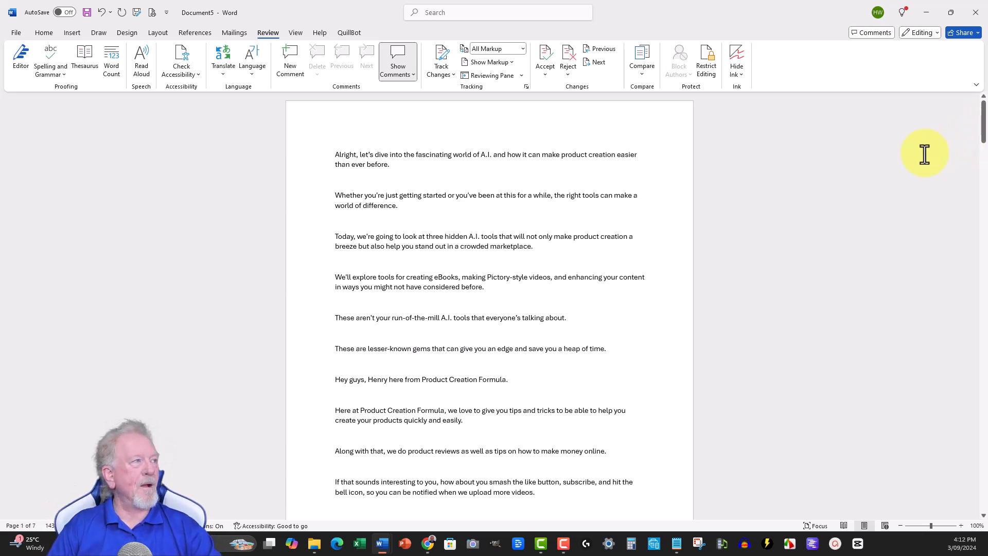
pyautogui.moveTo(859, 168)
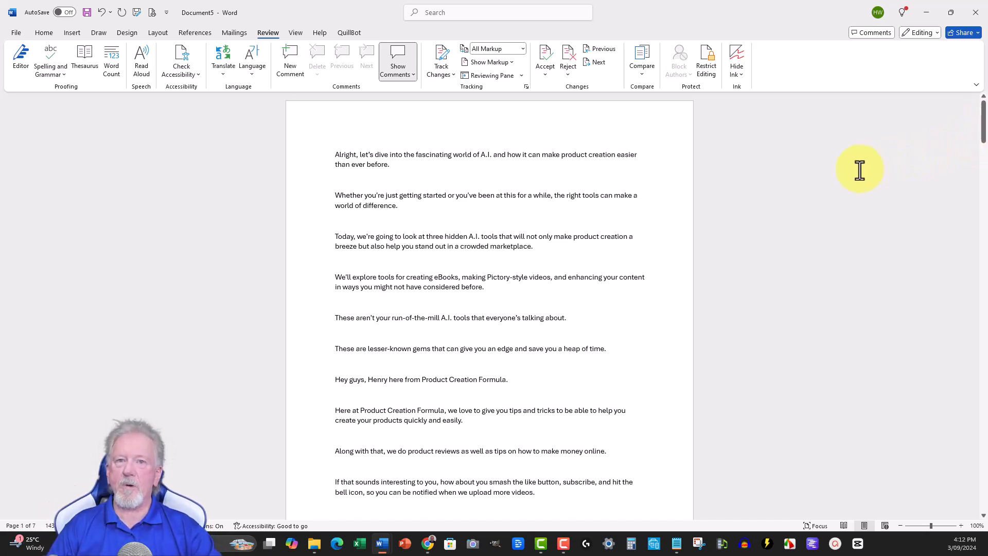
pyautogui.moveTo(850, 171)
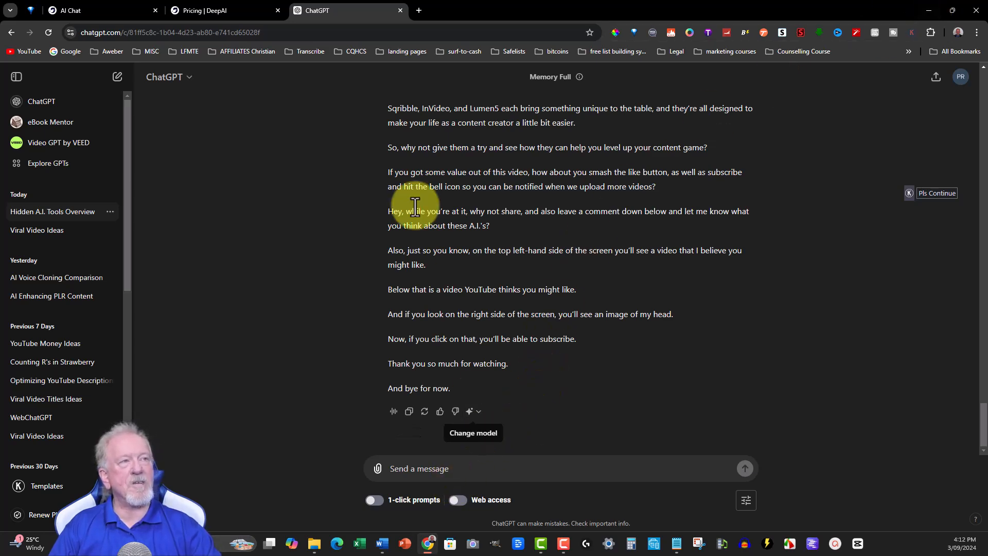
pyautogui.click(70, 10)
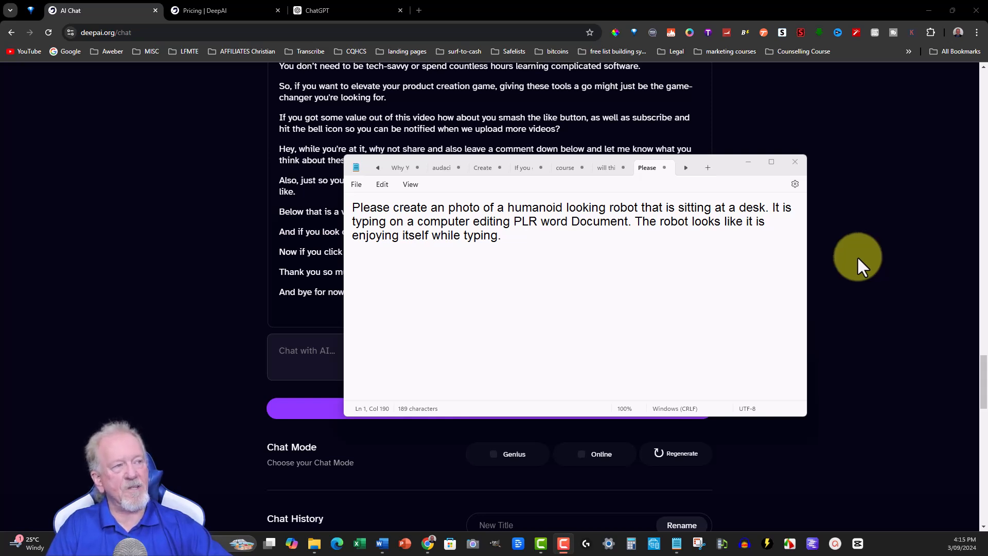
pyautogui.moveTo(276, 251)
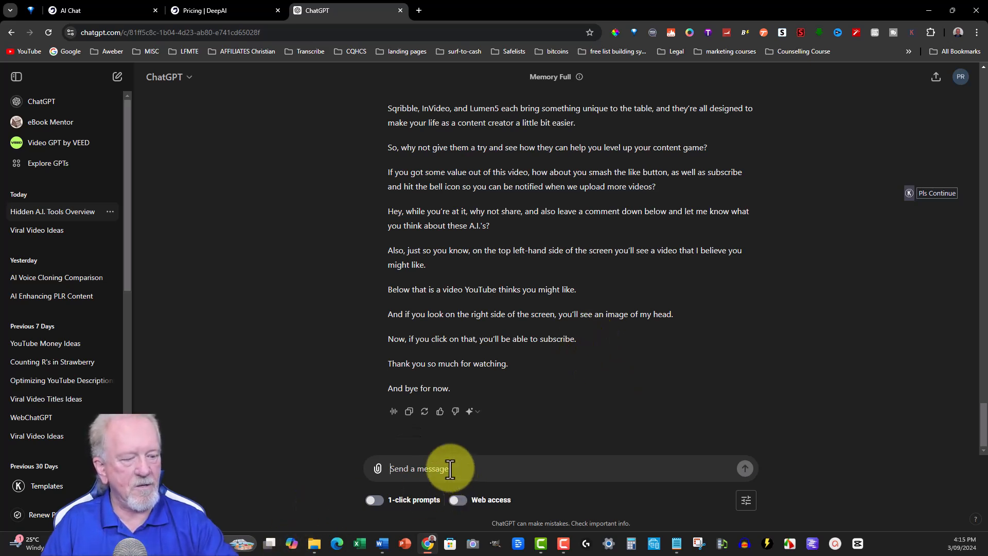
# Enter the humanoid-robot-typing-at-a-desk photo prompt in ChatGPT, then bring up DeepAI's AI Chat.
pyautogui.write('Please create an photo of a humanoid looking robot that is sitting at a desk. It is typing on a computer editing PLR word Document. The robot looks like it is enjoying itself while typing.')
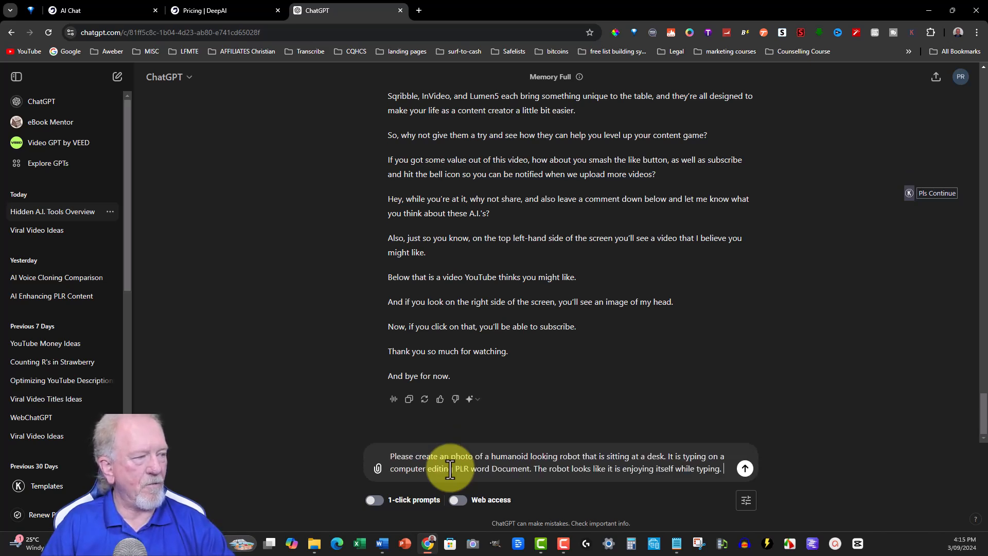
pyautogui.click(746, 468)
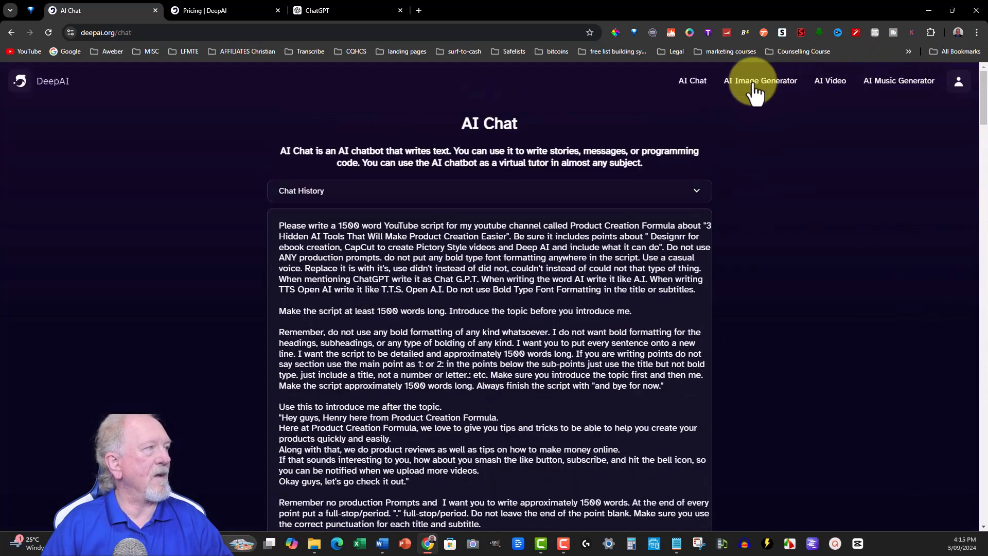
# Go to DeepAI's AI Image Generator and fill in the humanoid robot typing-at-a-desk prompt.
pyautogui.click(761, 80)
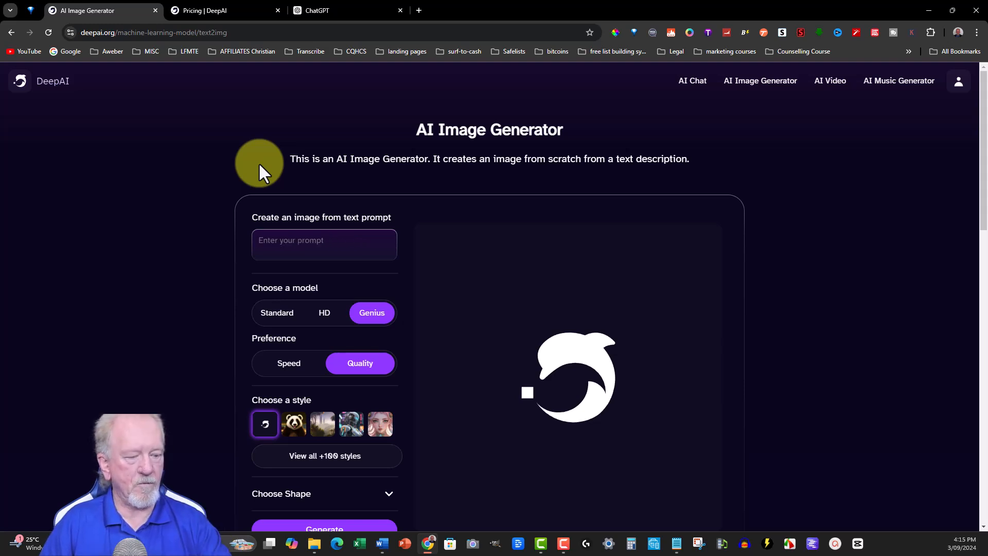
pyautogui.write('Please create a photo of a humanoid looking robot that is sitting at a desk. It is typing on a computer editing PLR word Document. The robot looks like it is enjoying itself while typing.')
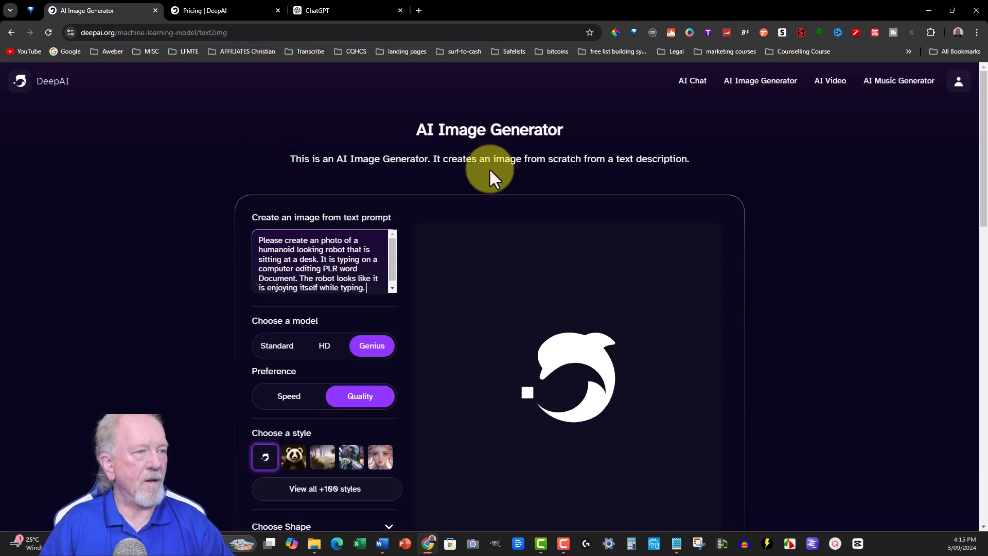
pyautogui.moveTo(373, 377)
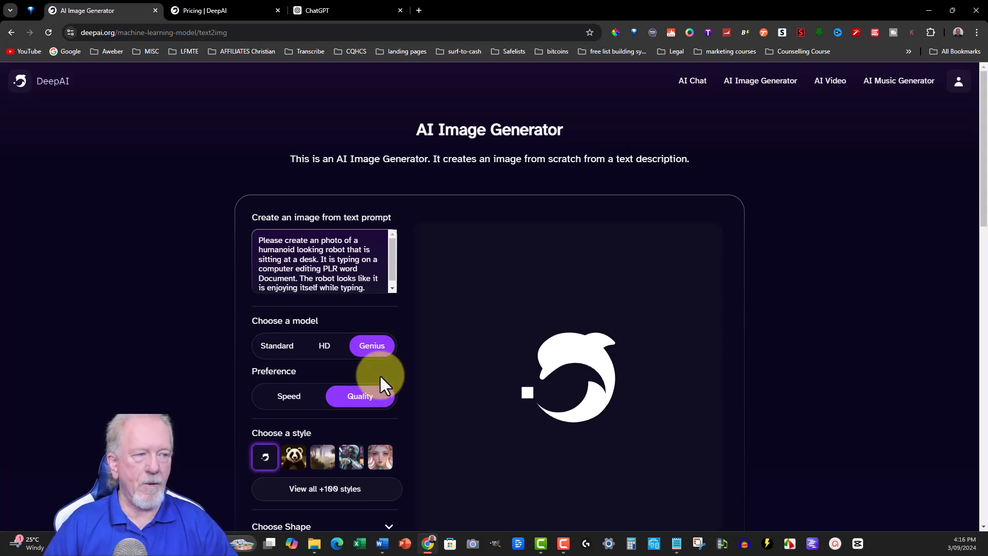
# Reveal the Styles Gallery via 'View all +100 styles' and browse its style generators.
pyautogui.scroll(-3)
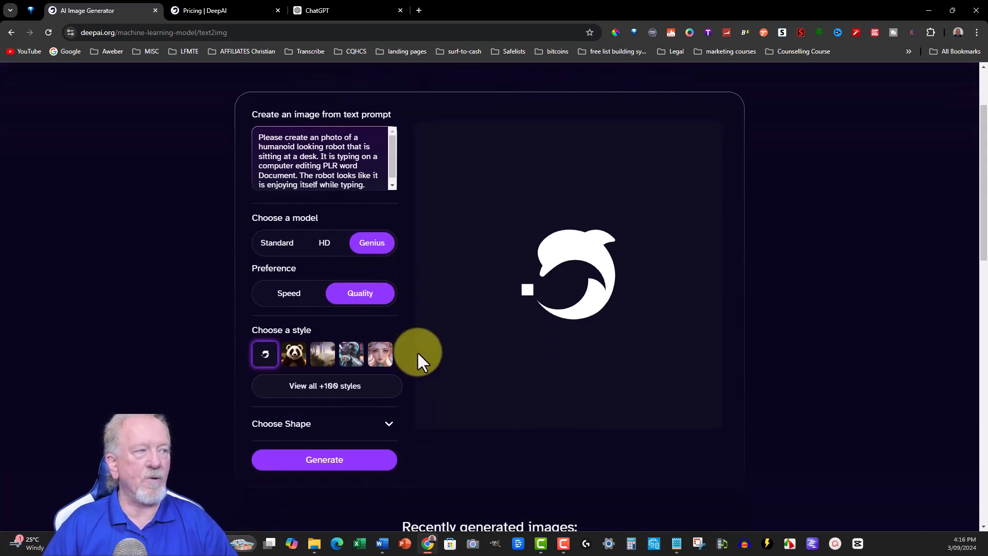
pyautogui.moveTo(284, 393)
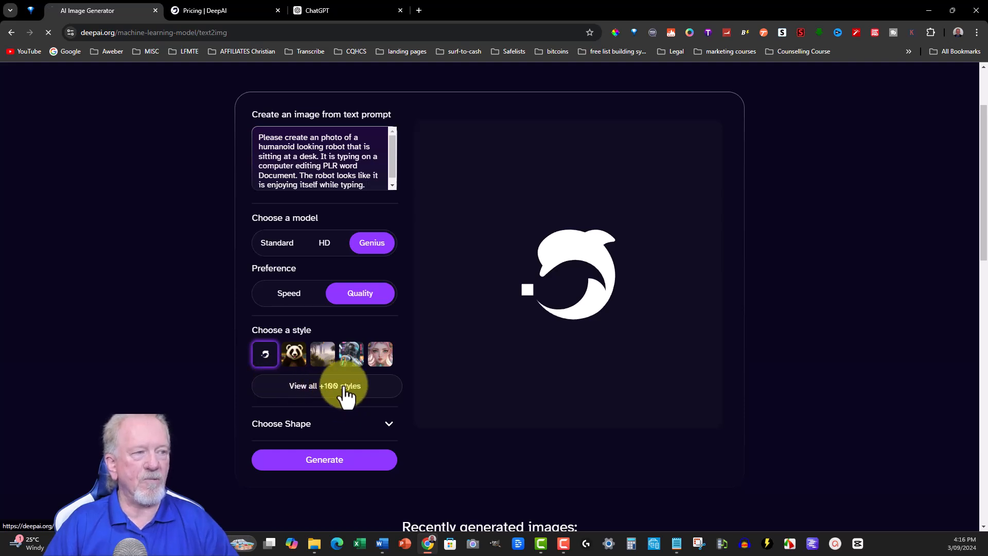
pyautogui.click(324, 386)
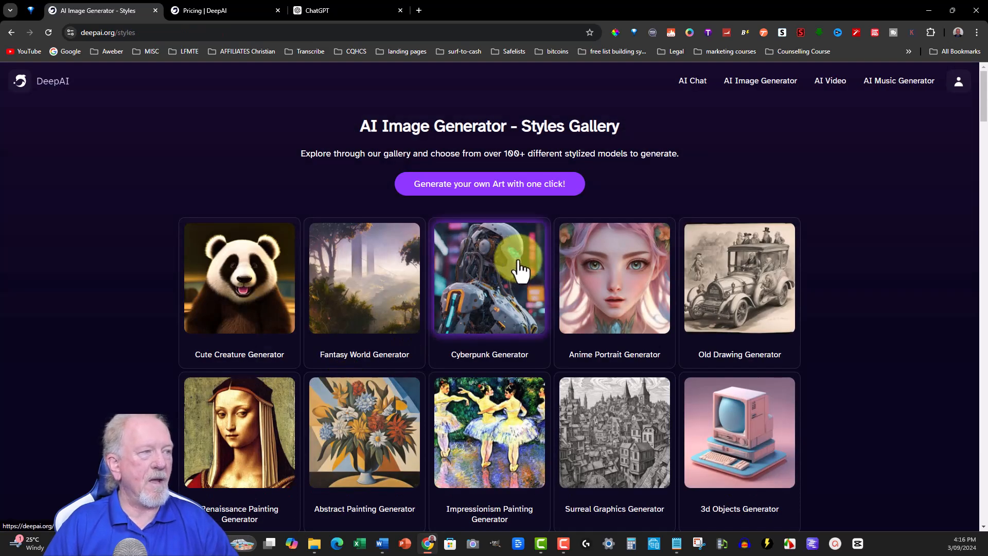
pyautogui.scroll(-3)
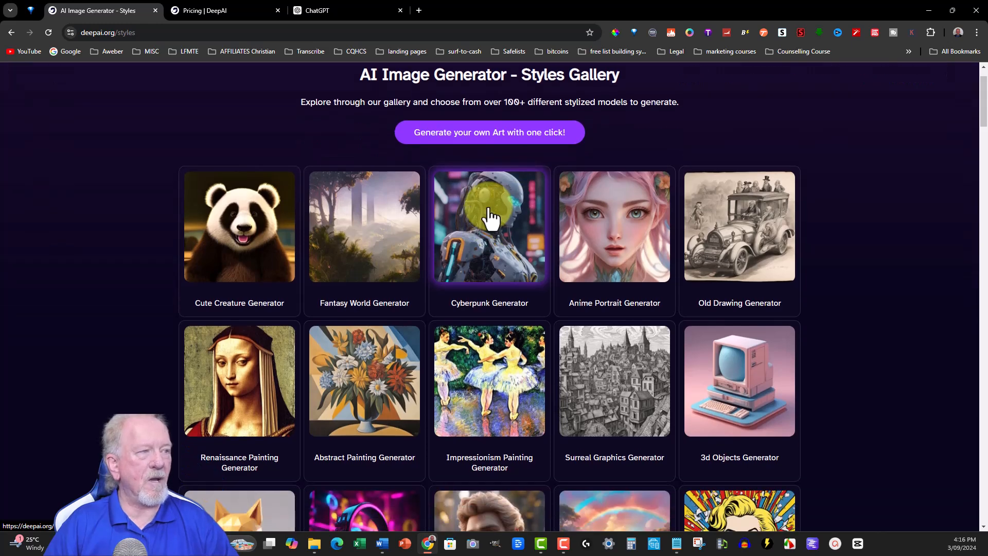
pyautogui.scroll(-3)
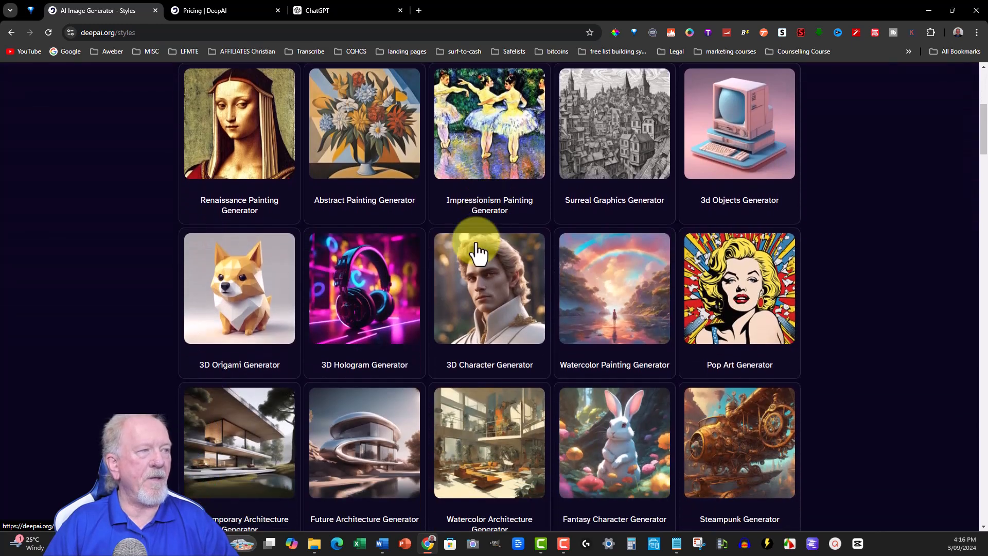
pyautogui.click(490, 288)
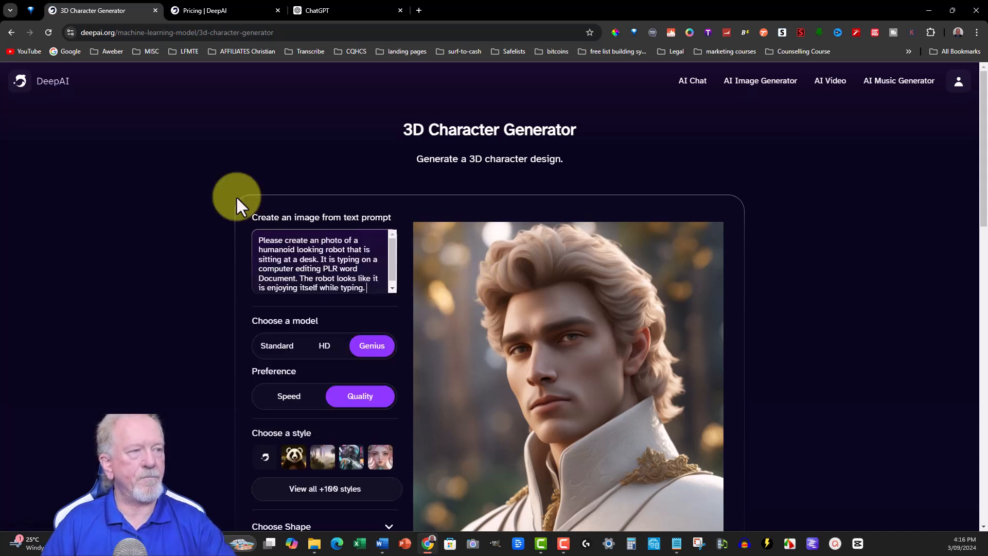
pyautogui.moveTo(501, 307)
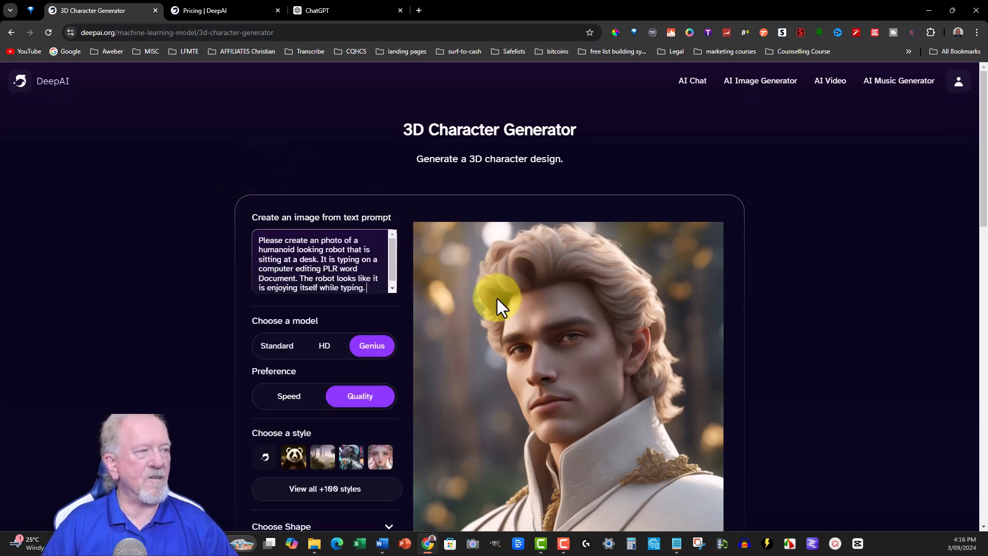
pyautogui.scroll(-3)
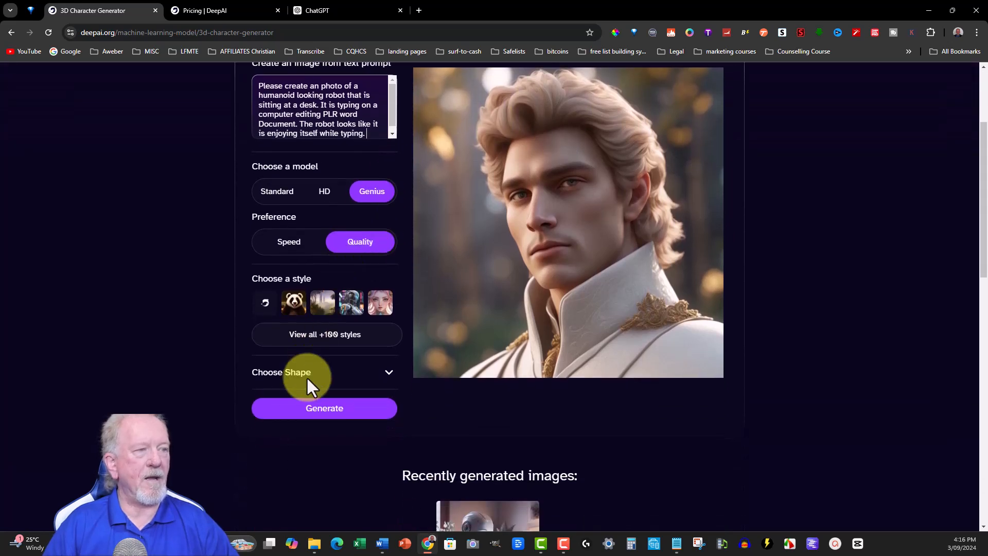
pyautogui.click(323, 408)
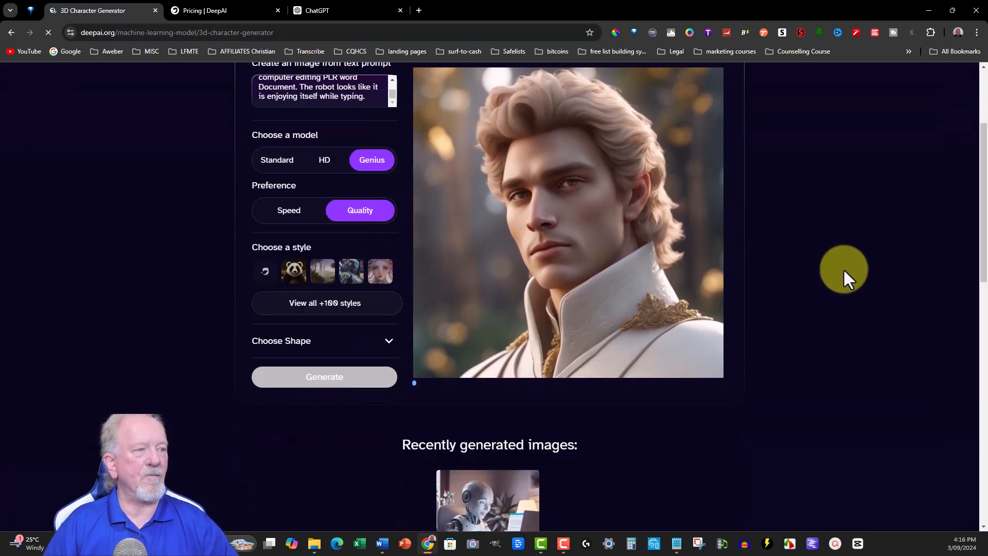
pyautogui.scroll(-3)
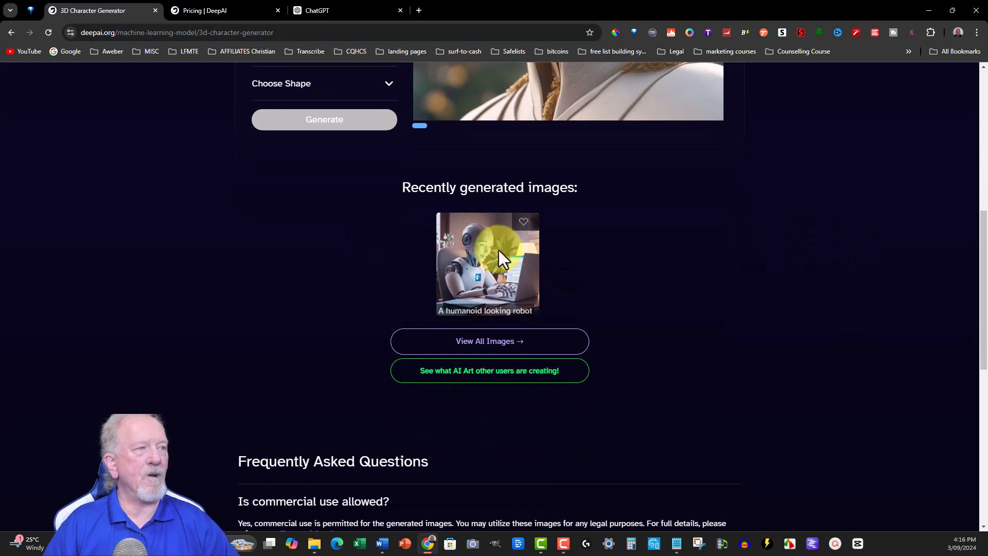
pyautogui.moveTo(485, 248)
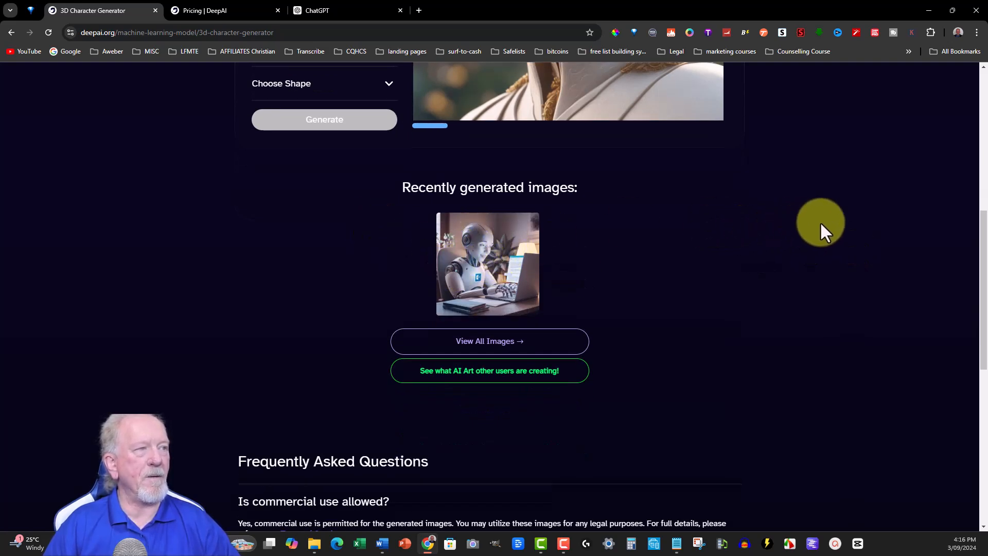
pyautogui.scroll(3)
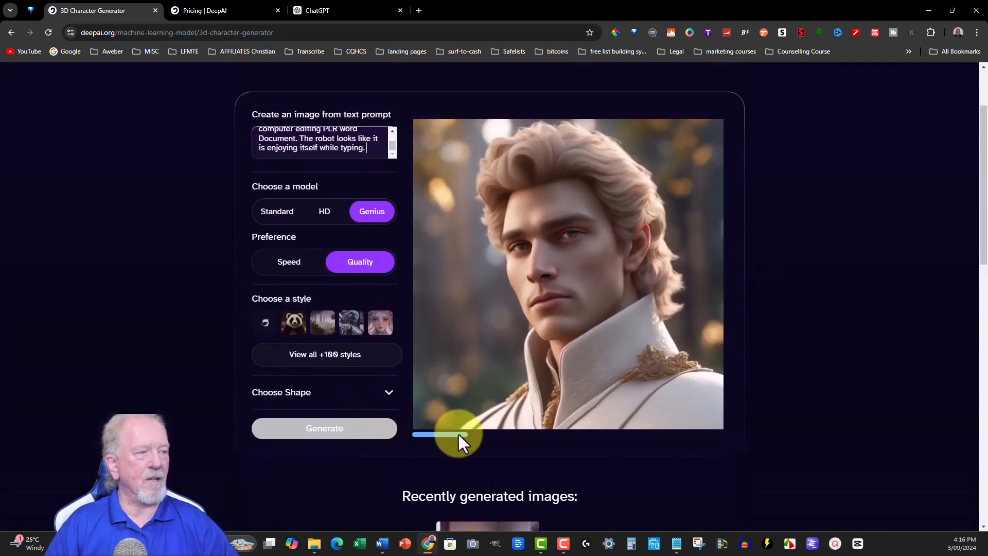
pyautogui.click(325, 10)
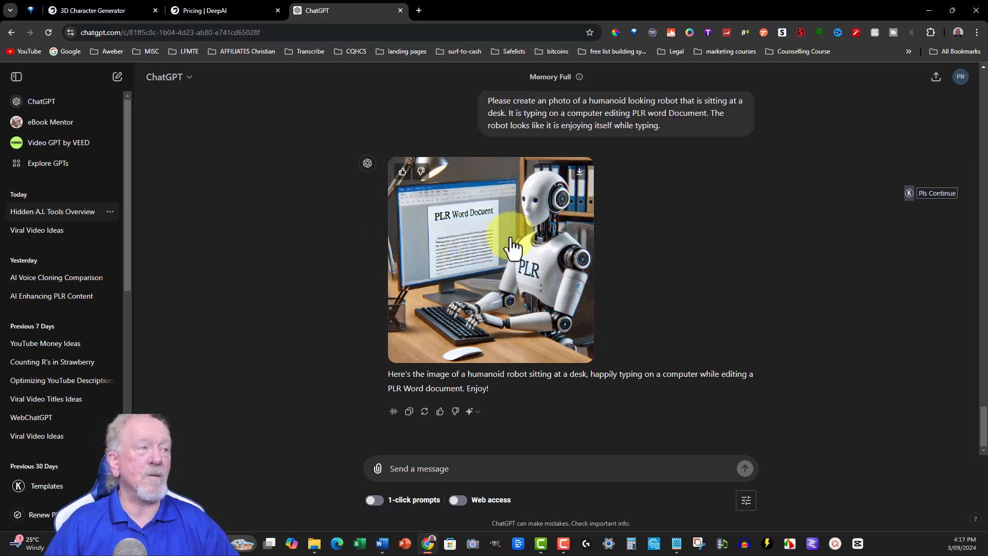
pyautogui.moveTo(425, 227)
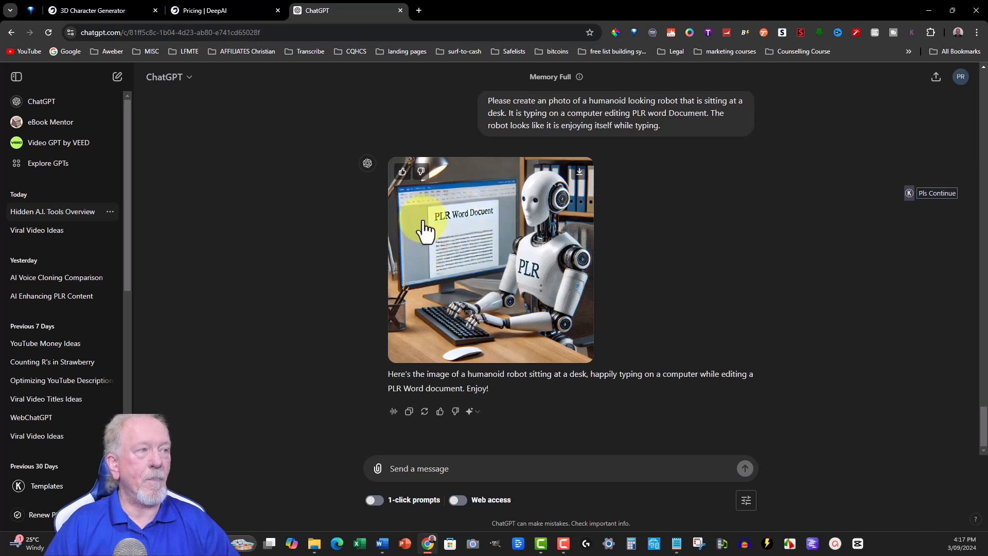
pyautogui.moveTo(490, 229)
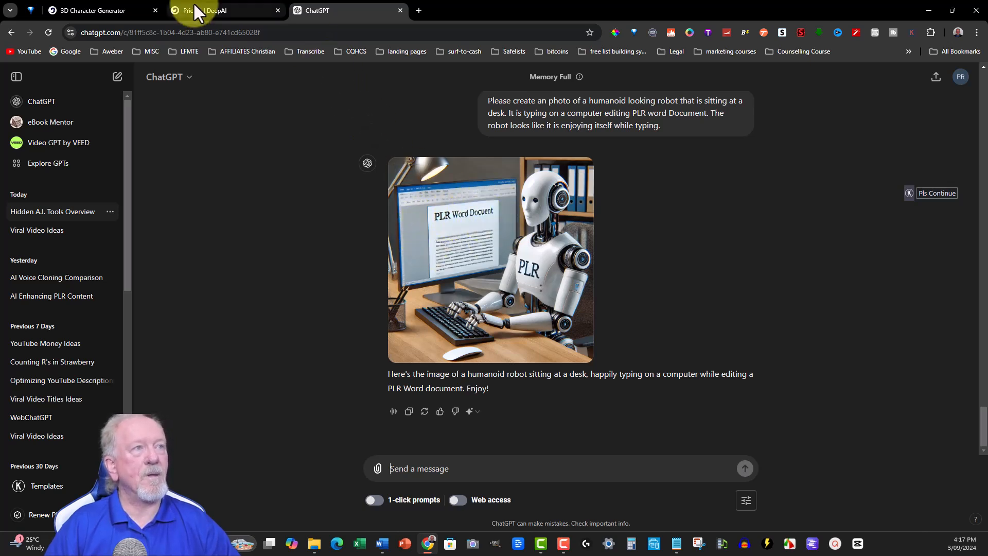
# Return to the DeepAI image generator and scroll down to the Recently generated images section.
pyautogui.click(90, 11)
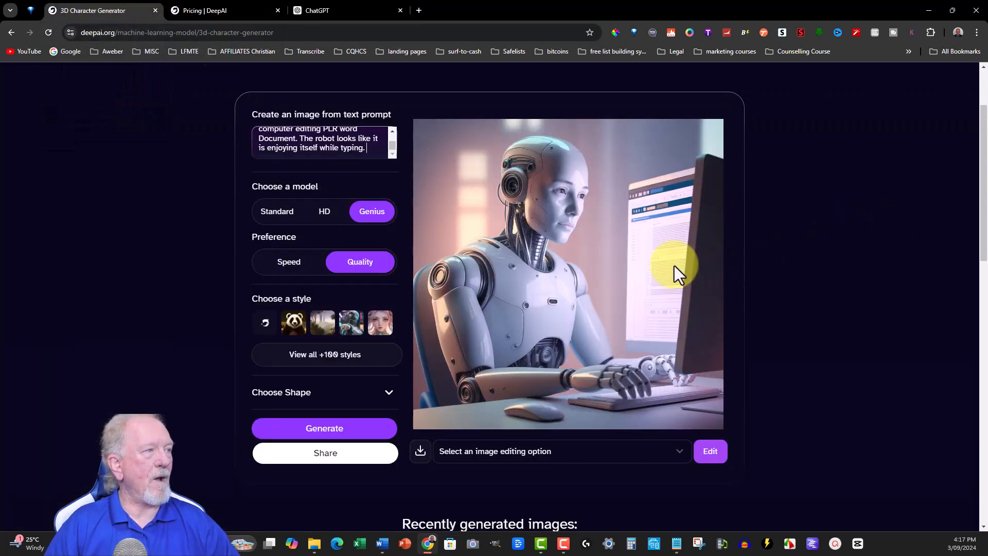
pyautogui.moveTo(557, 239)
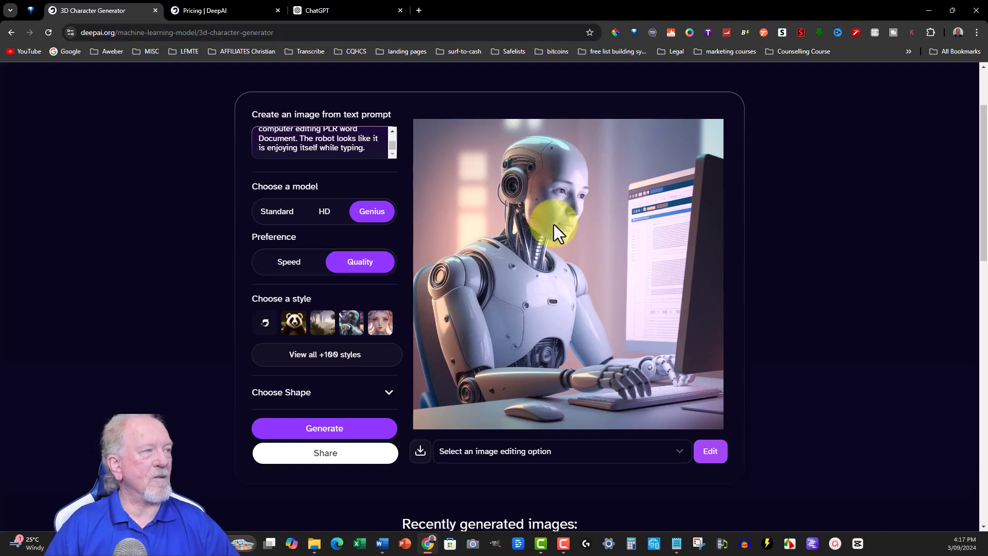
pyautogui.moveTo(548, 200)
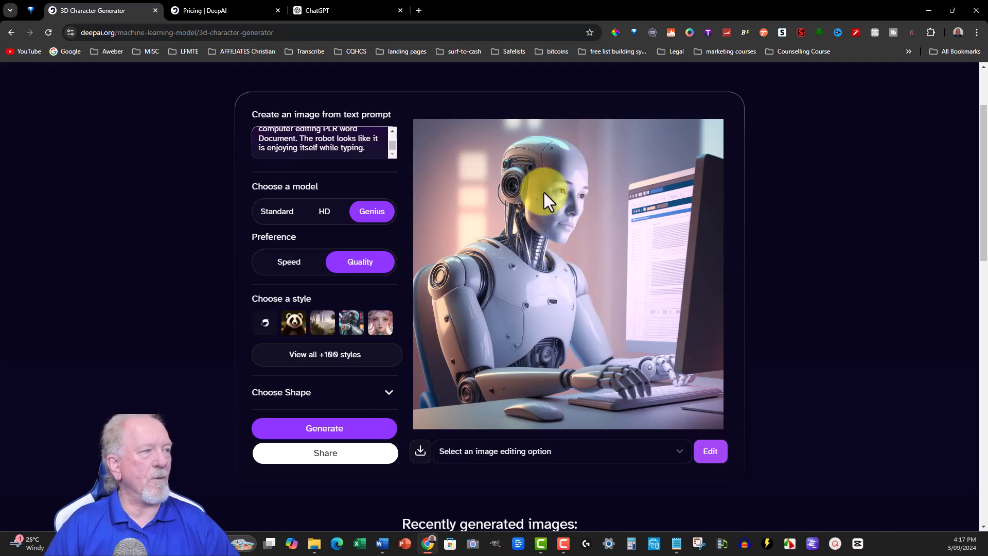
pyautogui.moveTo(647, 220)
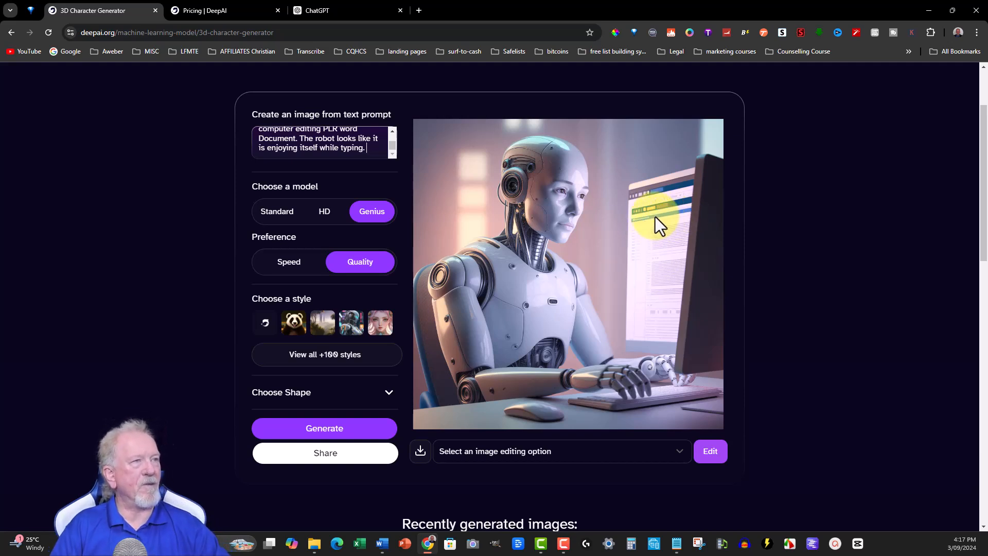
pyautogui.moveTo(510, 298)
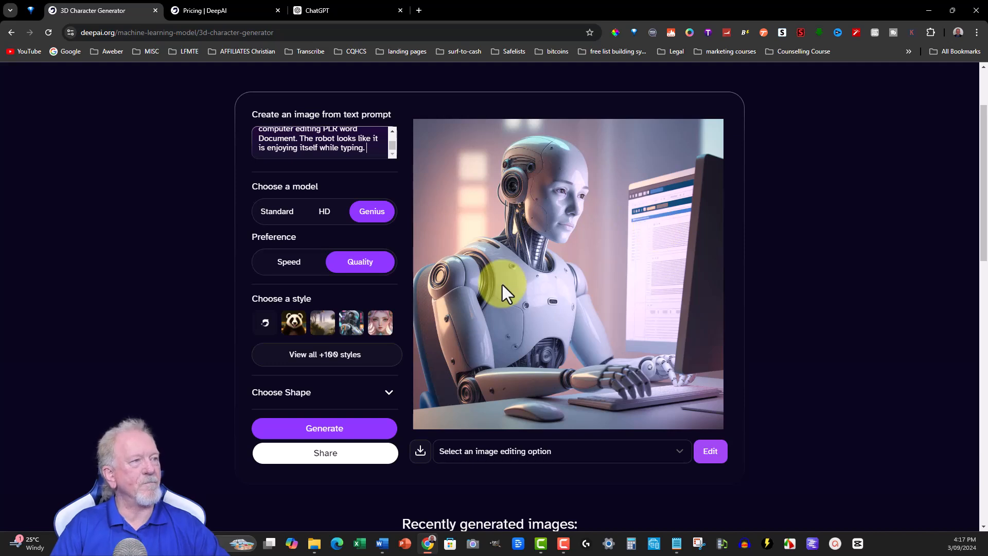
pyautogui.moveTo(522, 274)
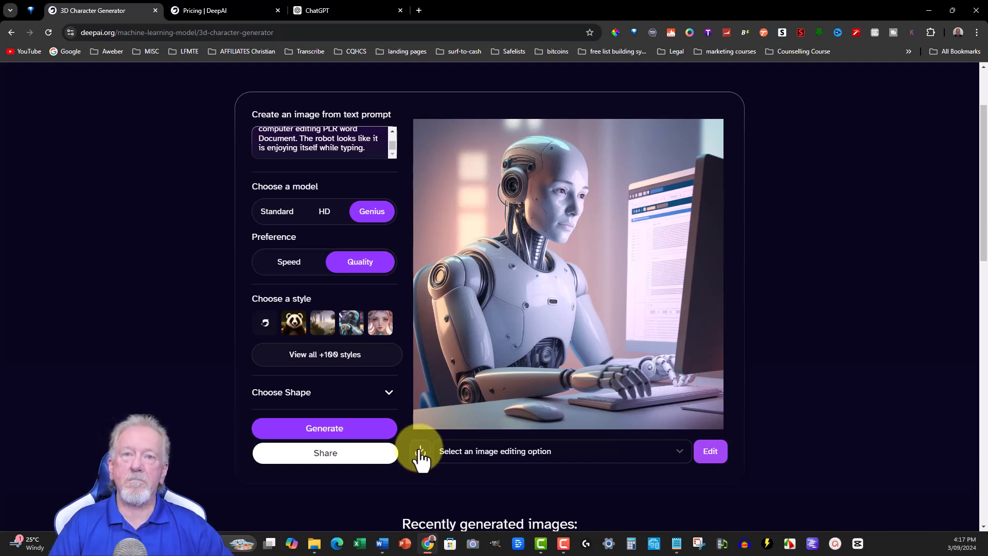
pyautogui.moveTo(494, 362)
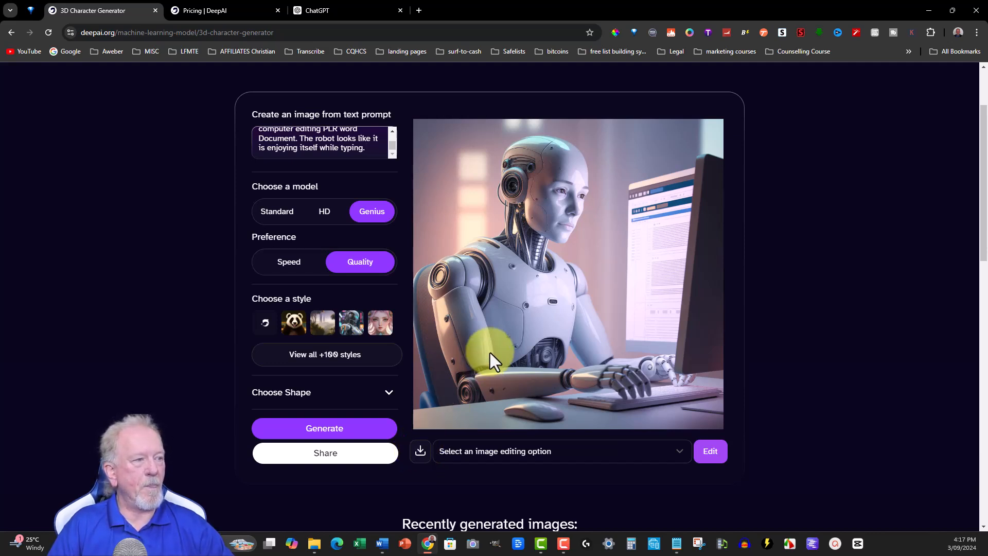
pyautogui.scroll(-3)
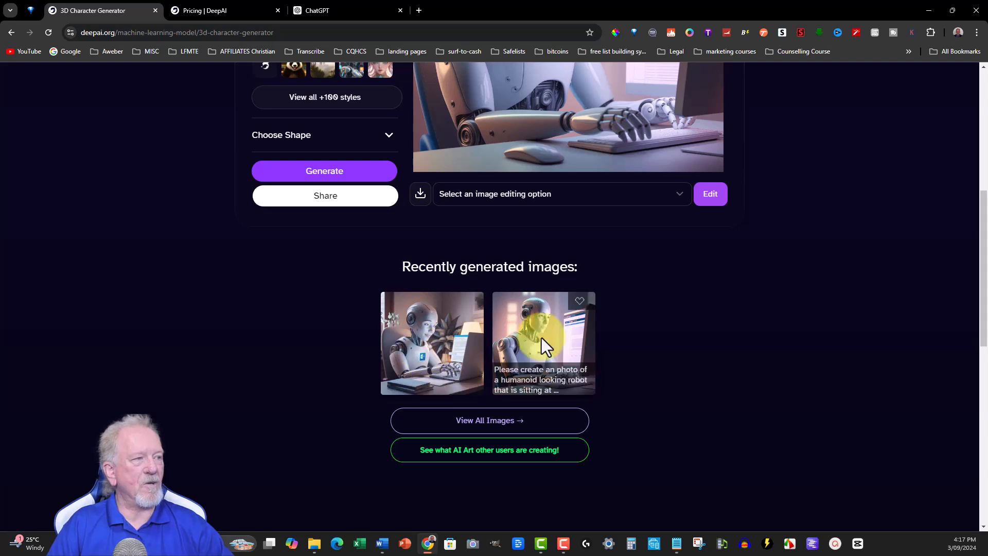
pyautogui.moveTo(535, 348)
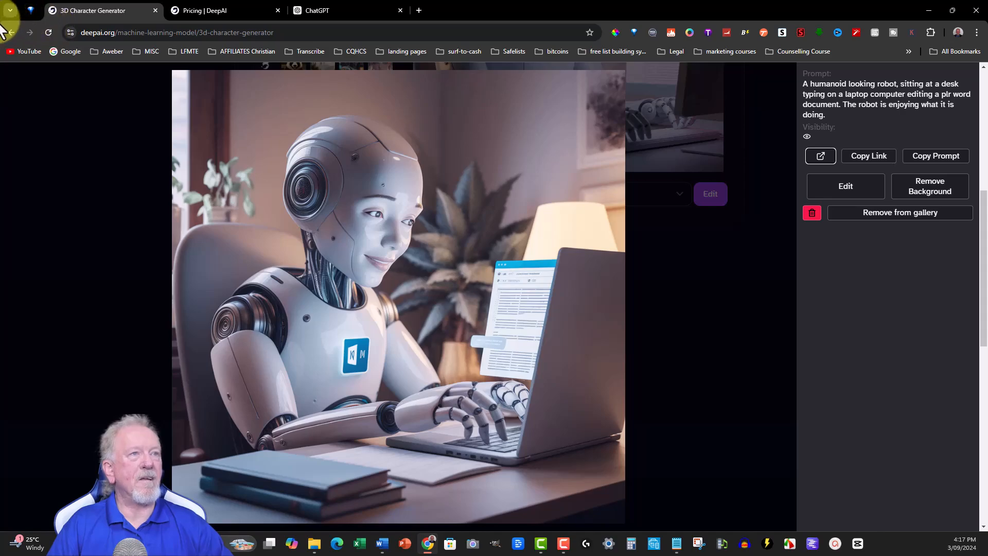
# Close the enlarged image to show both recent robot thumbnails on the generator page.
pyautogui.click(17, 32)
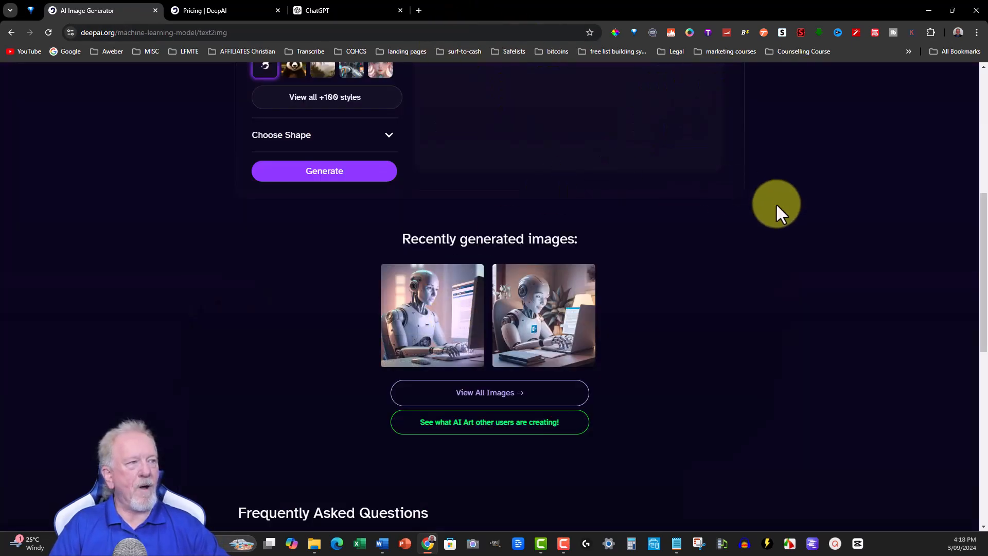
pyautogui.moveTo(751, 260)
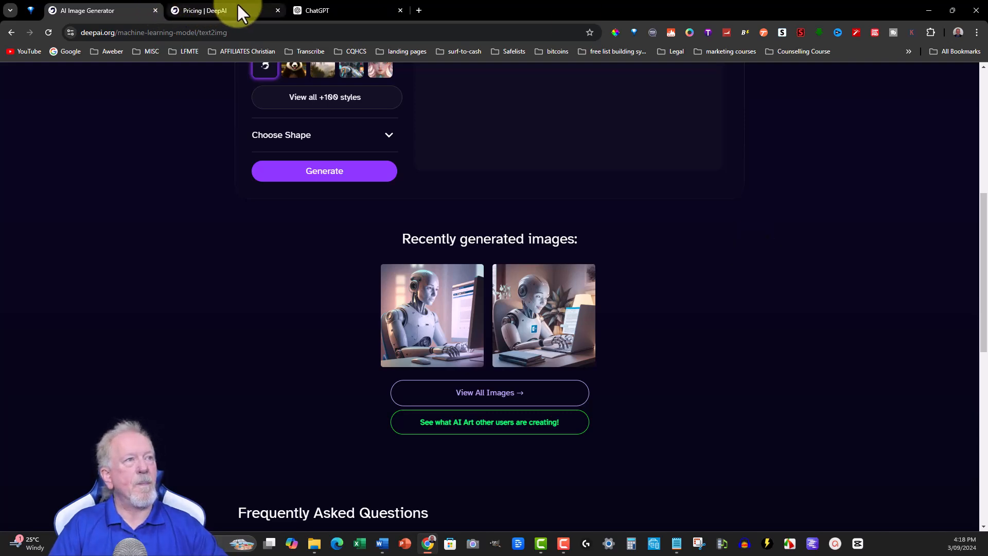
# Switch to the ChatGPT tab to view its robot-typing image for comparison.
pyautogui.click(203, 11)
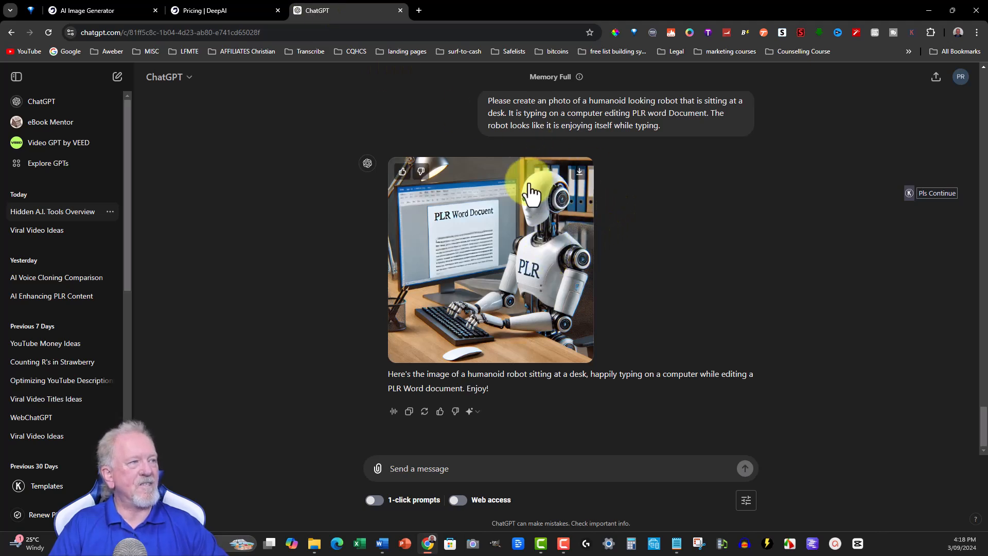
pyautogui.moveTo(522, 227)
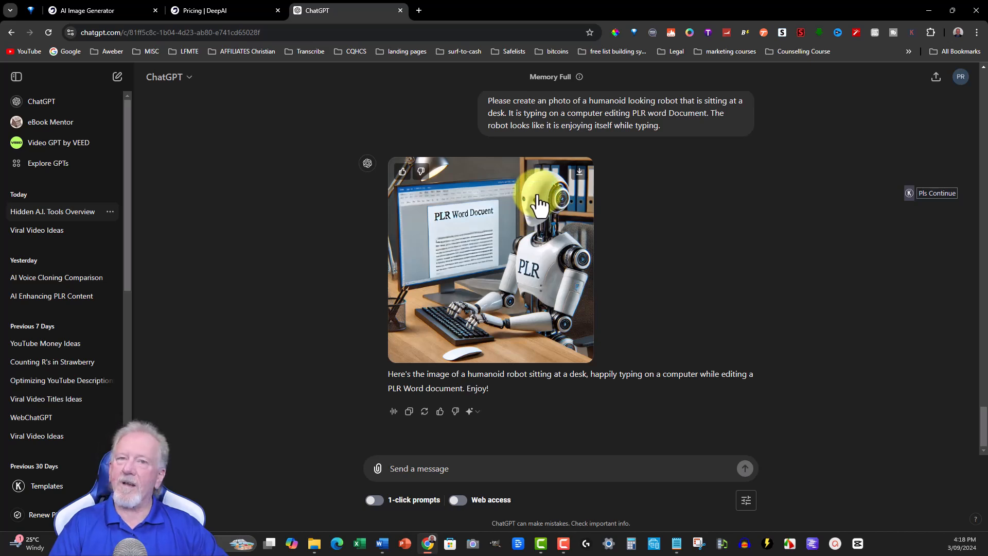
pyautogui.moveTo(584, 220)
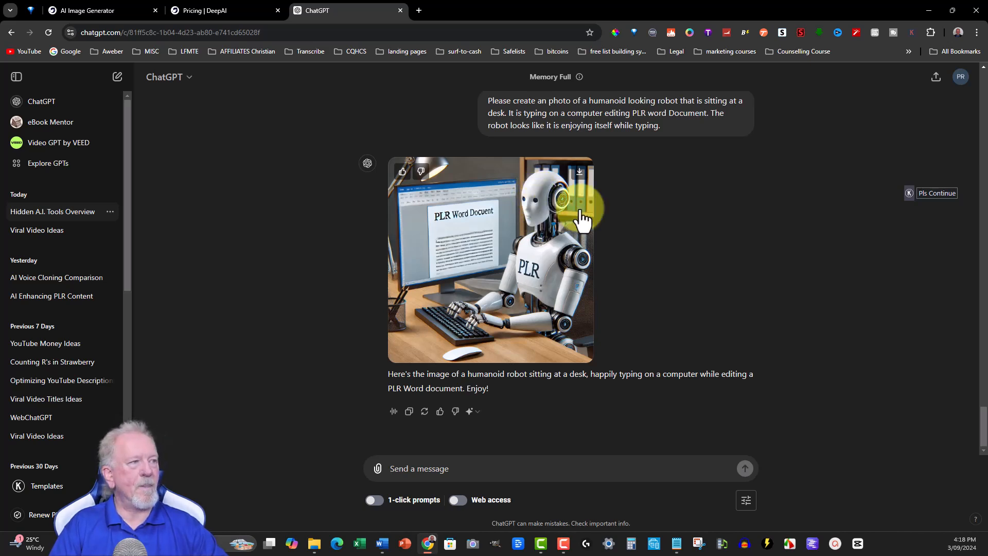
# Return to DeepAI and enlarge the desktop-typing robot image to full size.
pyautogui.click(90, 11)
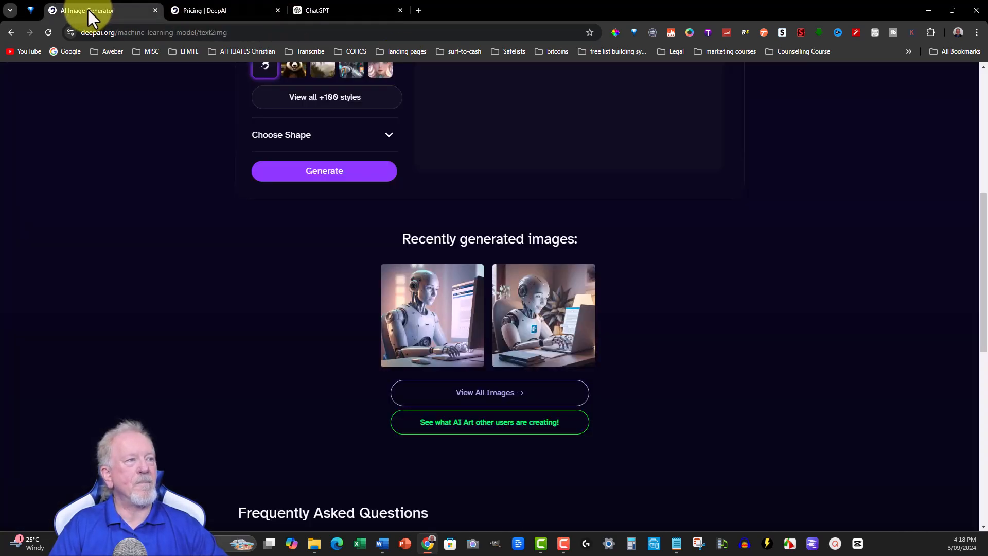
pyautogui.click(432, 316)
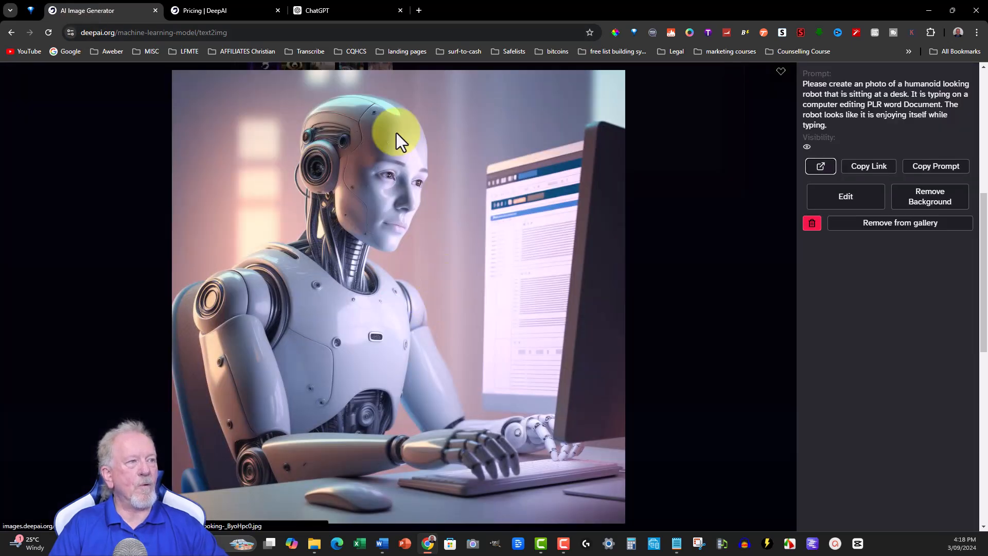
pyautogui.moveTo(358, 213)
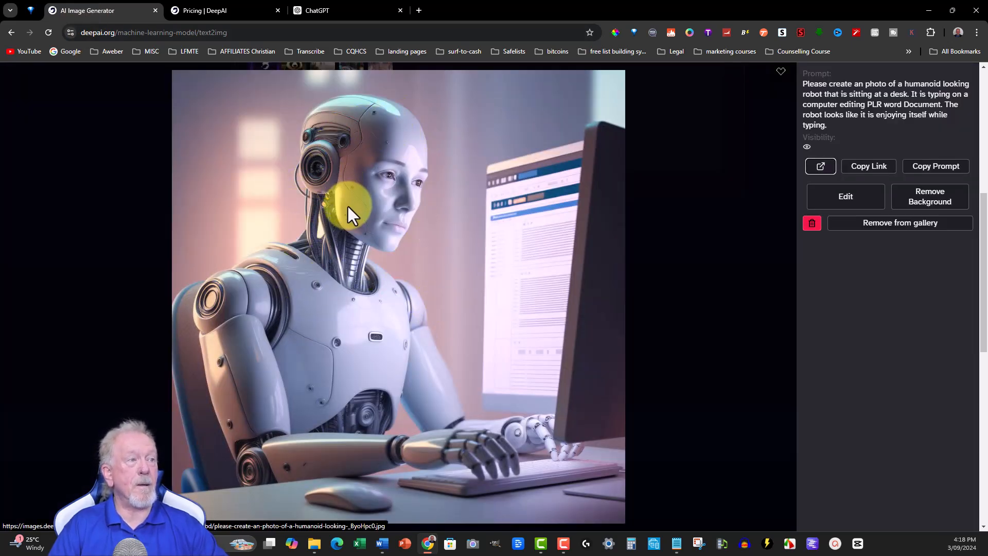
pyautogui.moveTo(428, 159)
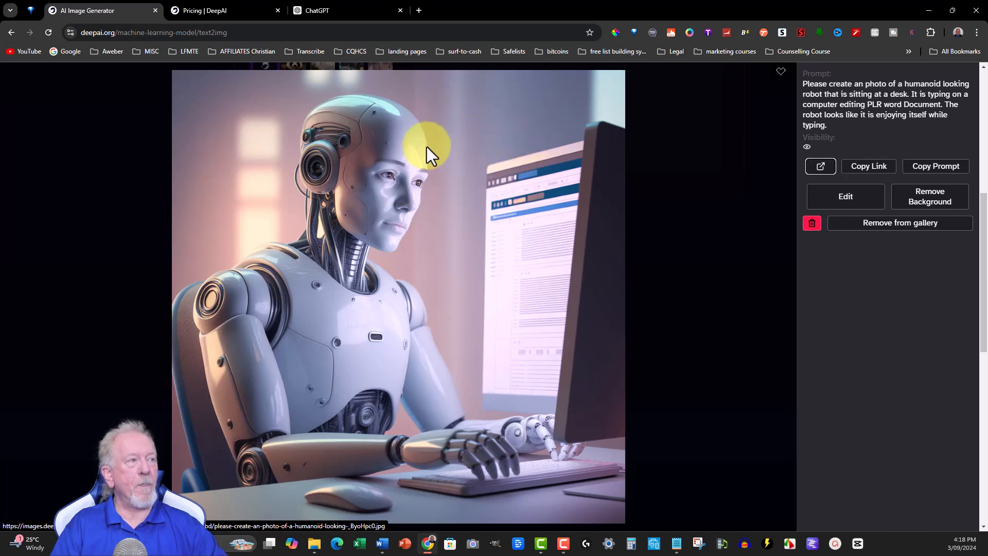
pyautogui.moveTo(416, 164)
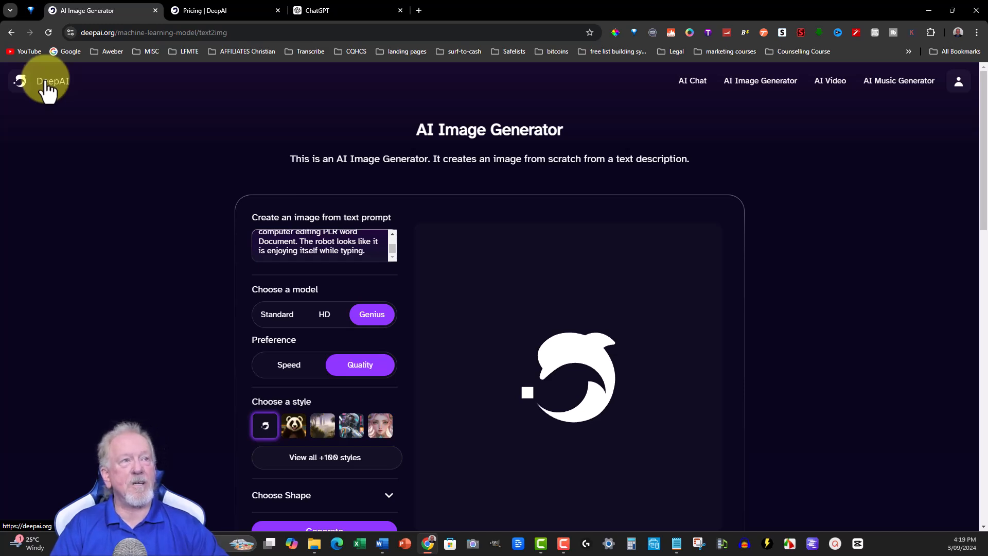
# Navigate to the DeepAI home page via the header logo.
pyautogui.click(46, 81)
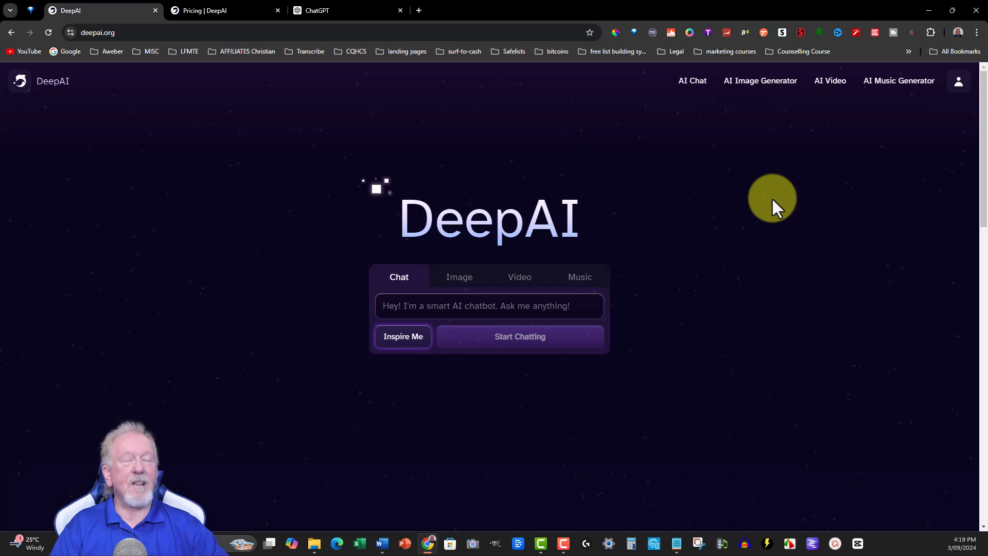
pyautogui.moveTo(780, 202)
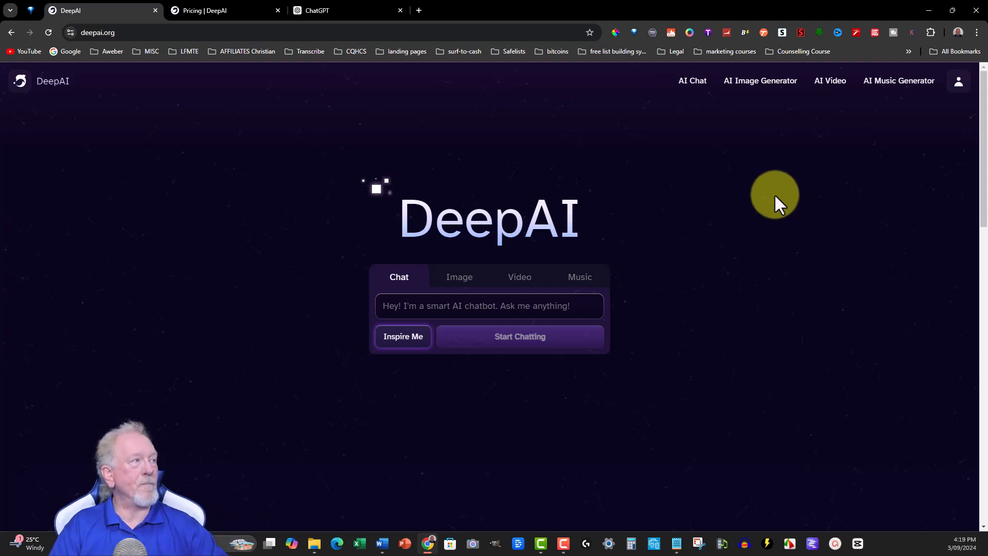
pyautogui.moveTo(780, 191)
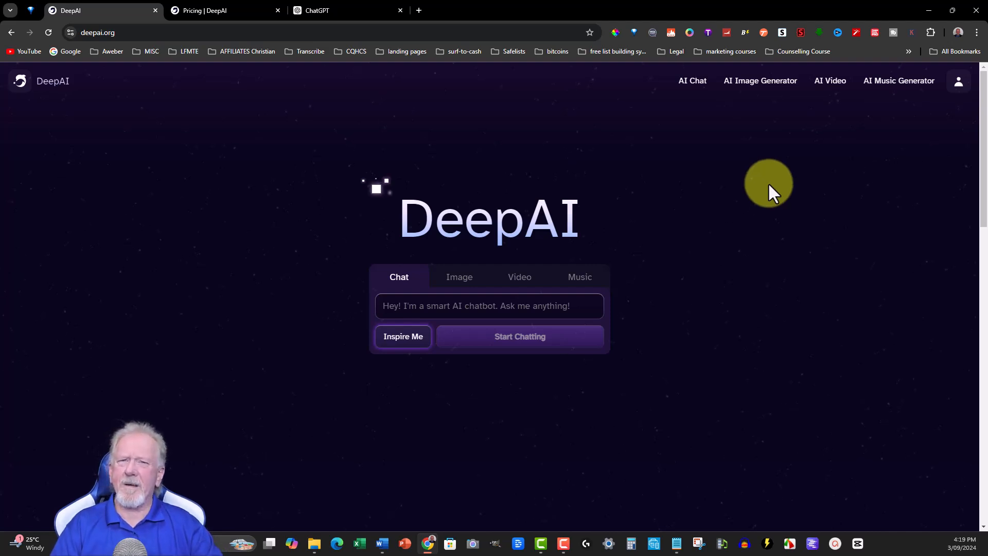
pyautogui.moveTo(773, 183)
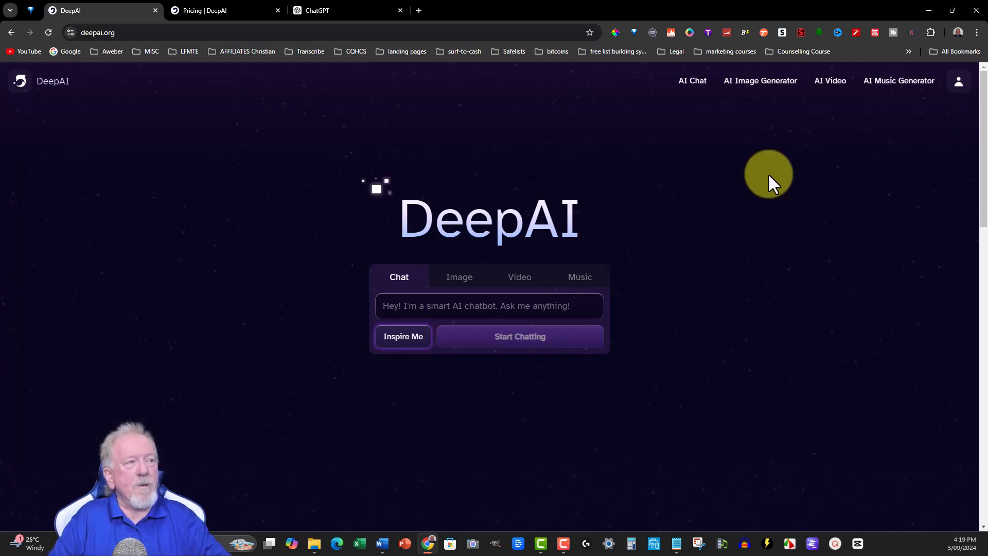